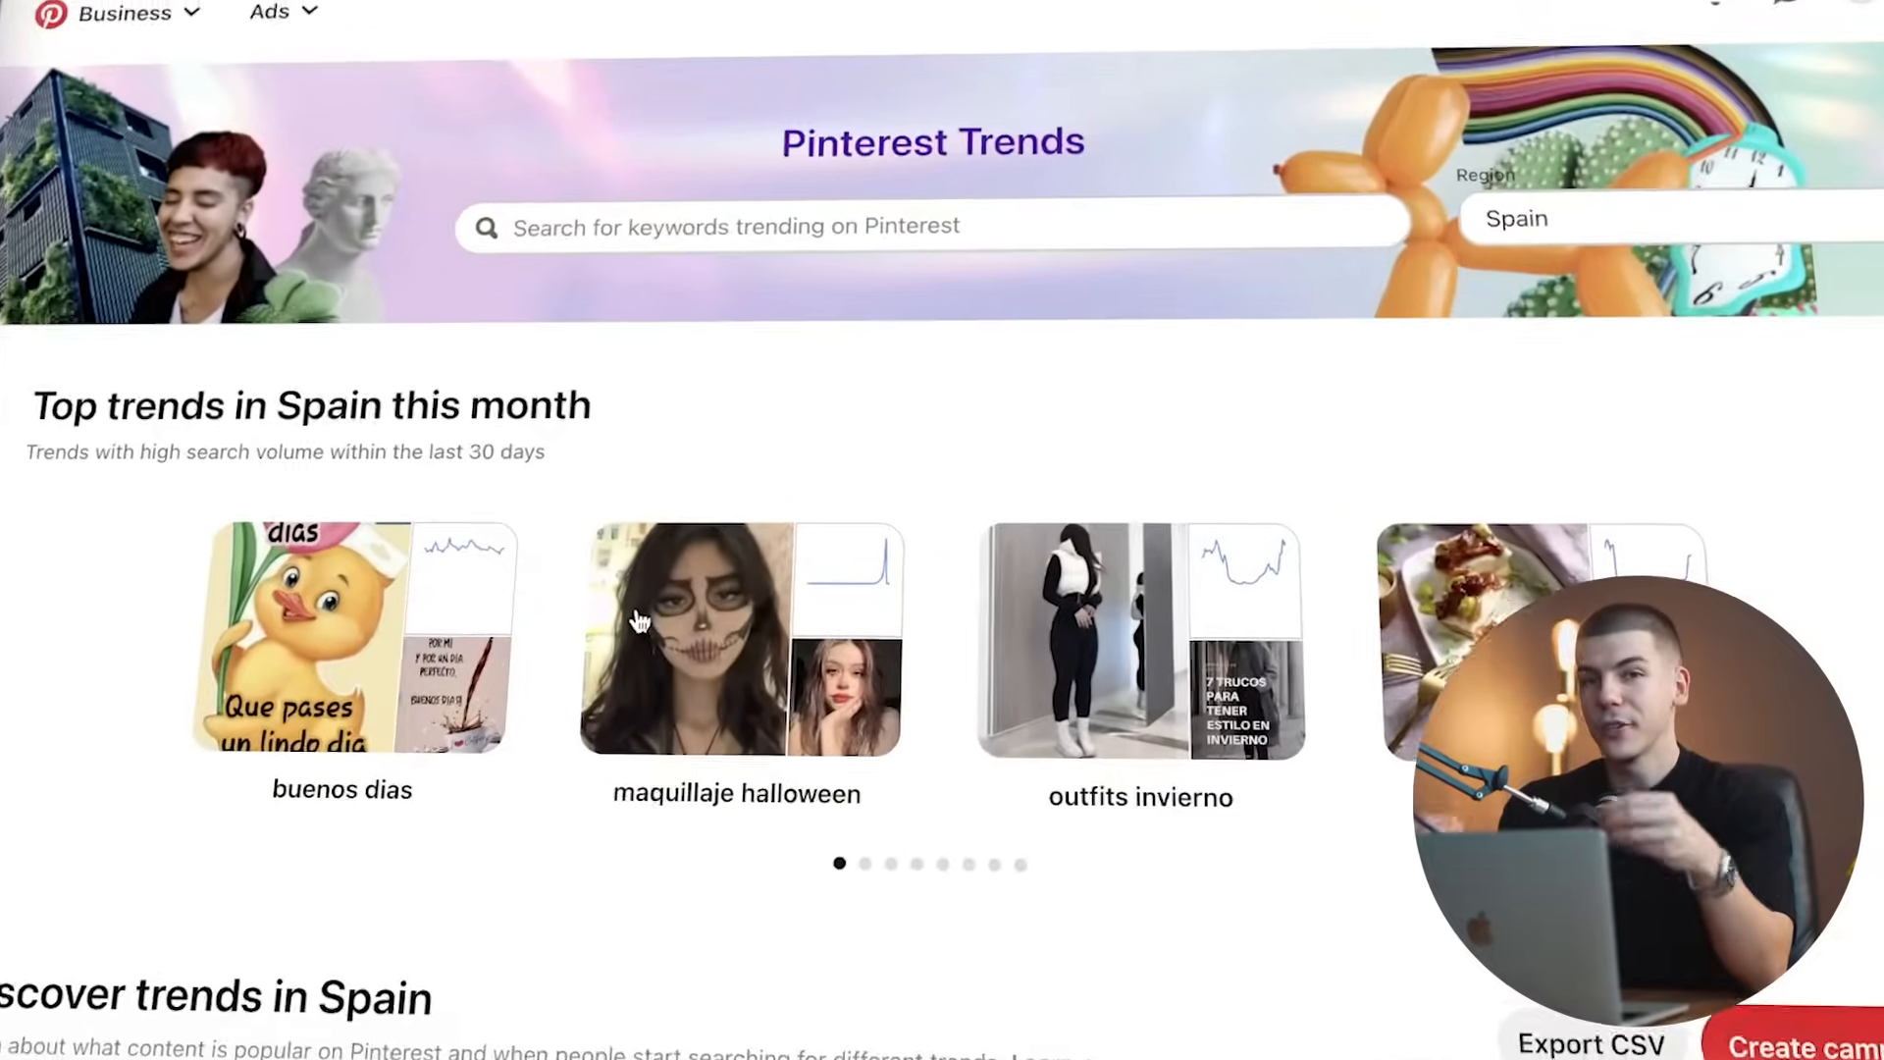
Browse the 'amazon affiliate program' results and open the Amazon.com Associates Central result
scroll("down", 3)
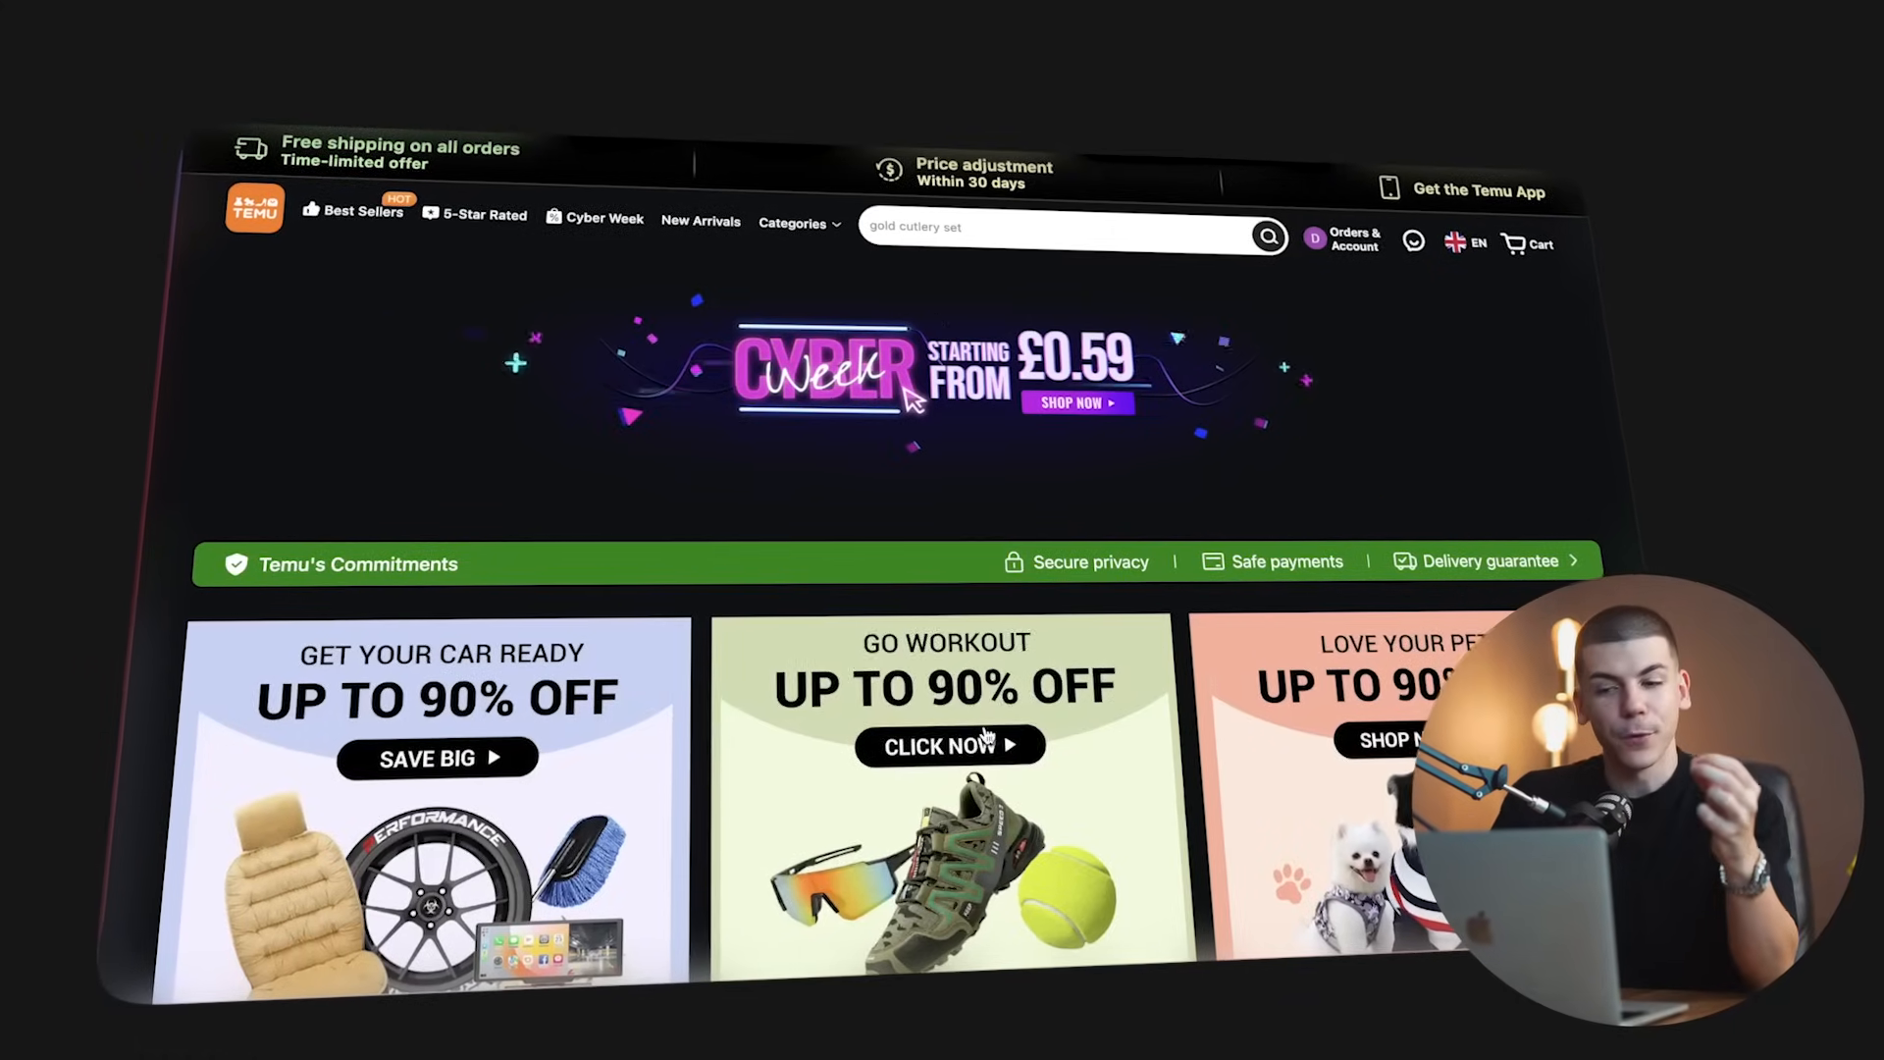
scroll("down", 3)
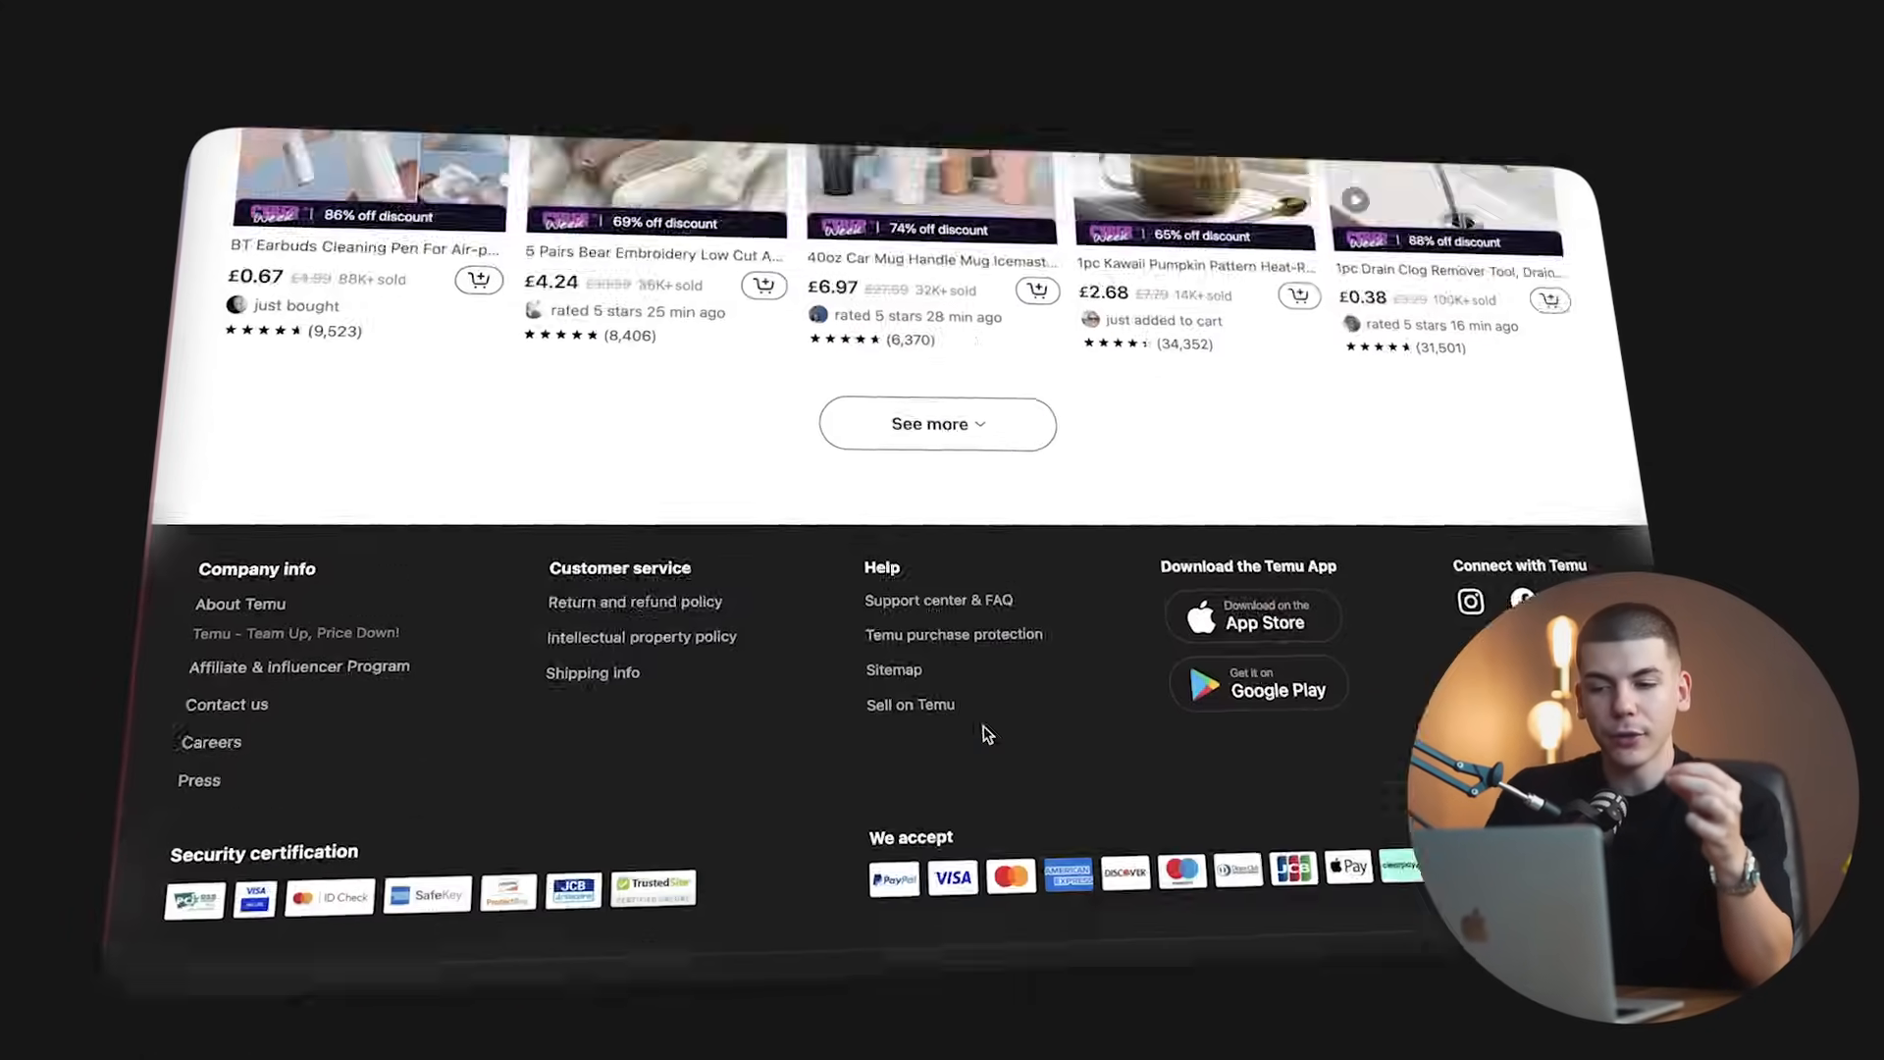
scroll("up", 3)
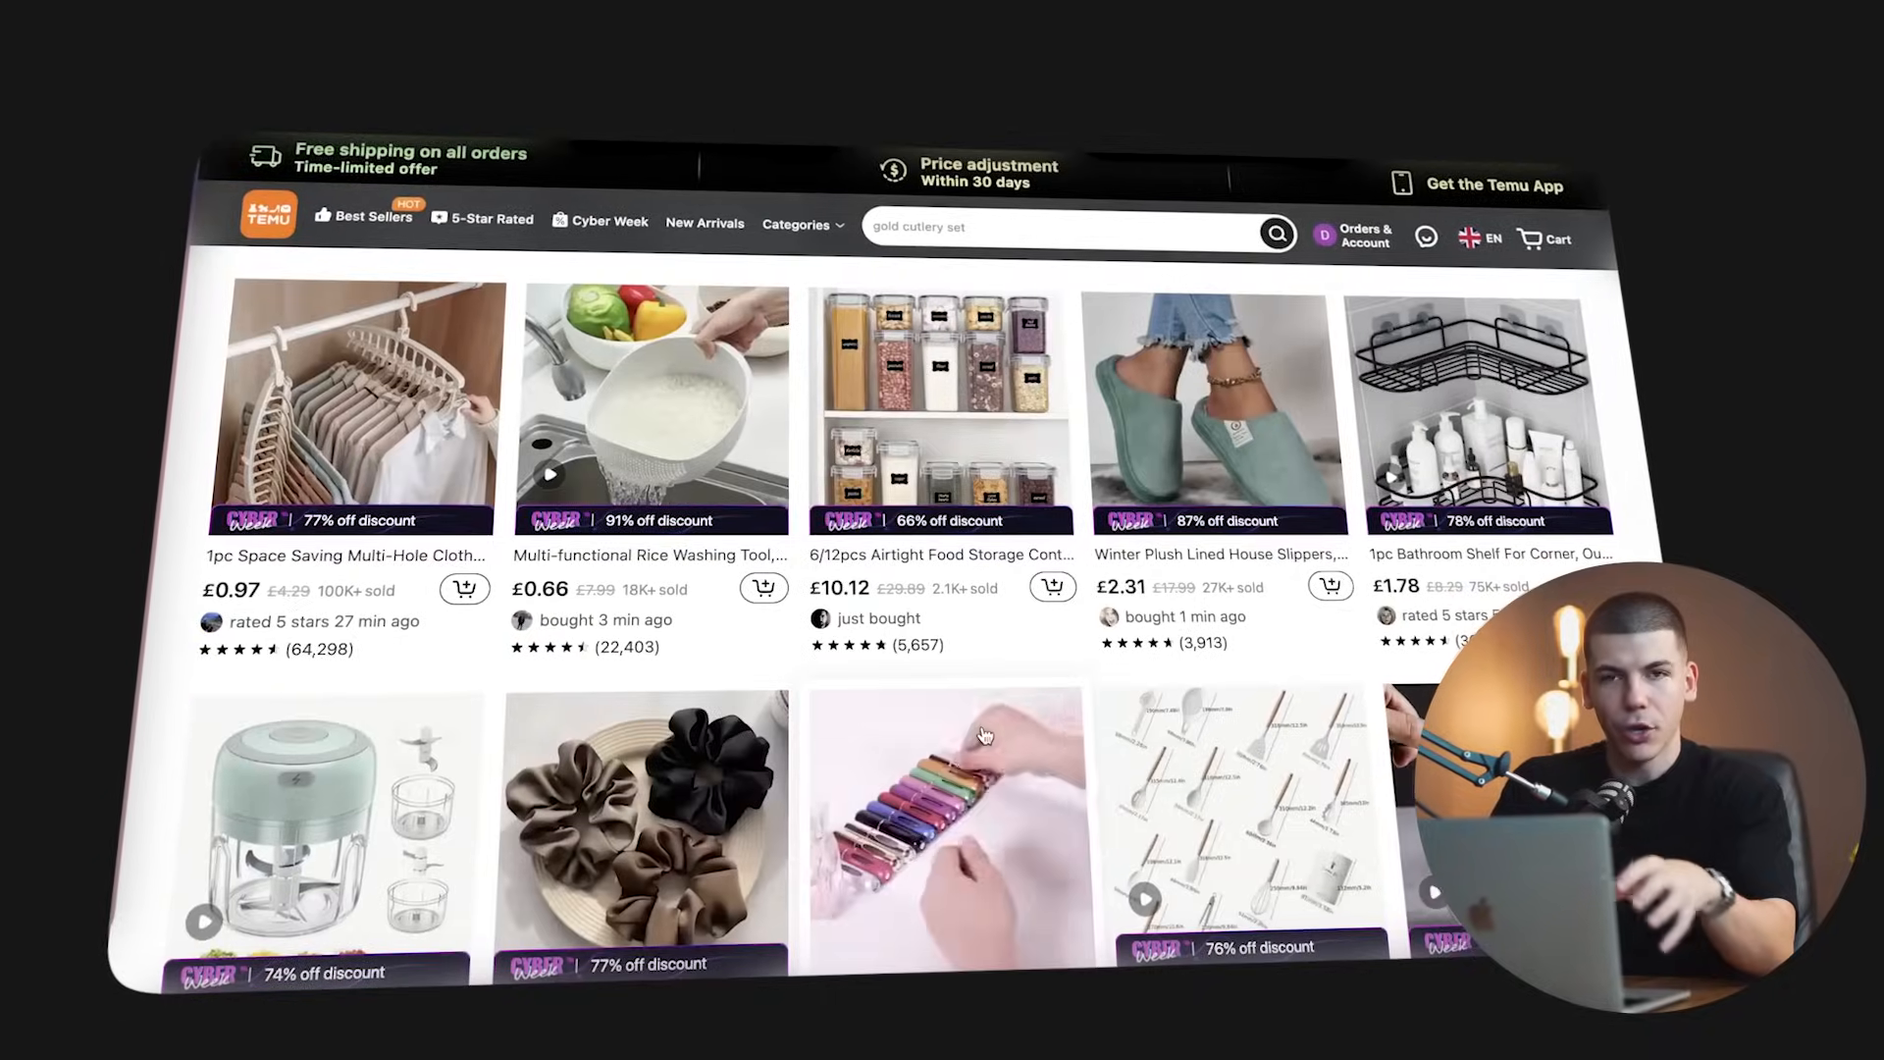
scroll("down", 3)
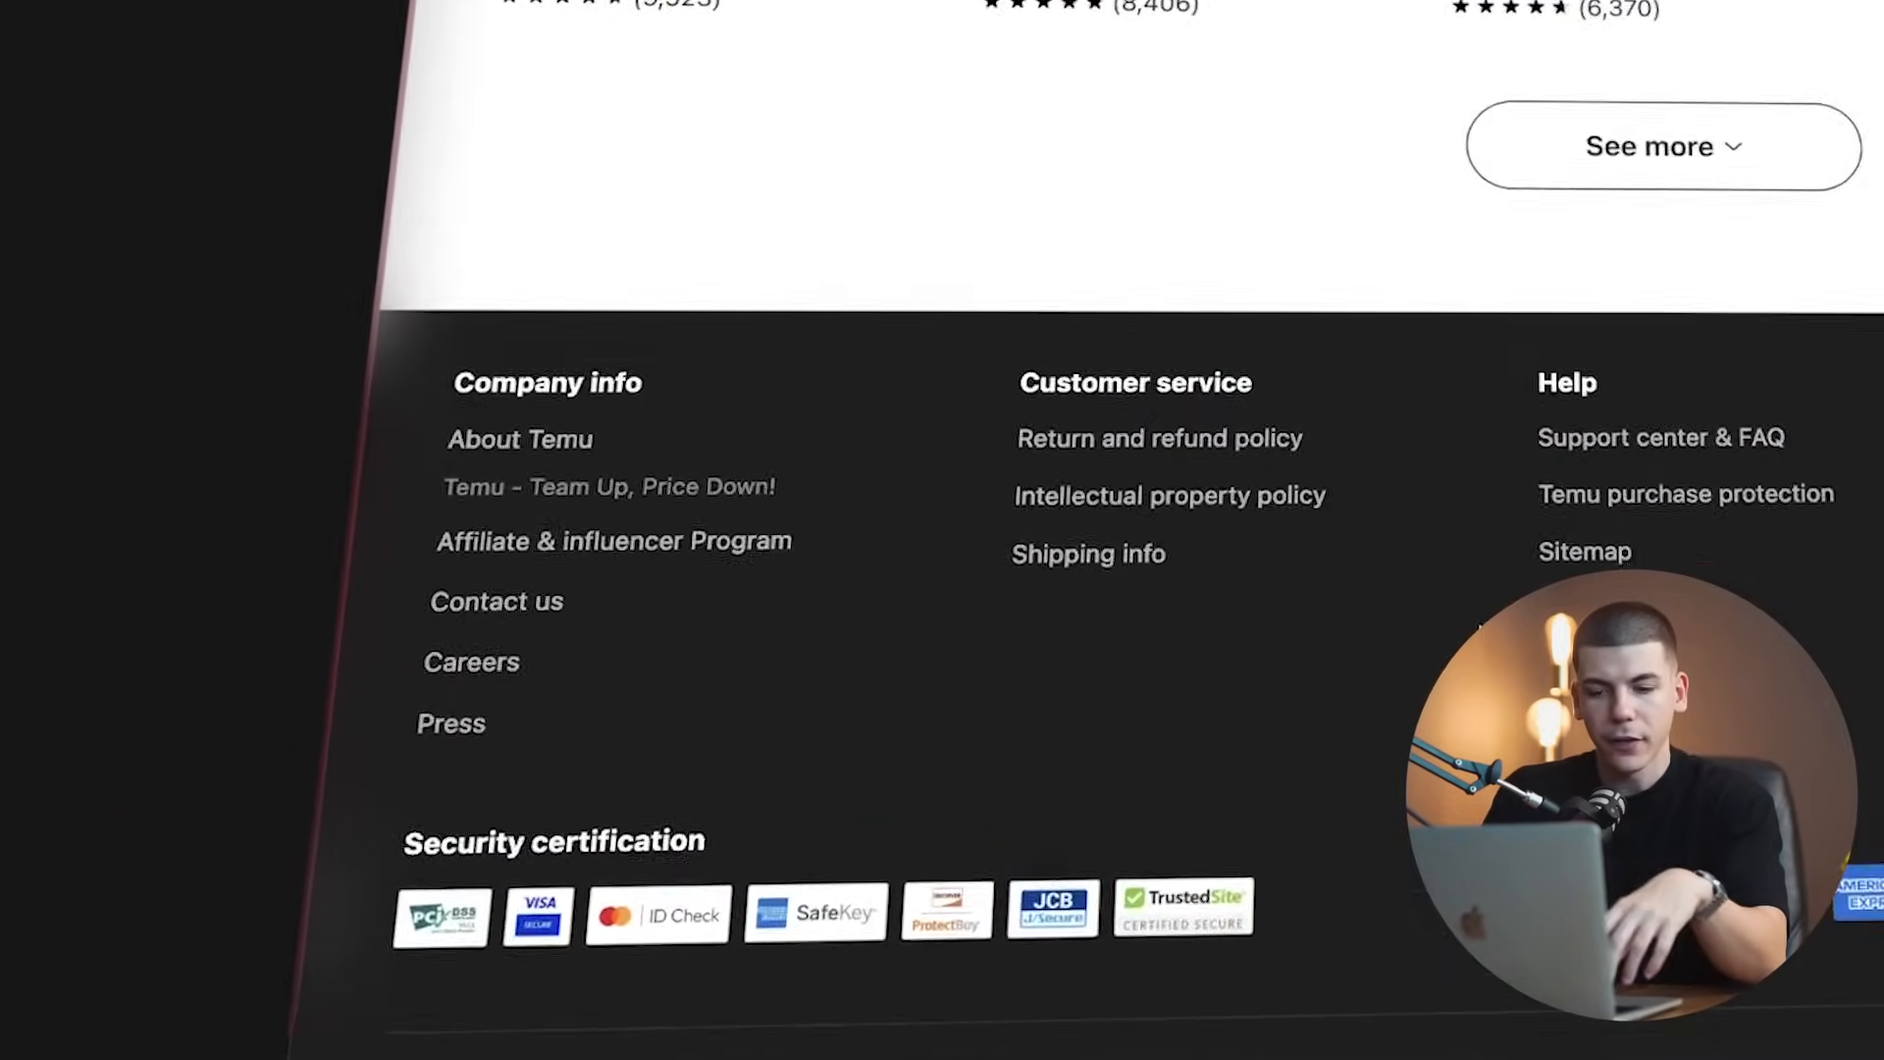
left_click(613, 541)
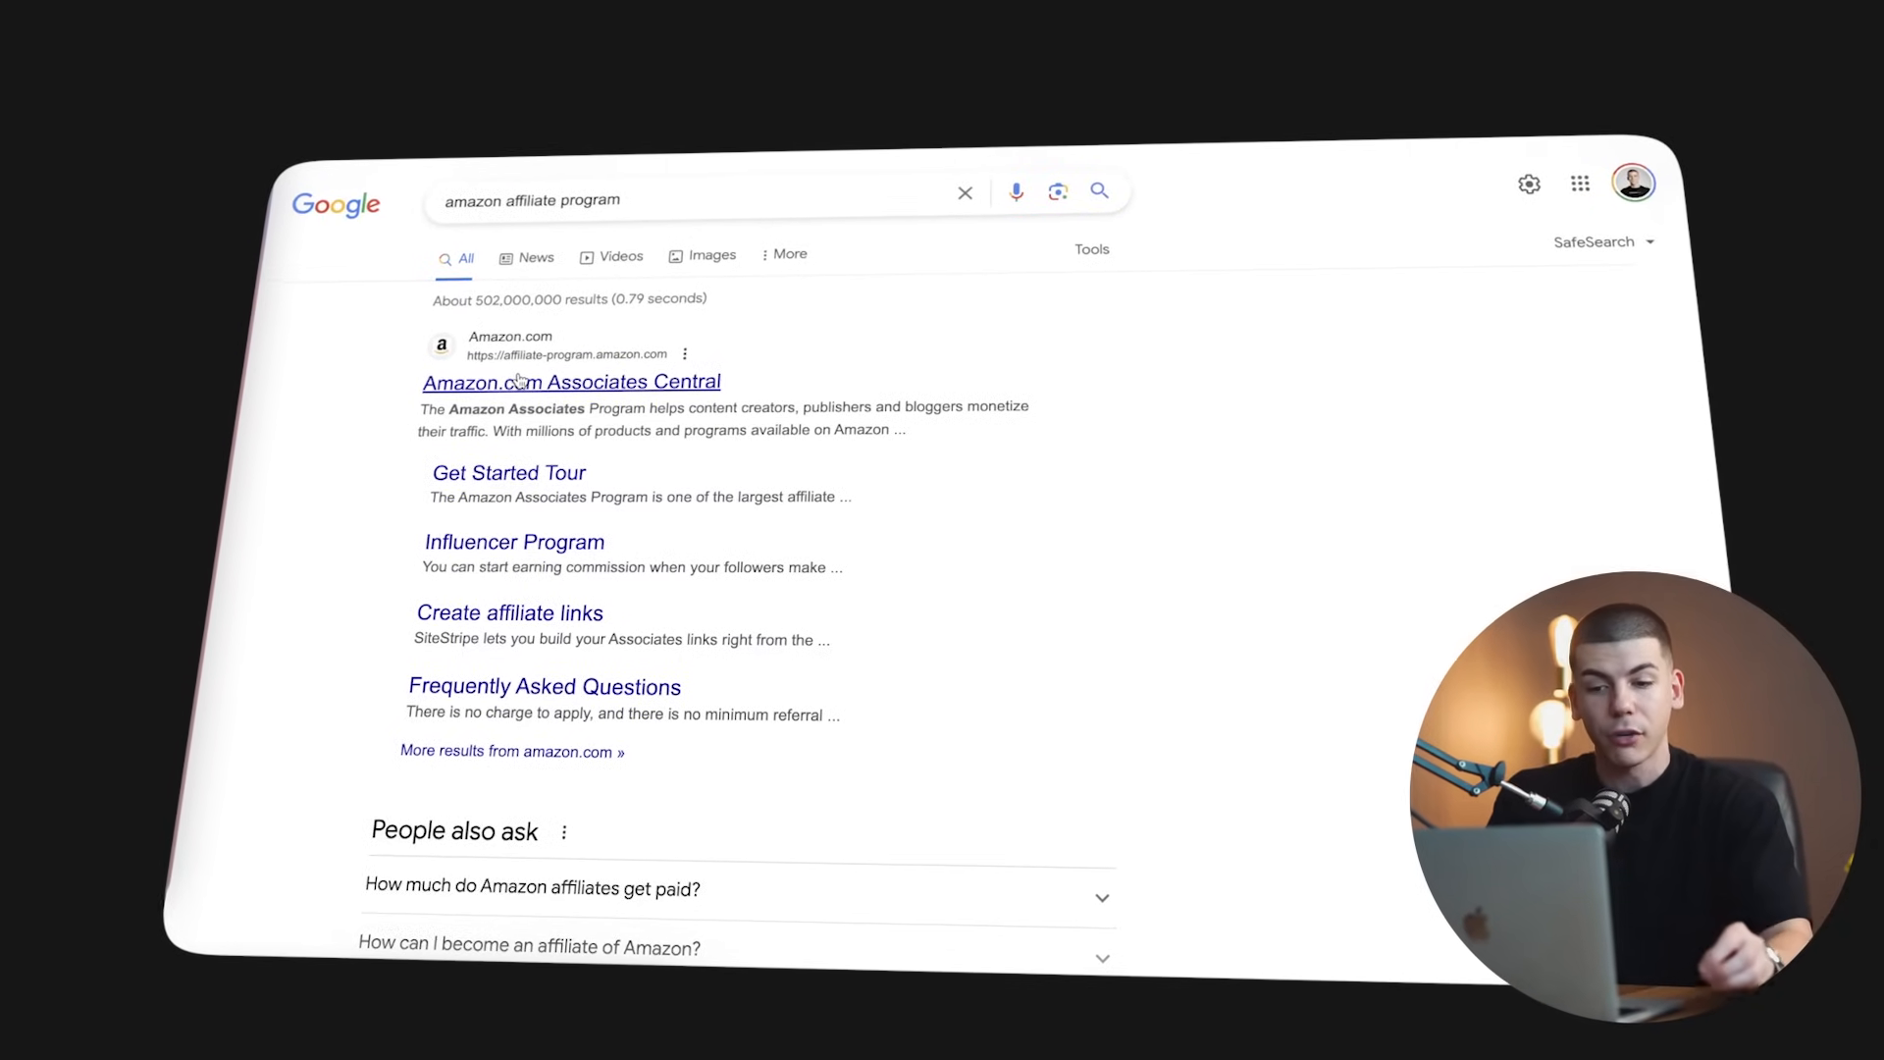
left_click(572, 381)
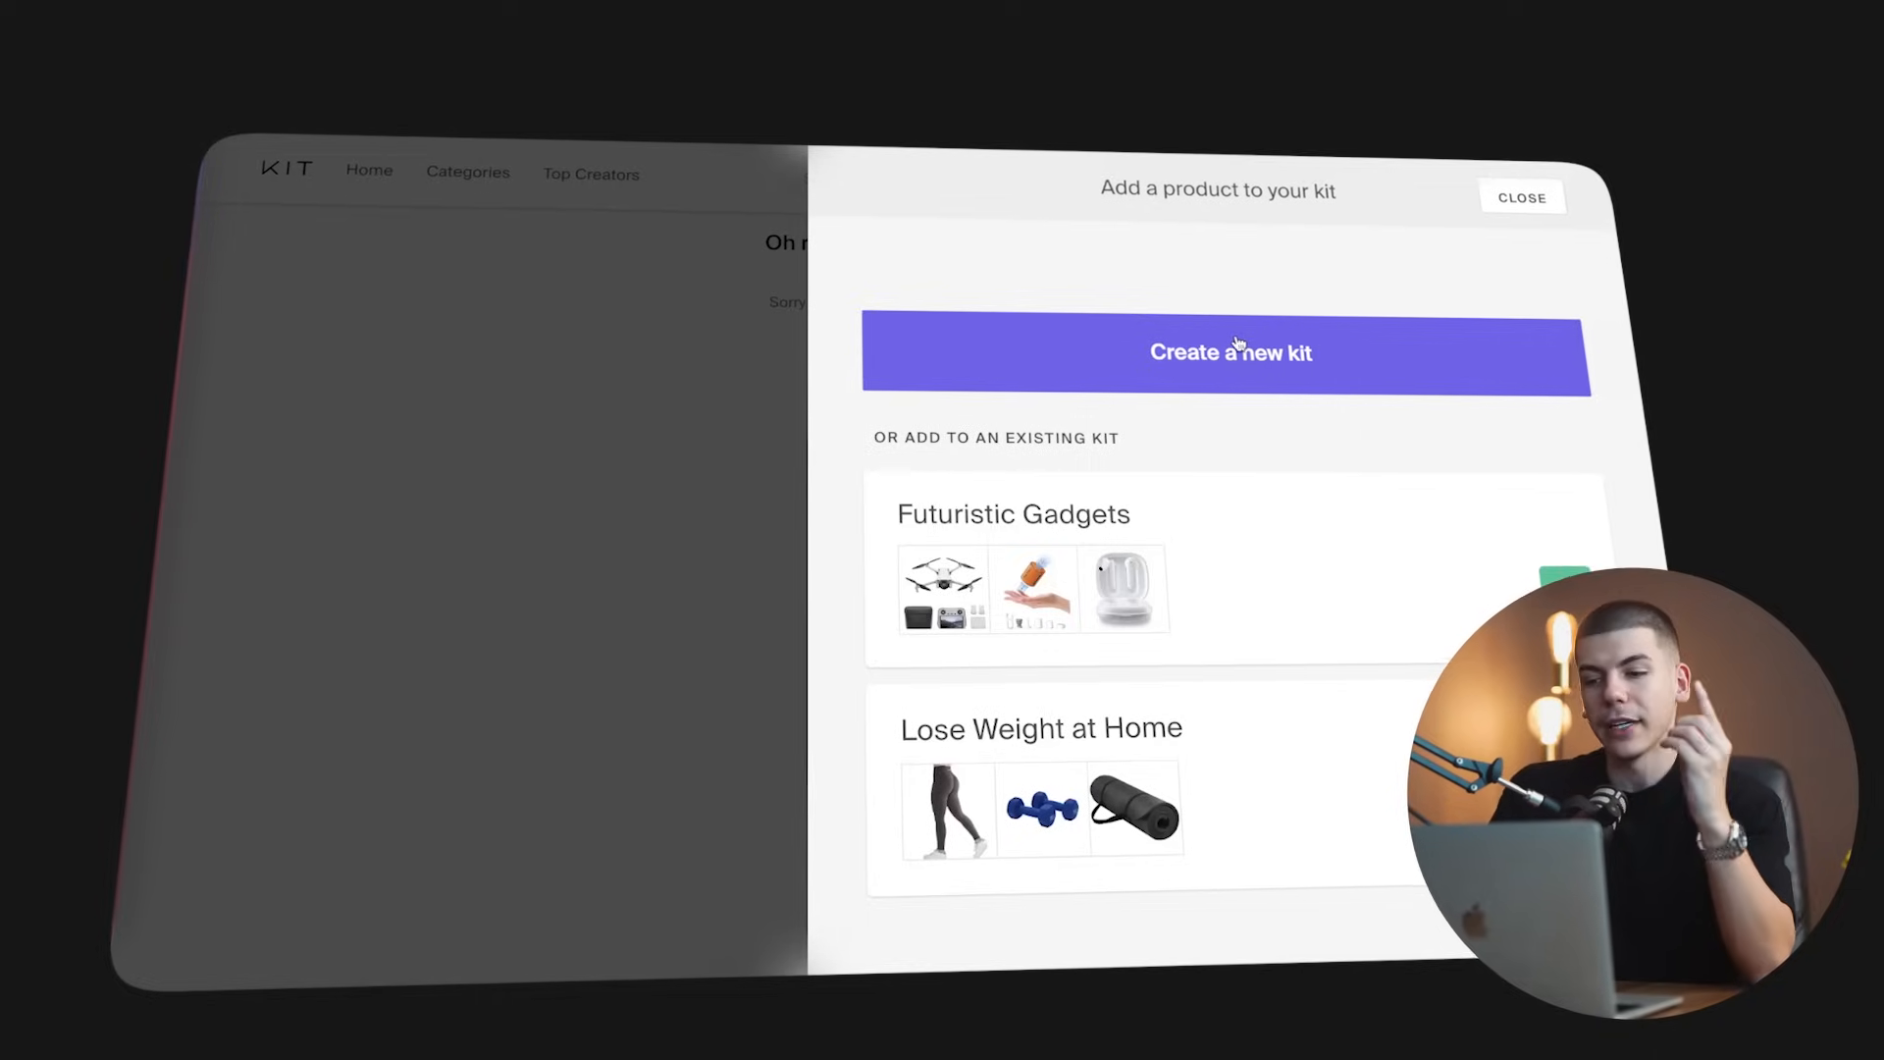
Create a new kit named 'Gift ideas' and submit its name
left_click(1228, 353)
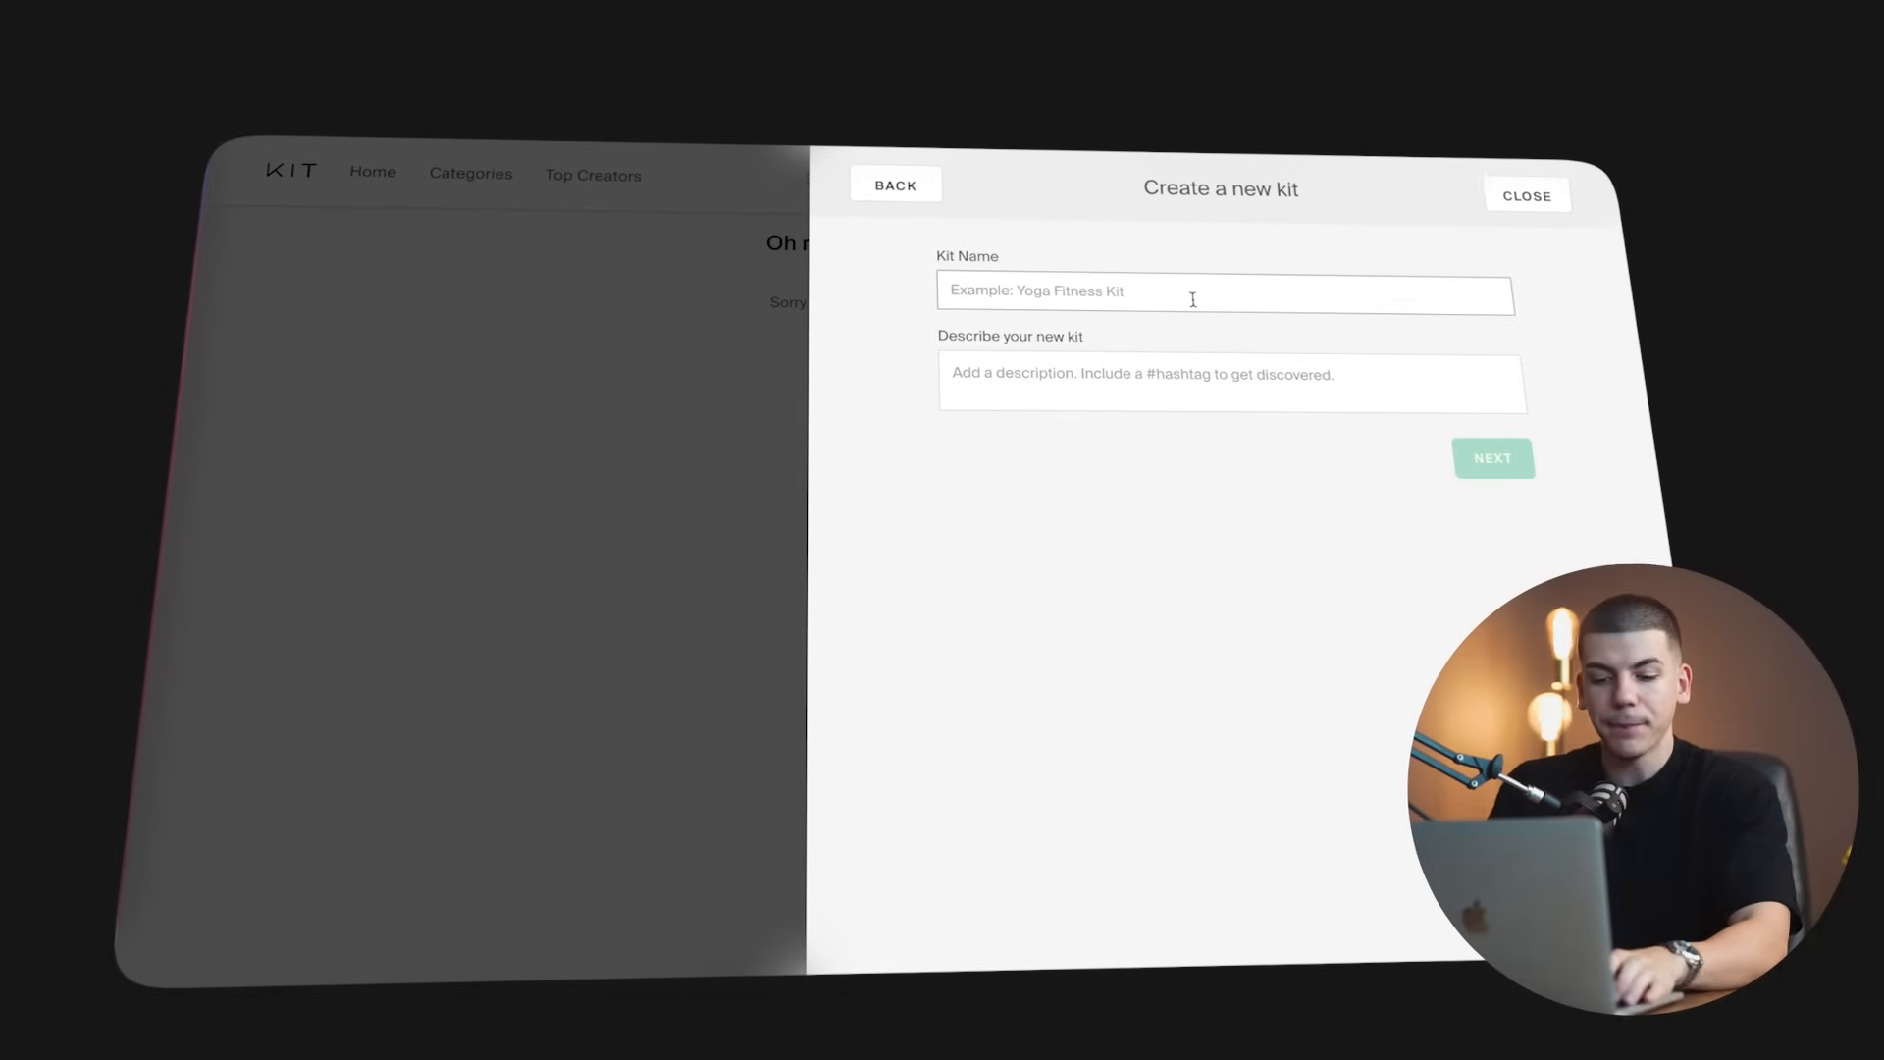
type("Gift ide")
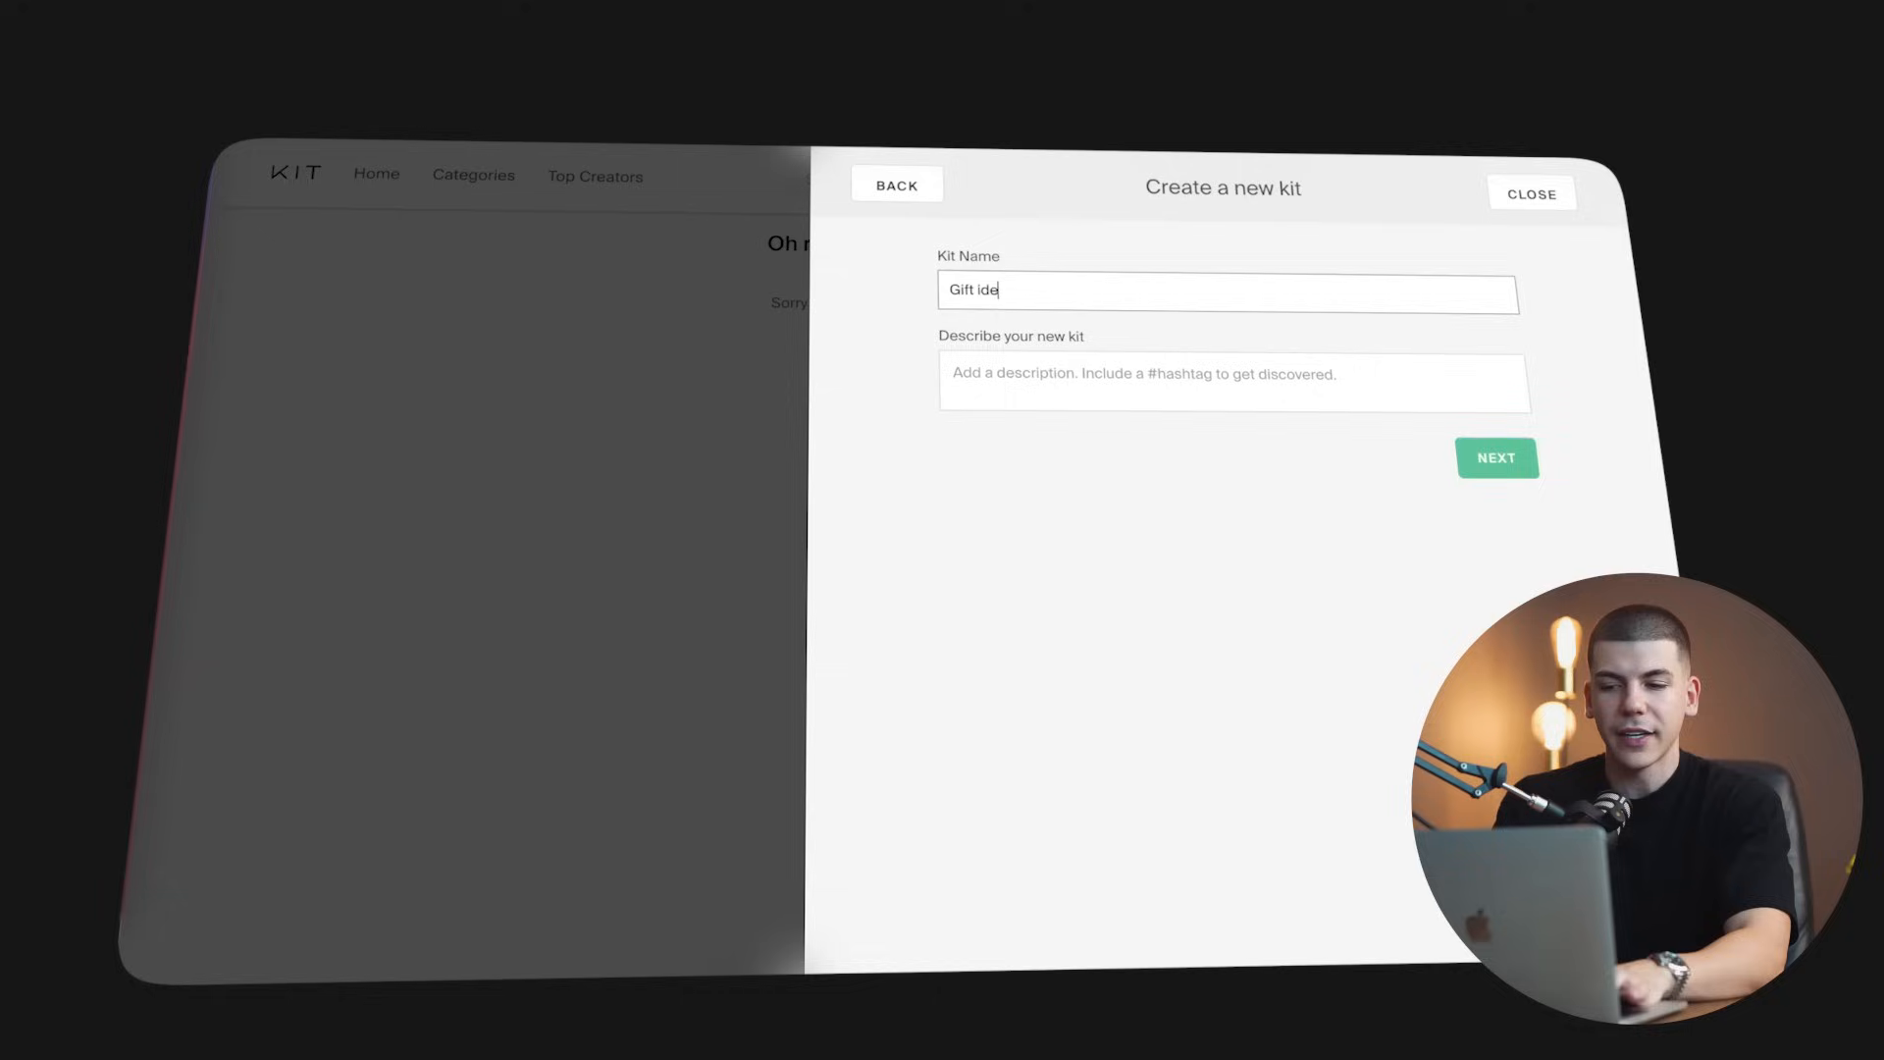
left_click(1496, 458)
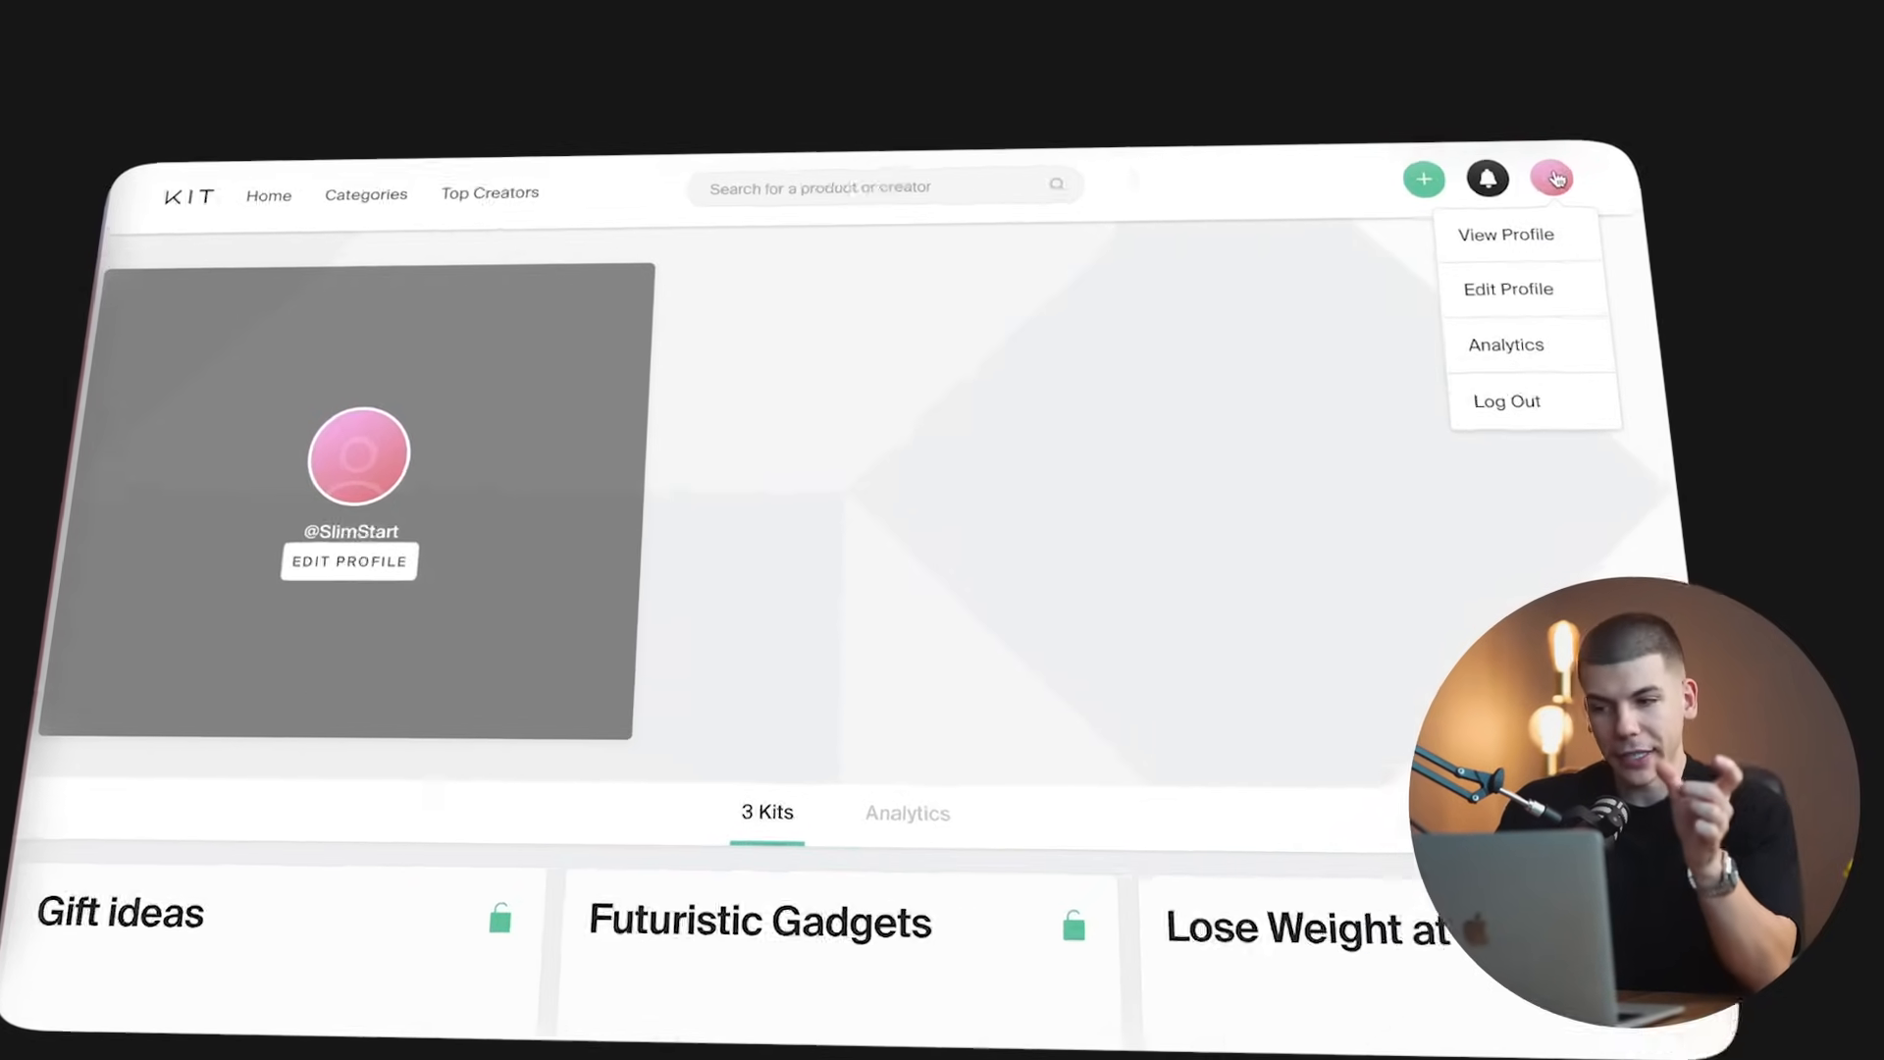
Enable affiliate codes for select stores in profile settings and expand Amazon's per-country tracking IDs
left_click(1508, 288)
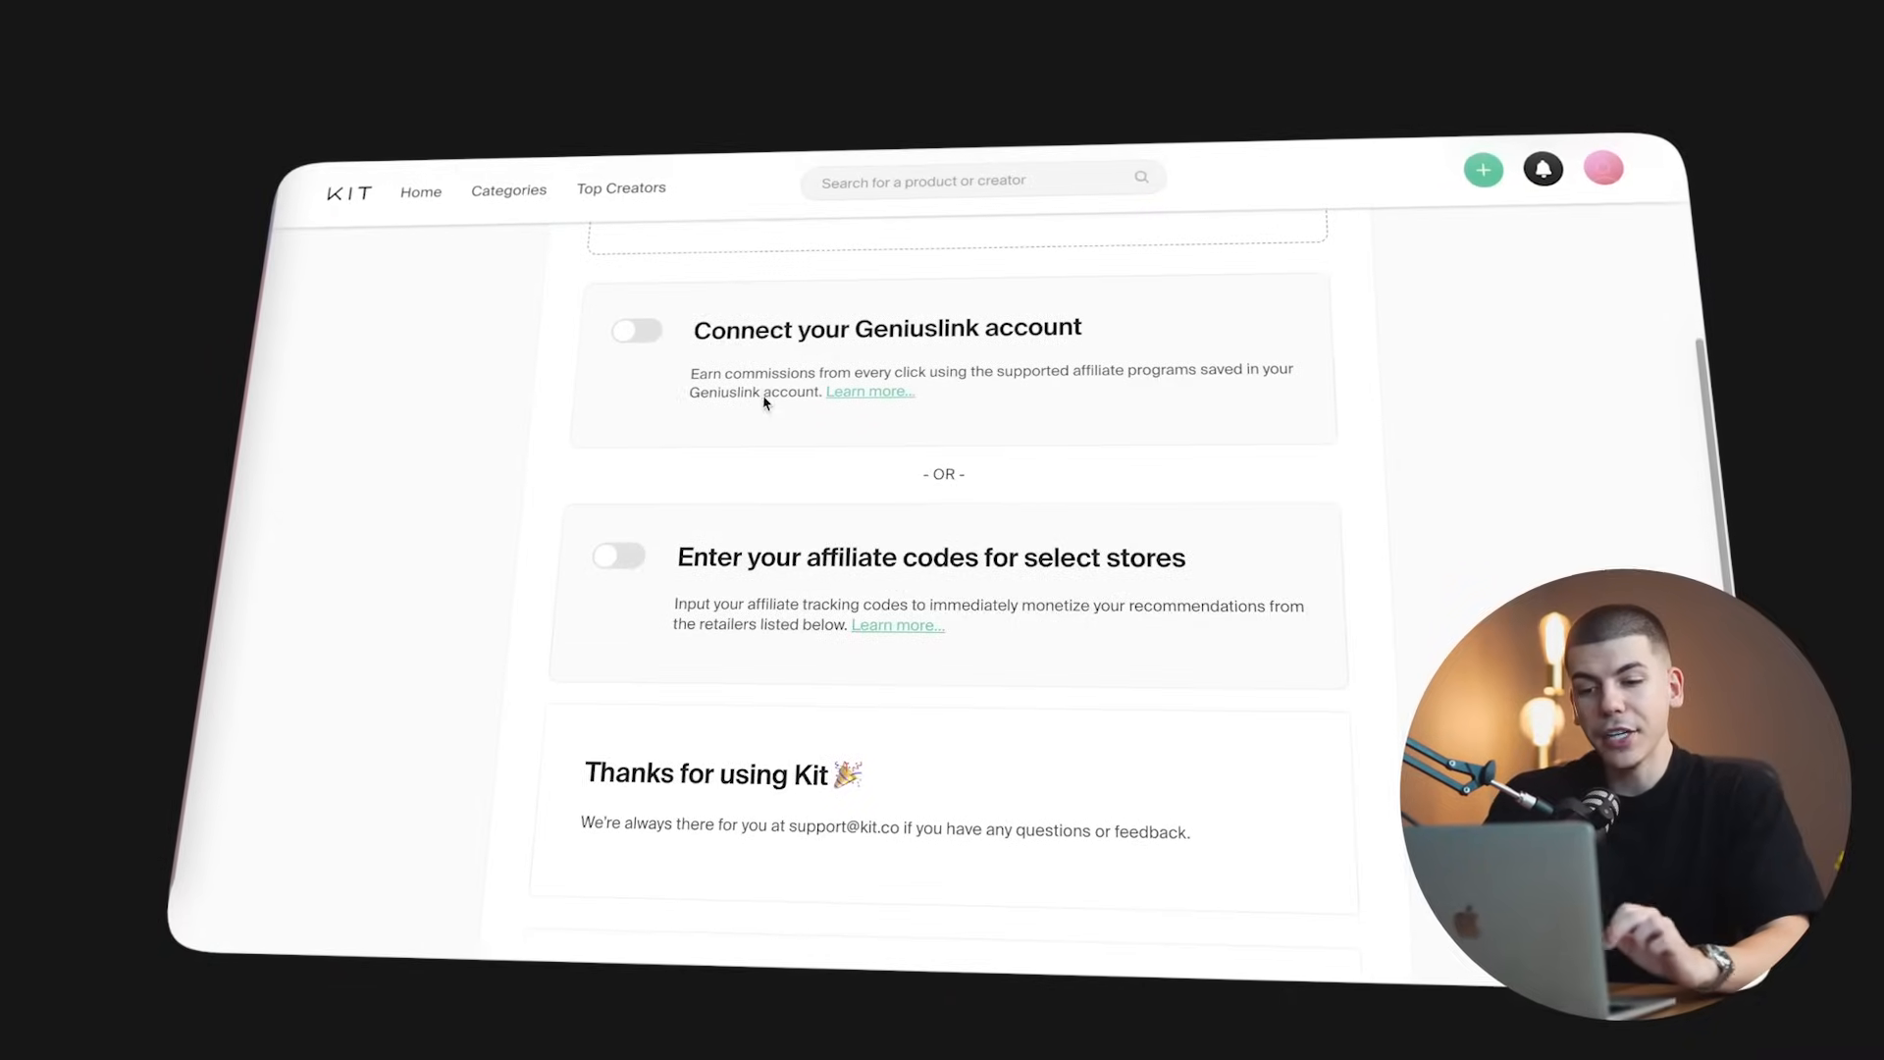
left_click(619, 555)
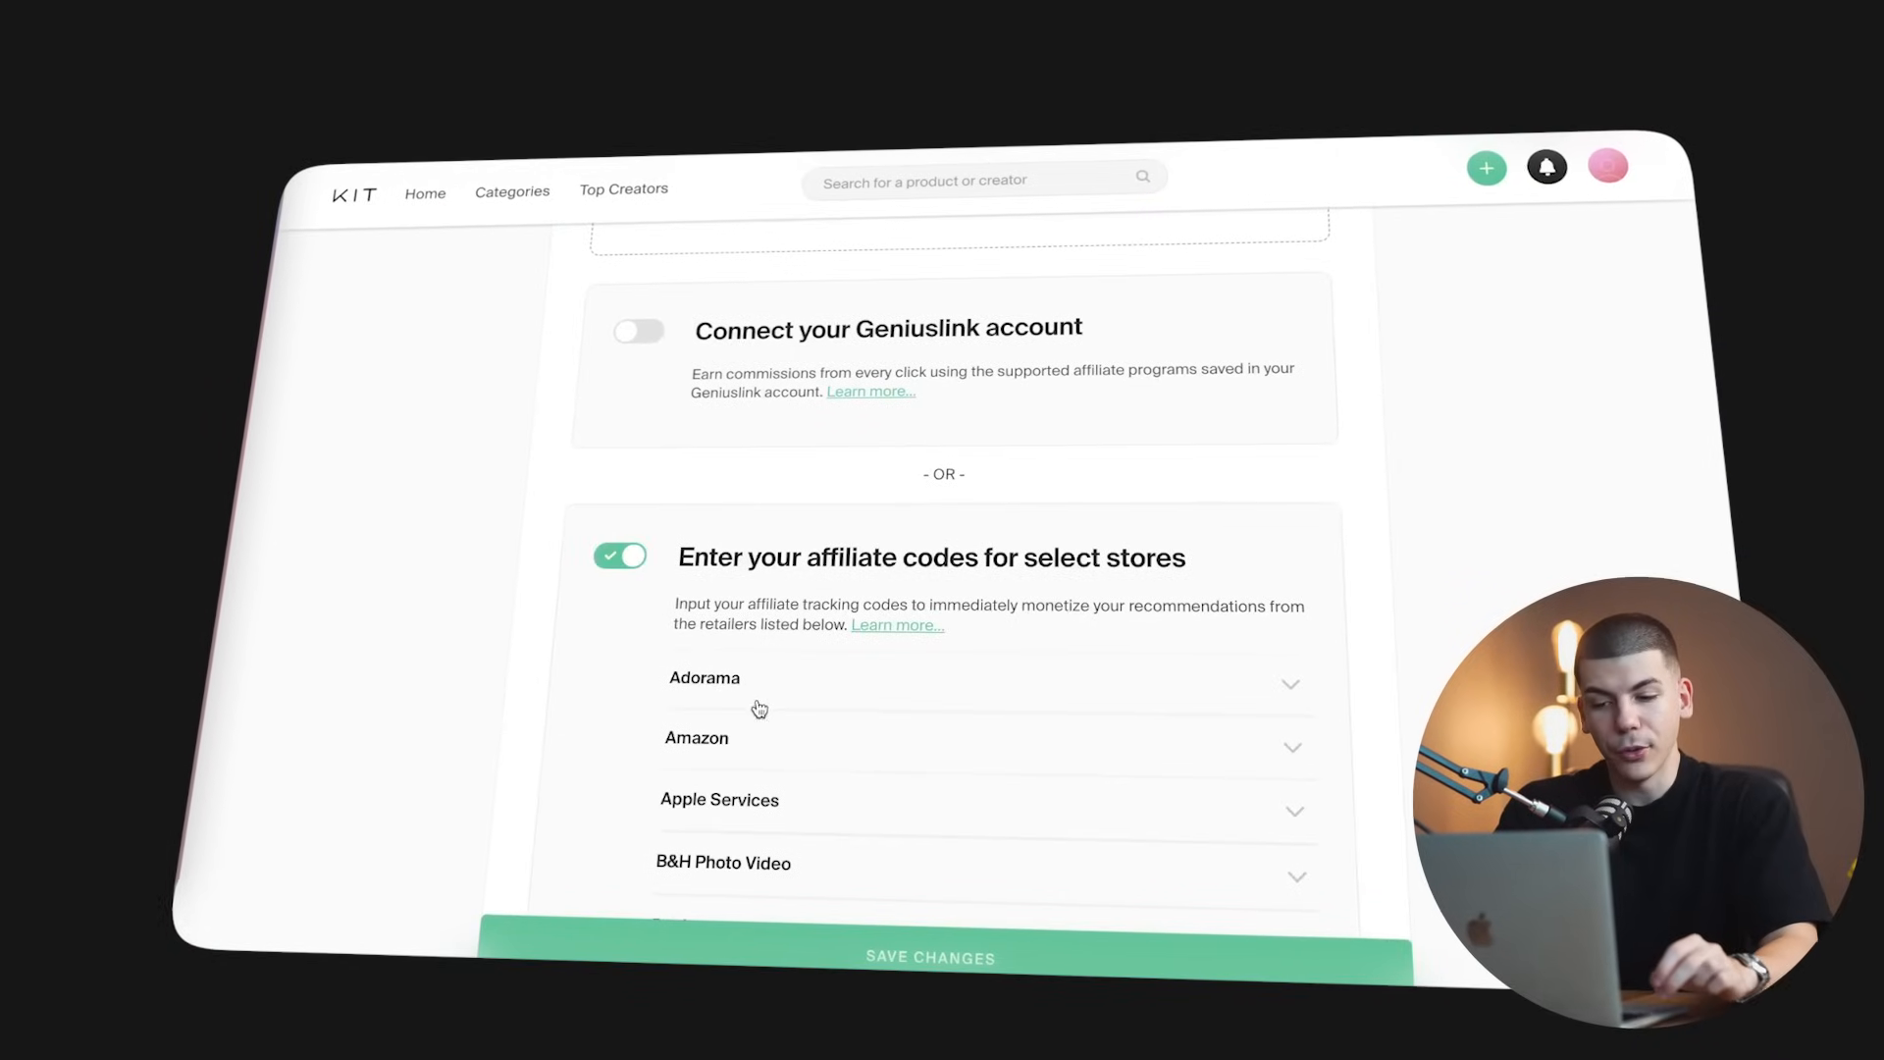
left_click(697, 738)
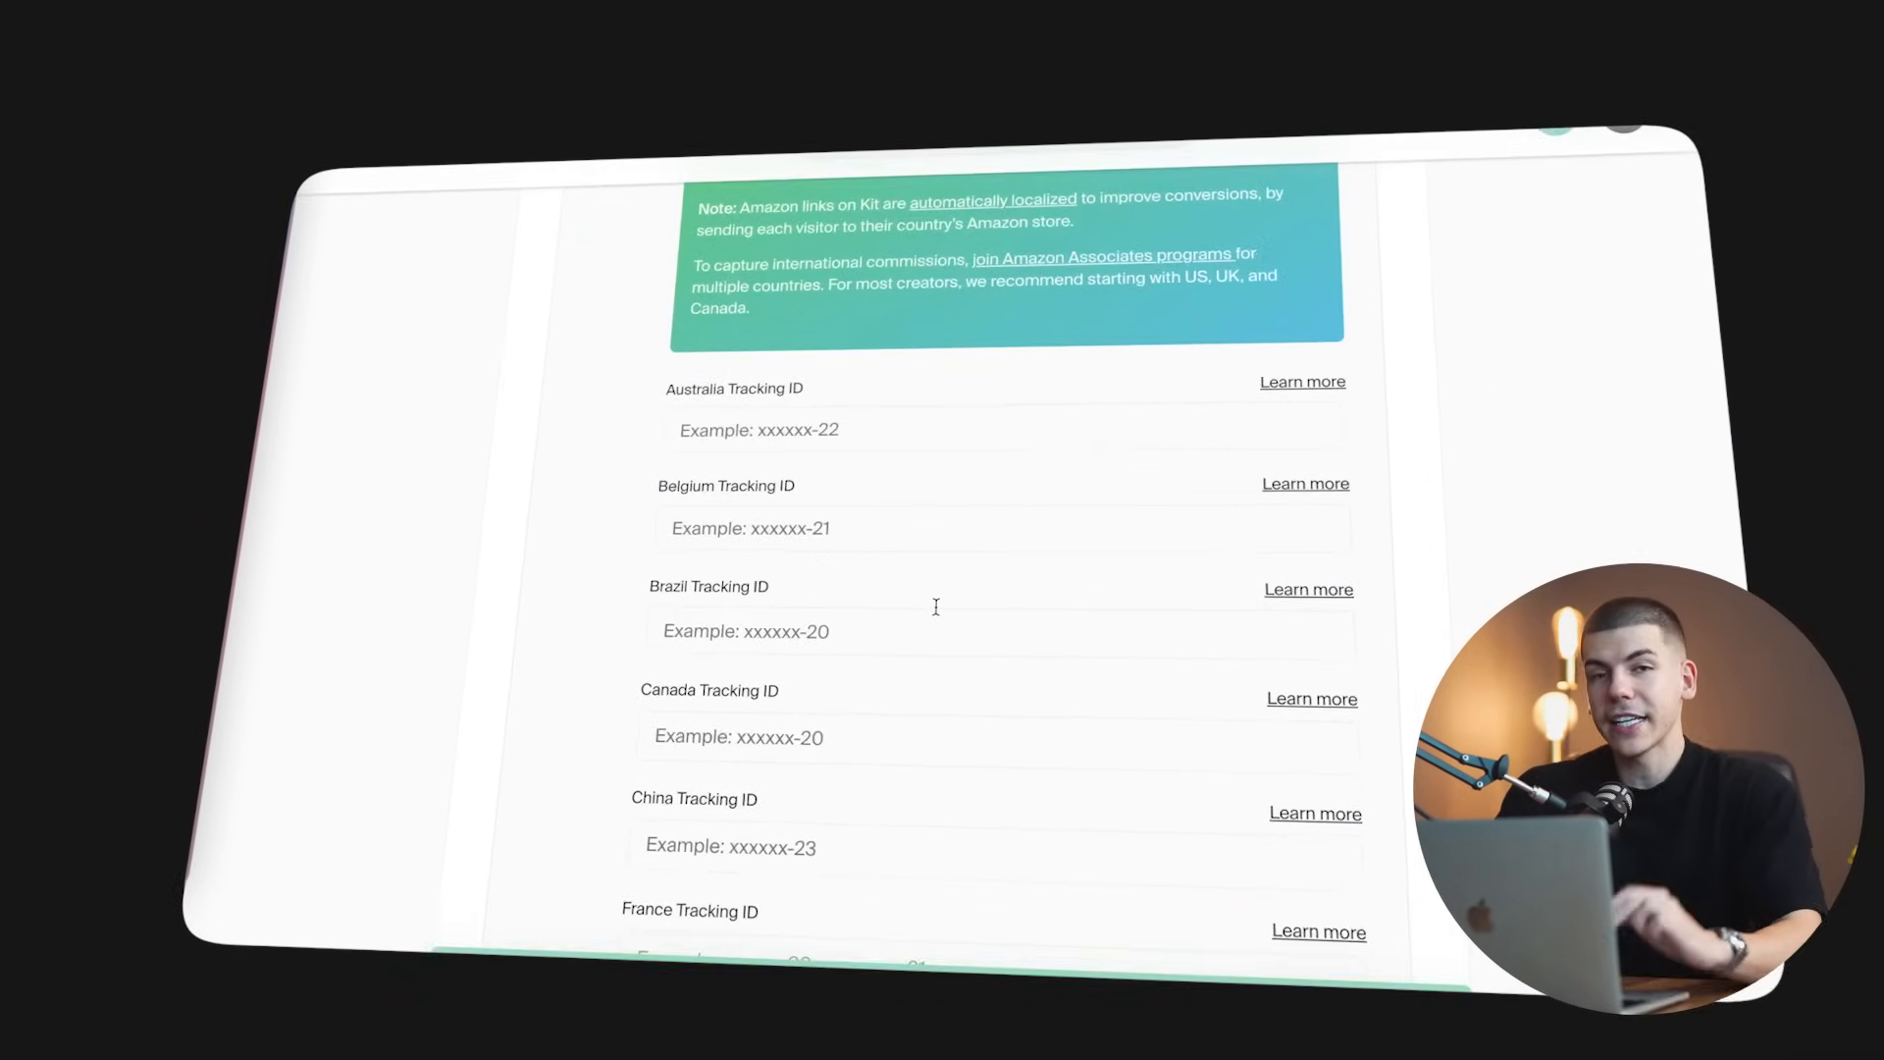
scroll("down", 3)
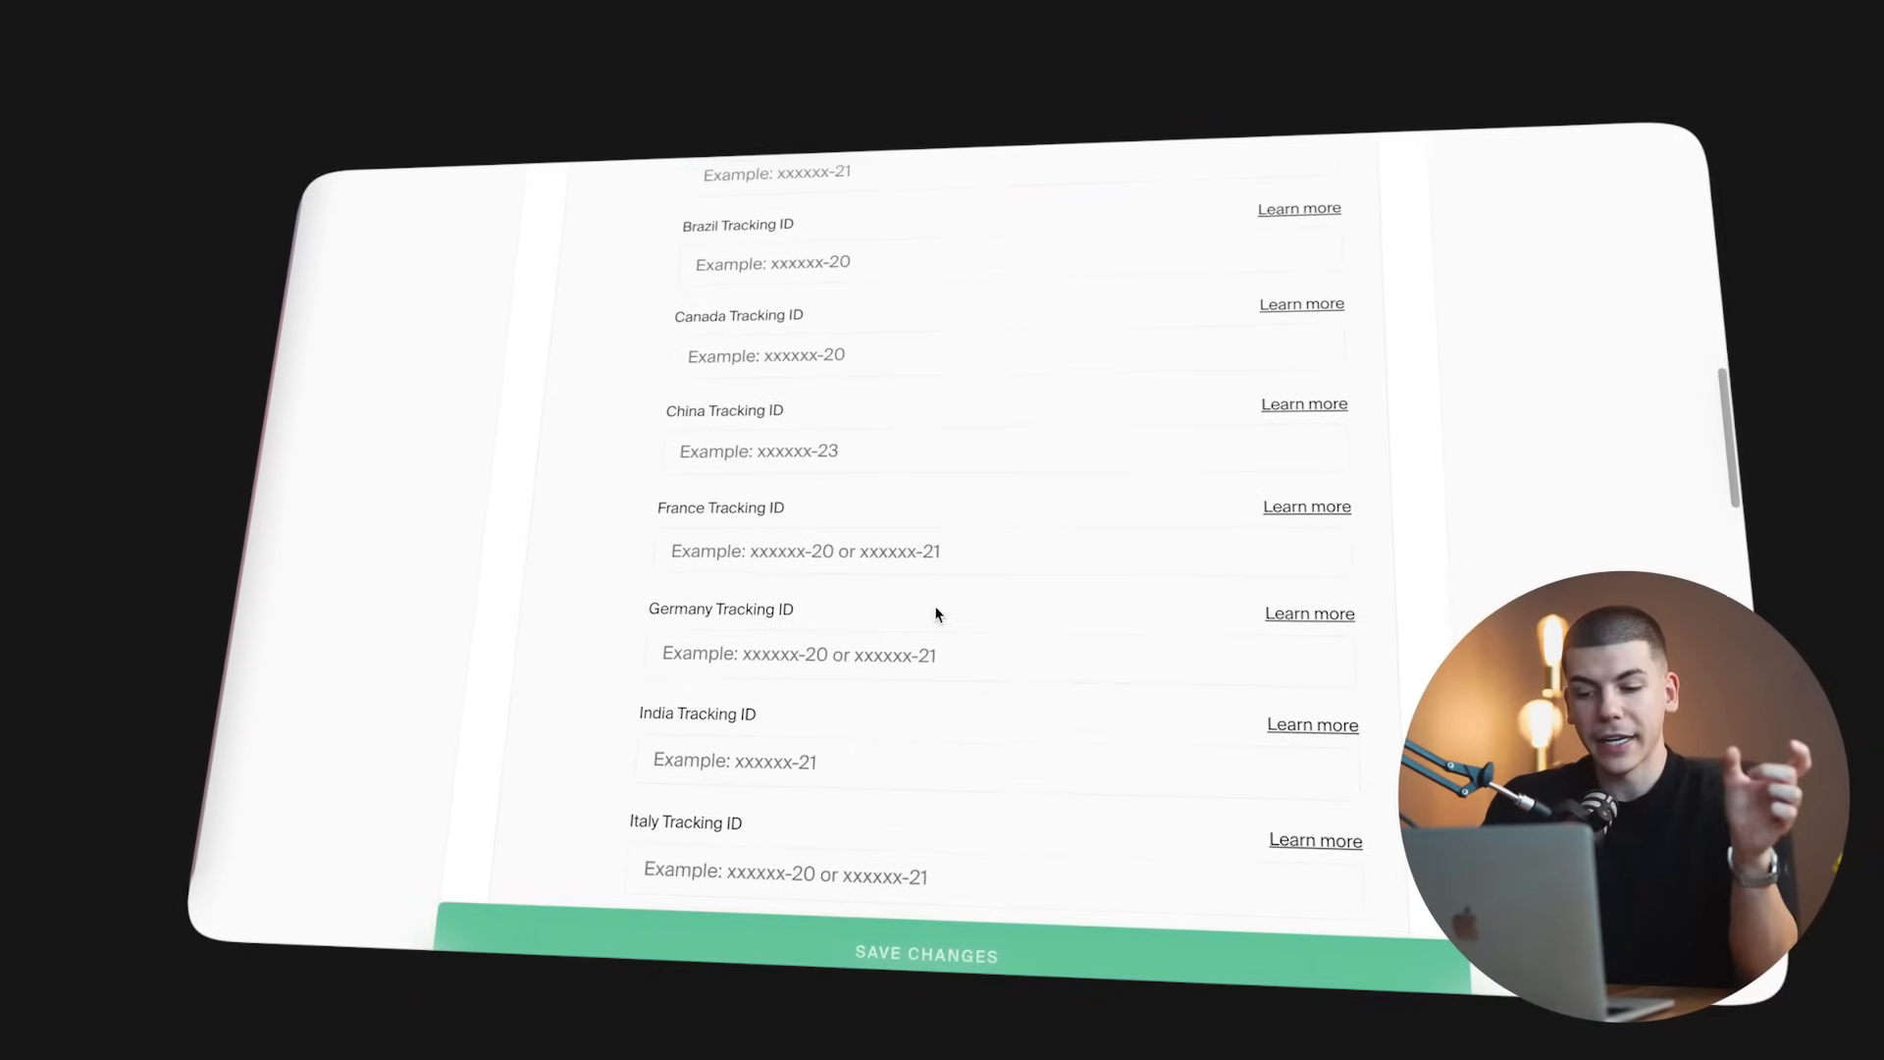
left_click(953, 248)
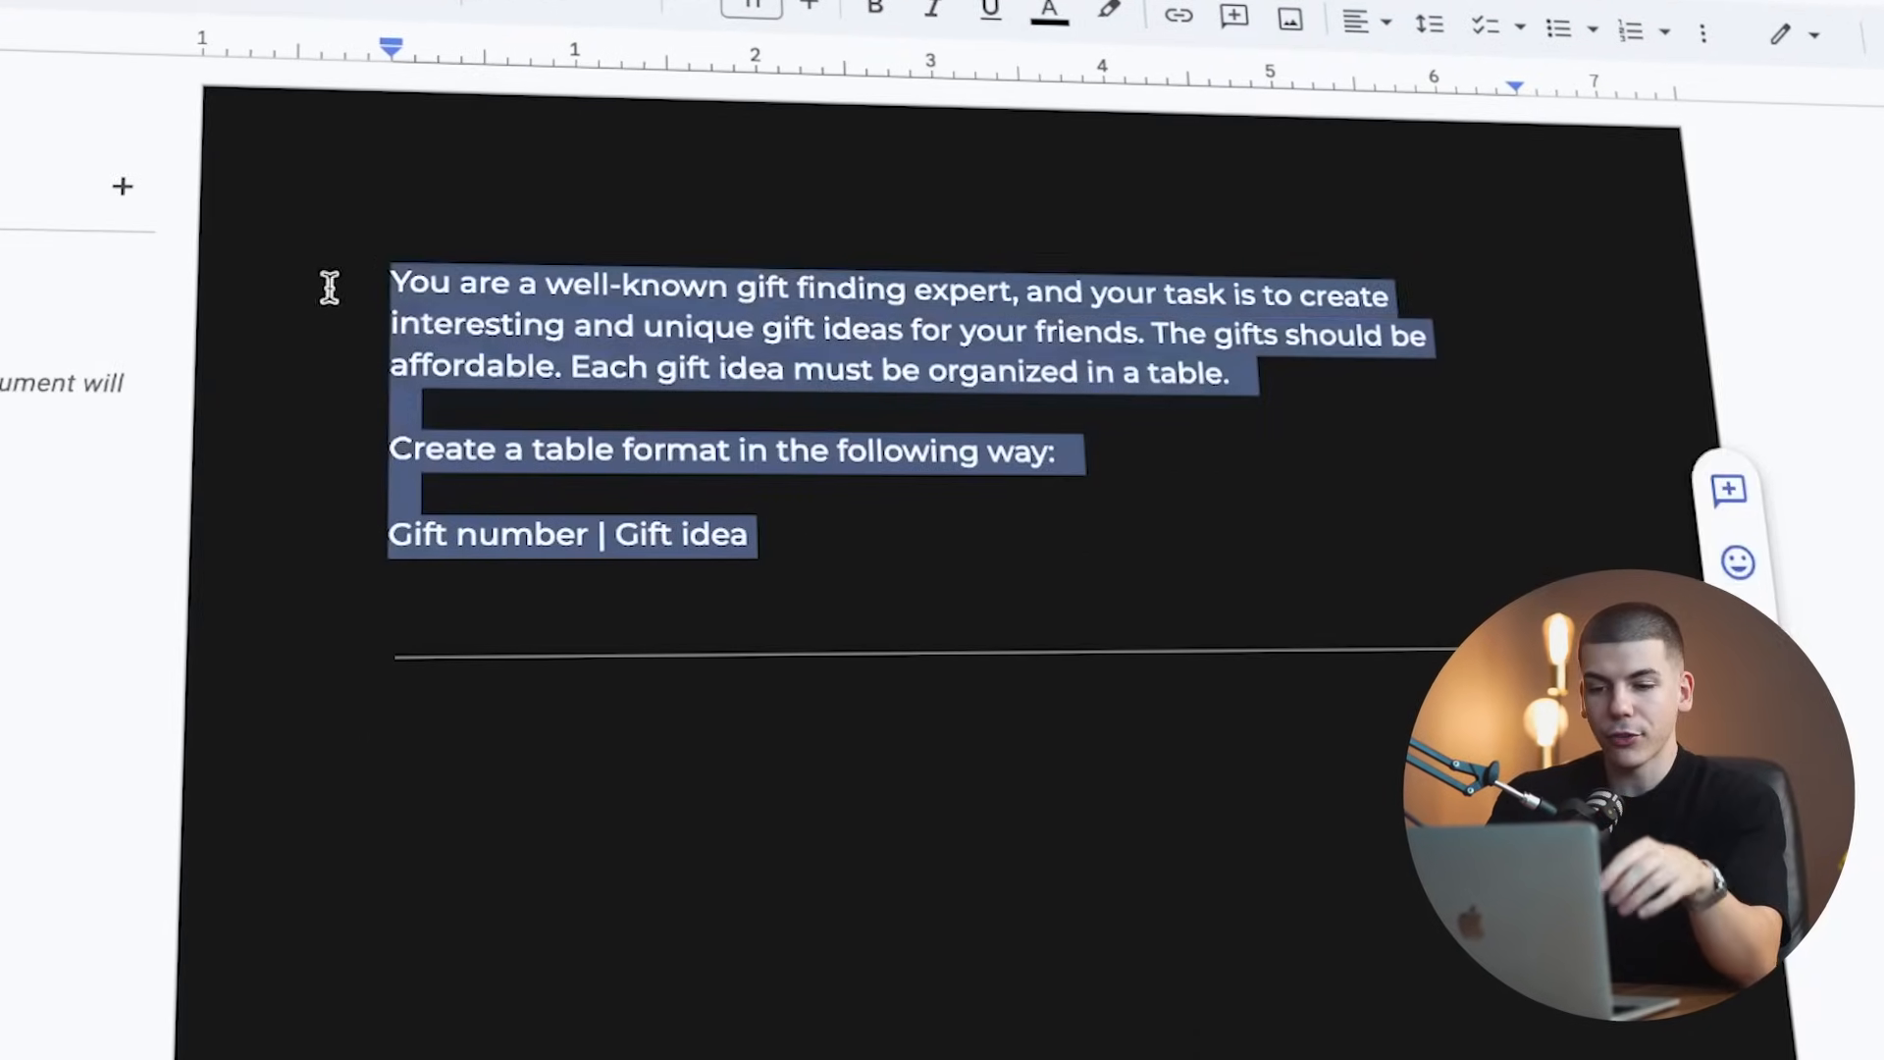
Copy the affordable gift ideas prompt, including the Cozy Fleece Blanket idea, from the Doc
type("xc")
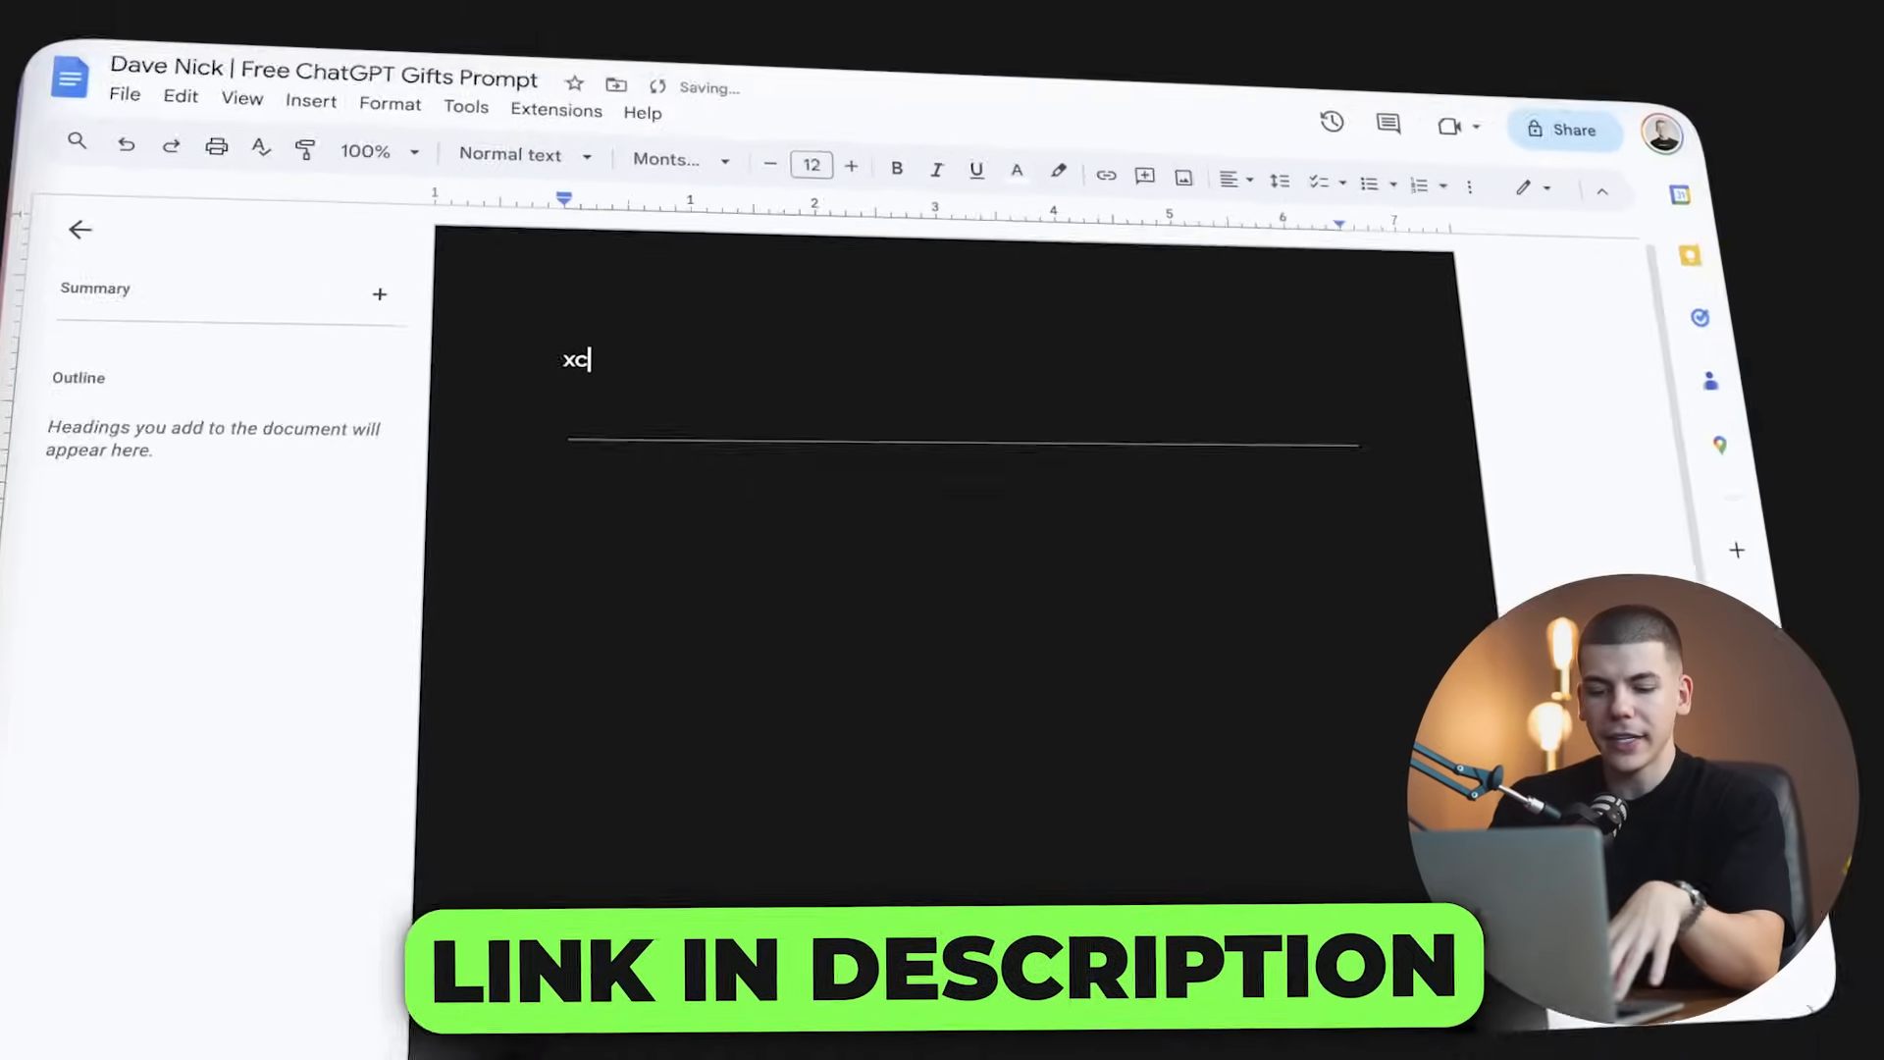
right_click(914, 408)
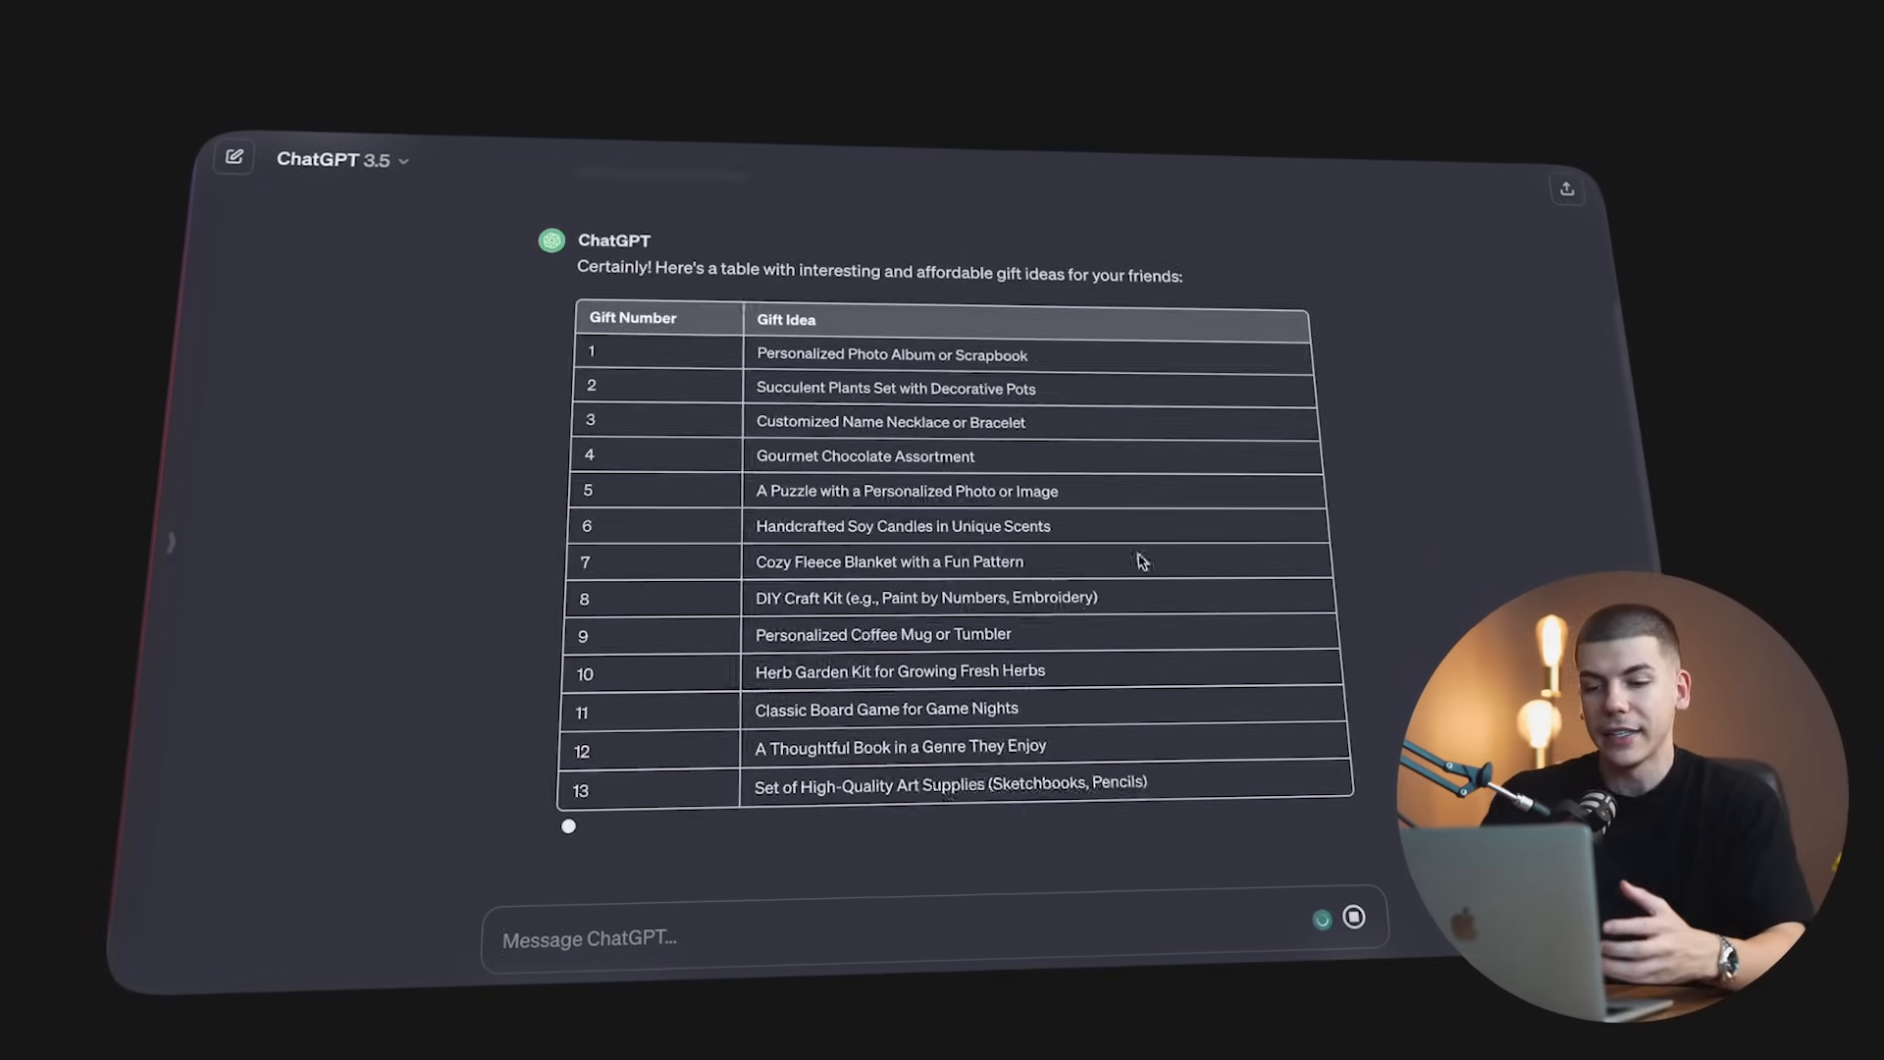
right_click(890, 561)
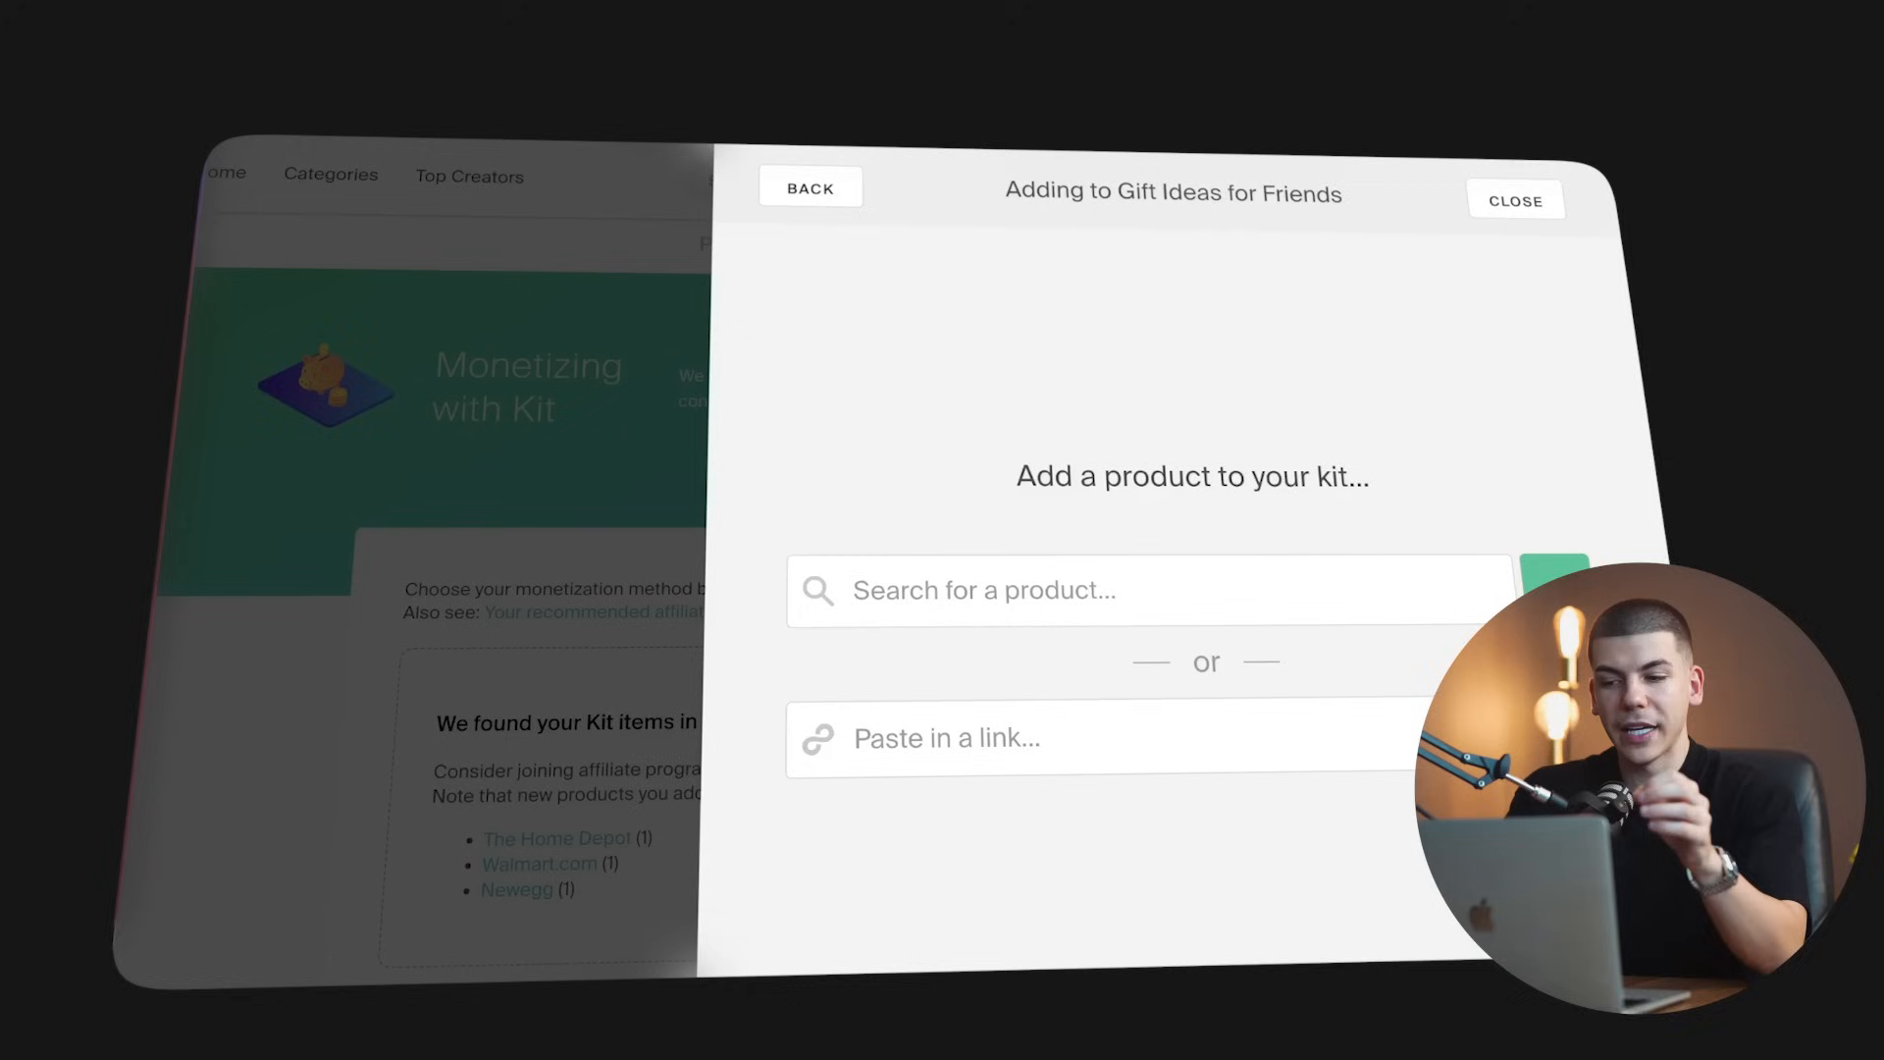
Search 'Cozy Fleece Blanket with a Fun Pattern', add the glow space blanket and herb garden kit
type("Cozy Fleece Blanket with a Fun Pattern")
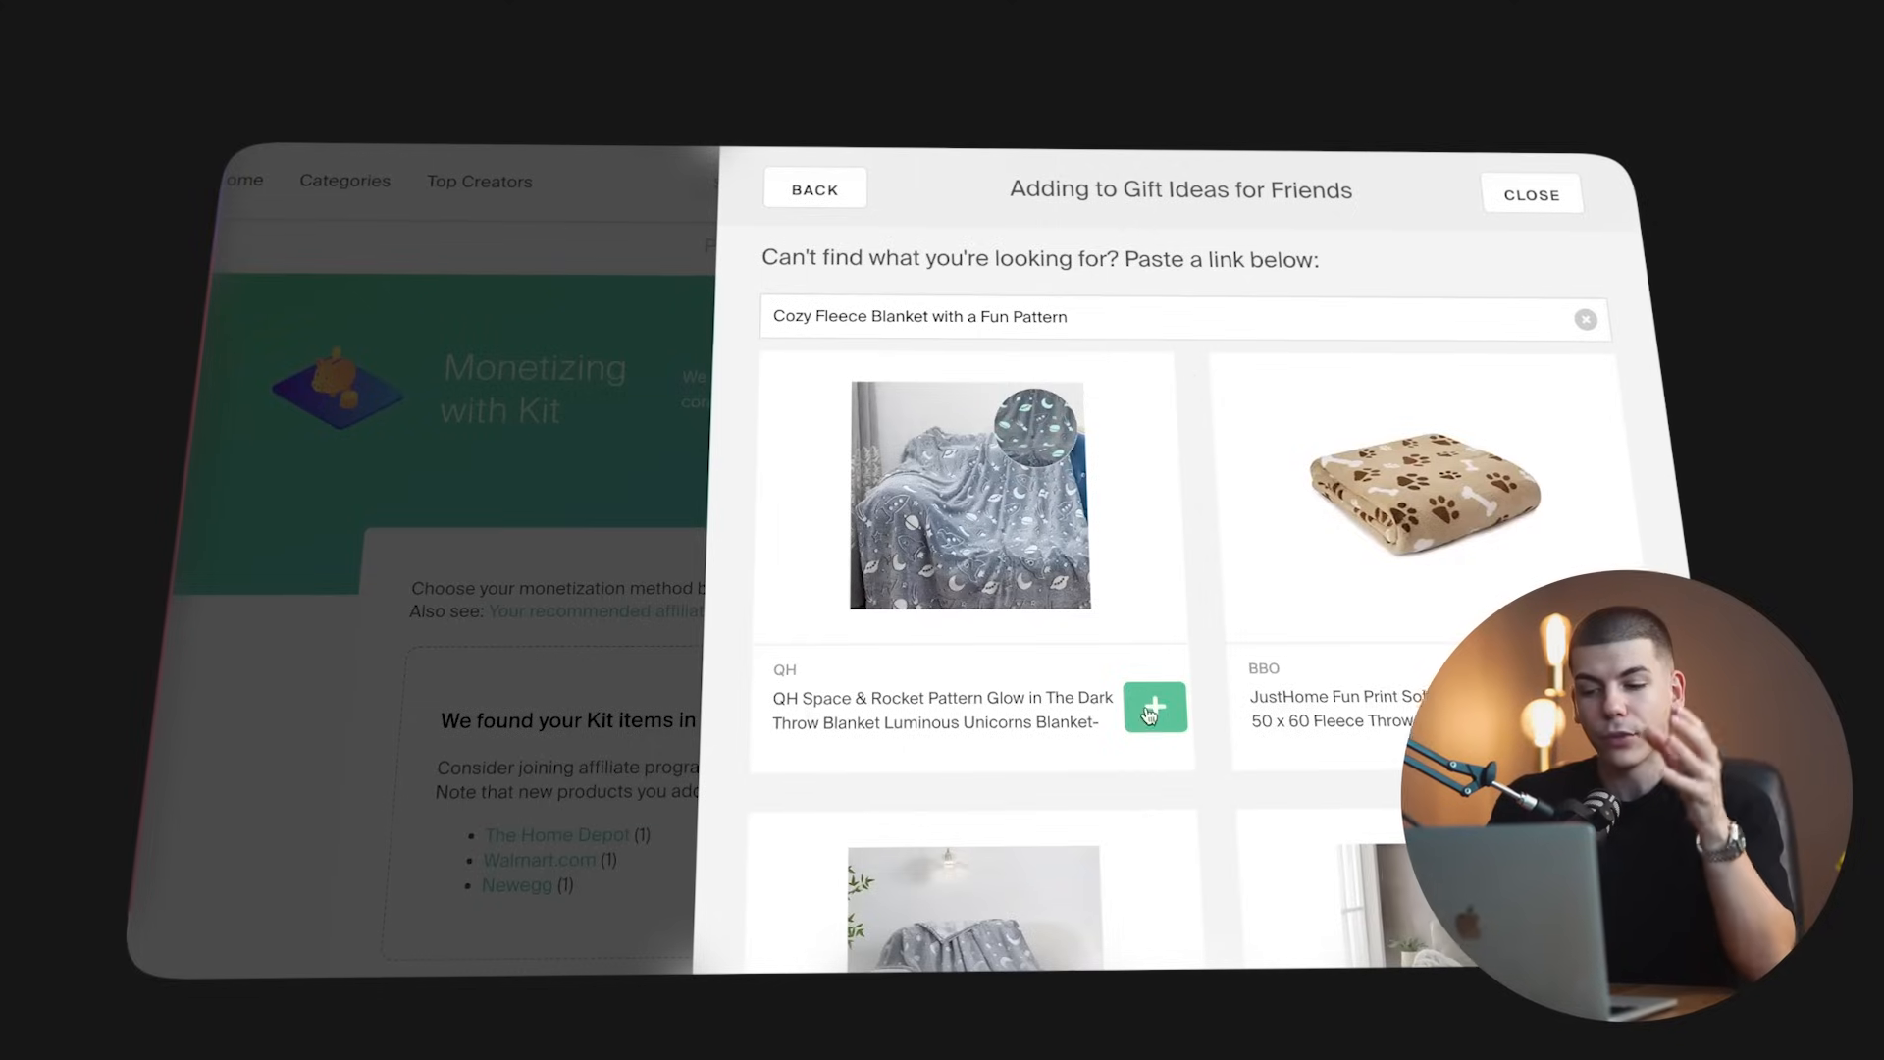
left_click(1153, 708)
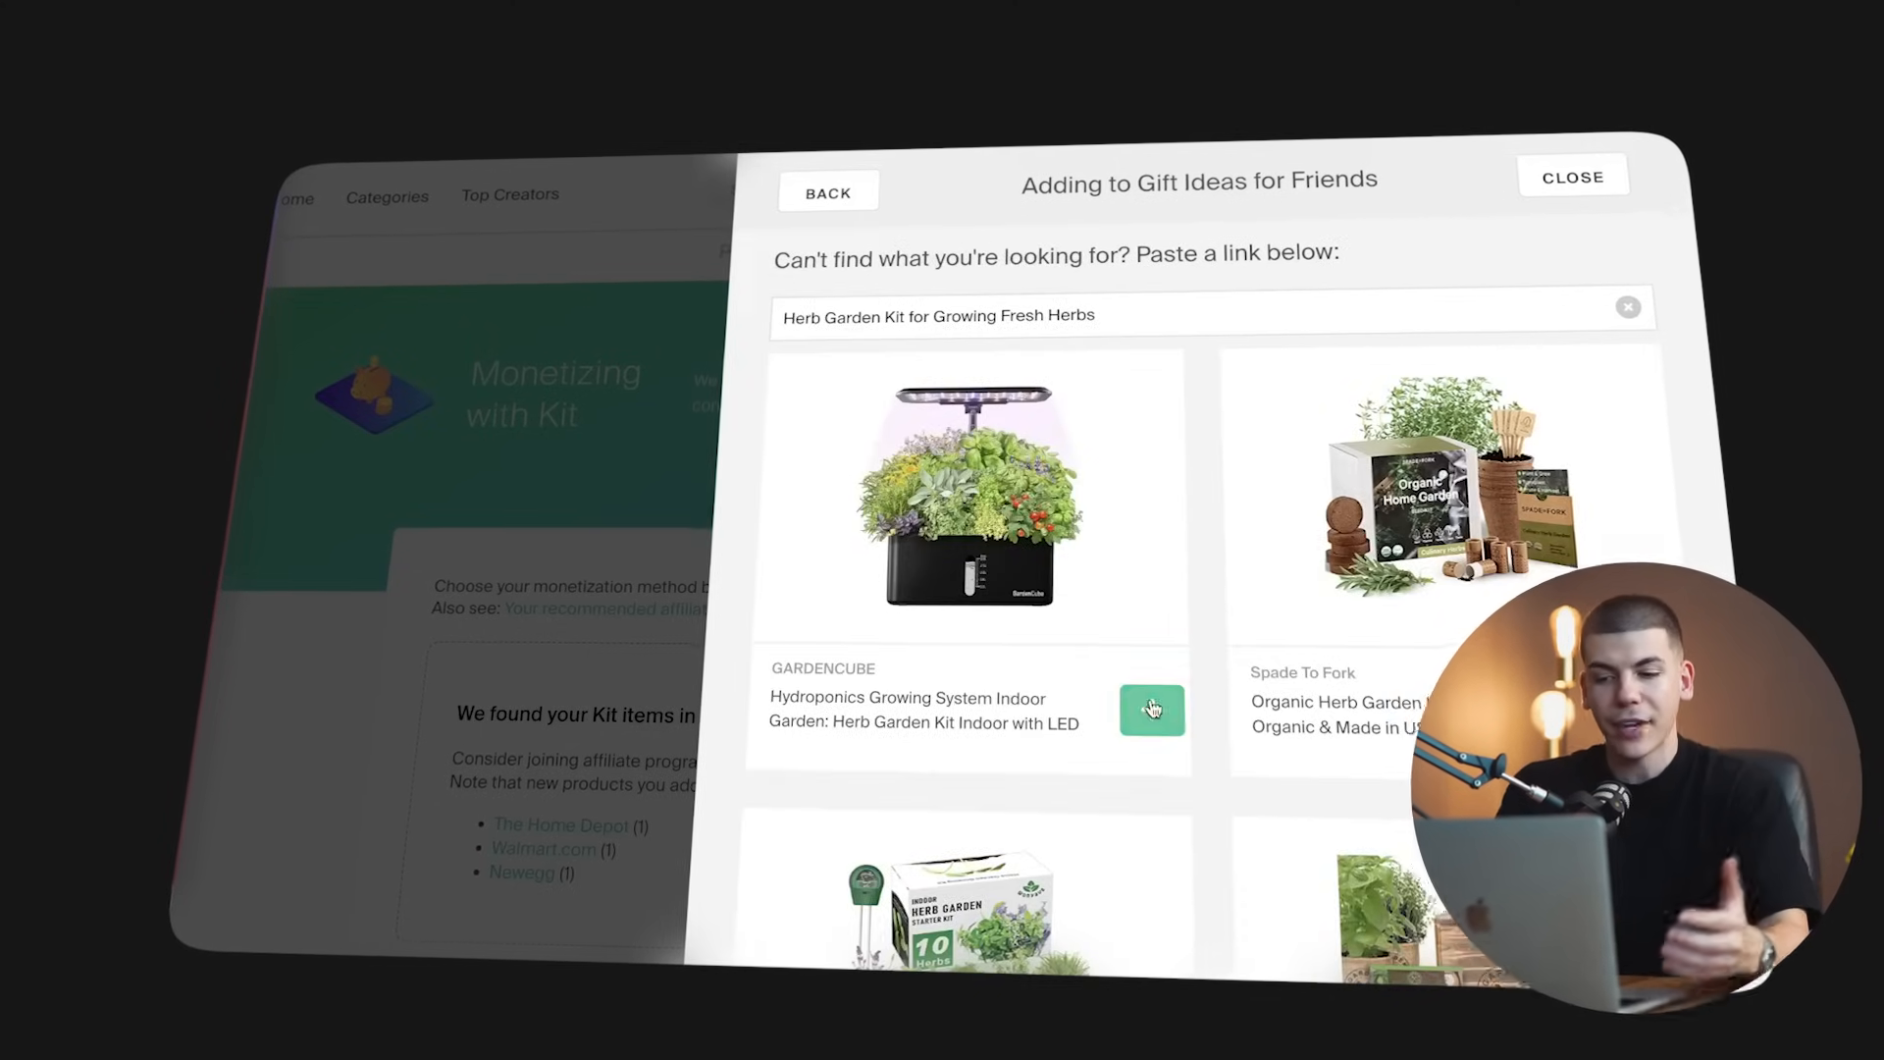
left_click(1150, 708)
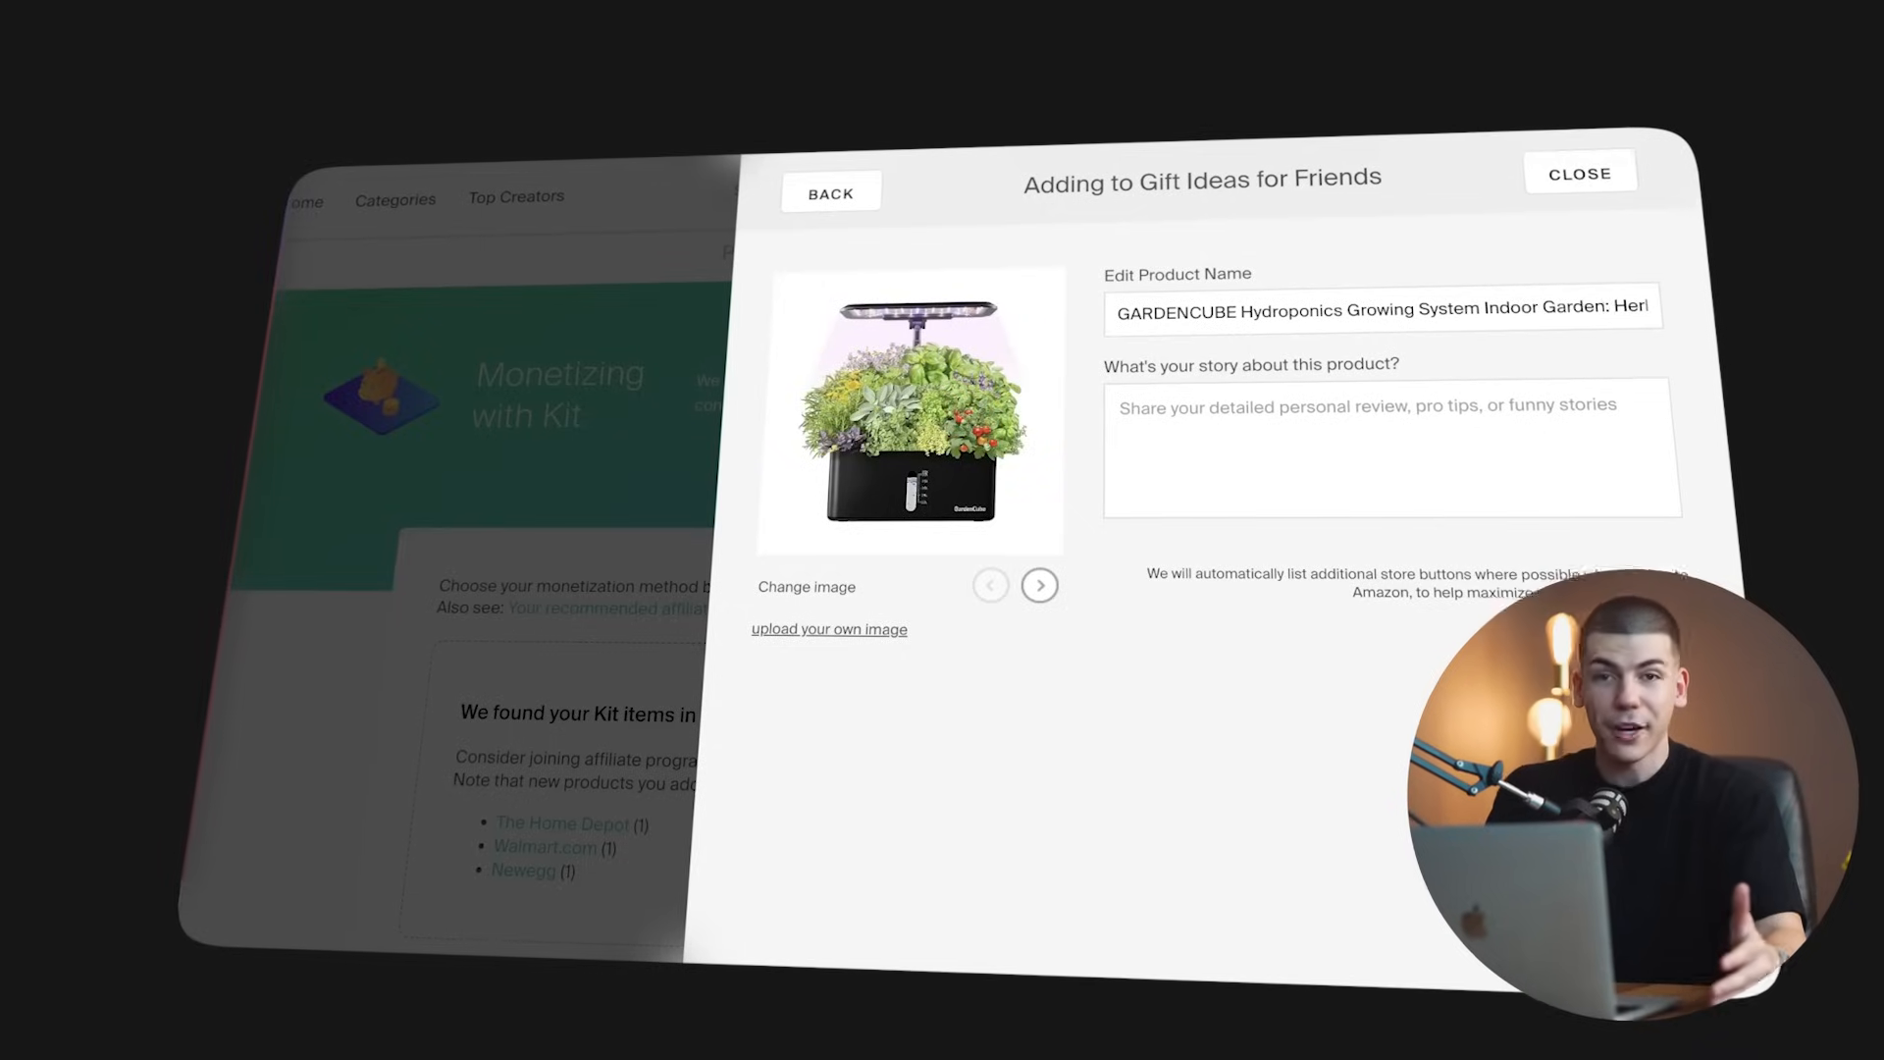
left_click(1580, 172)
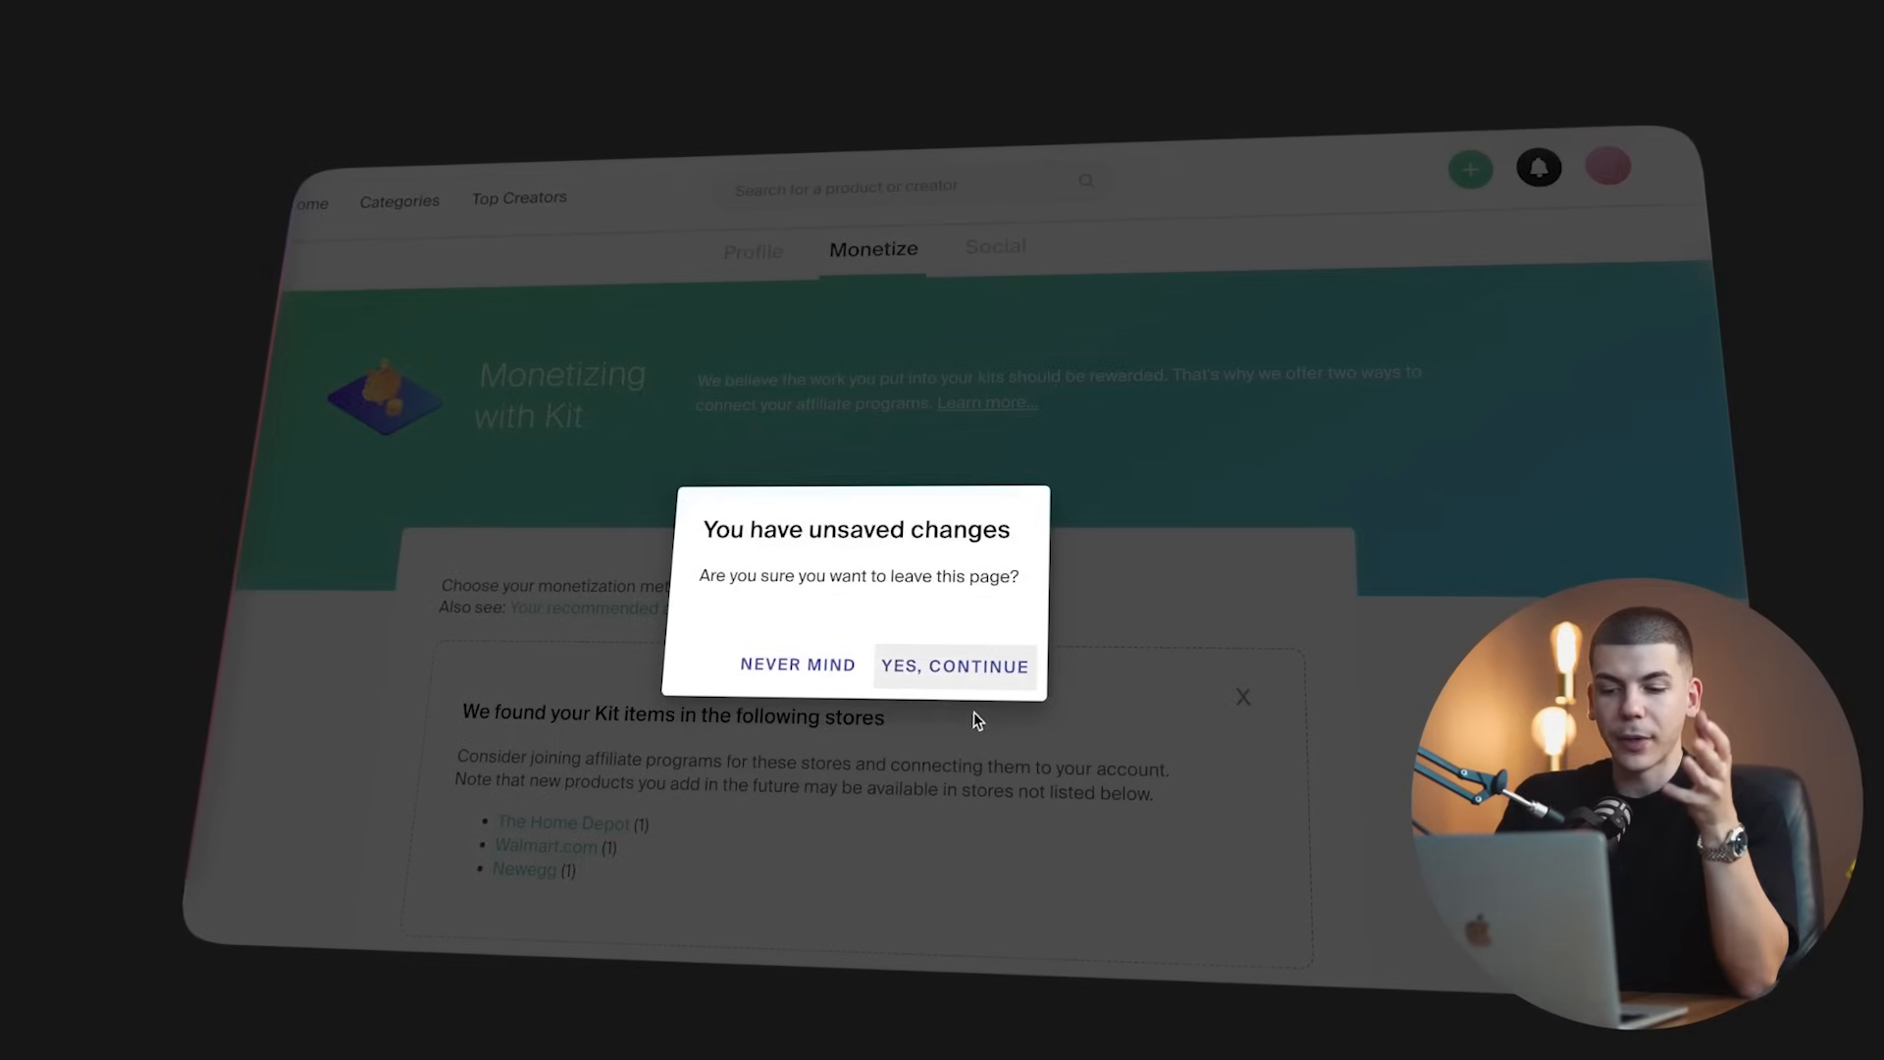
left_click(954, 665)
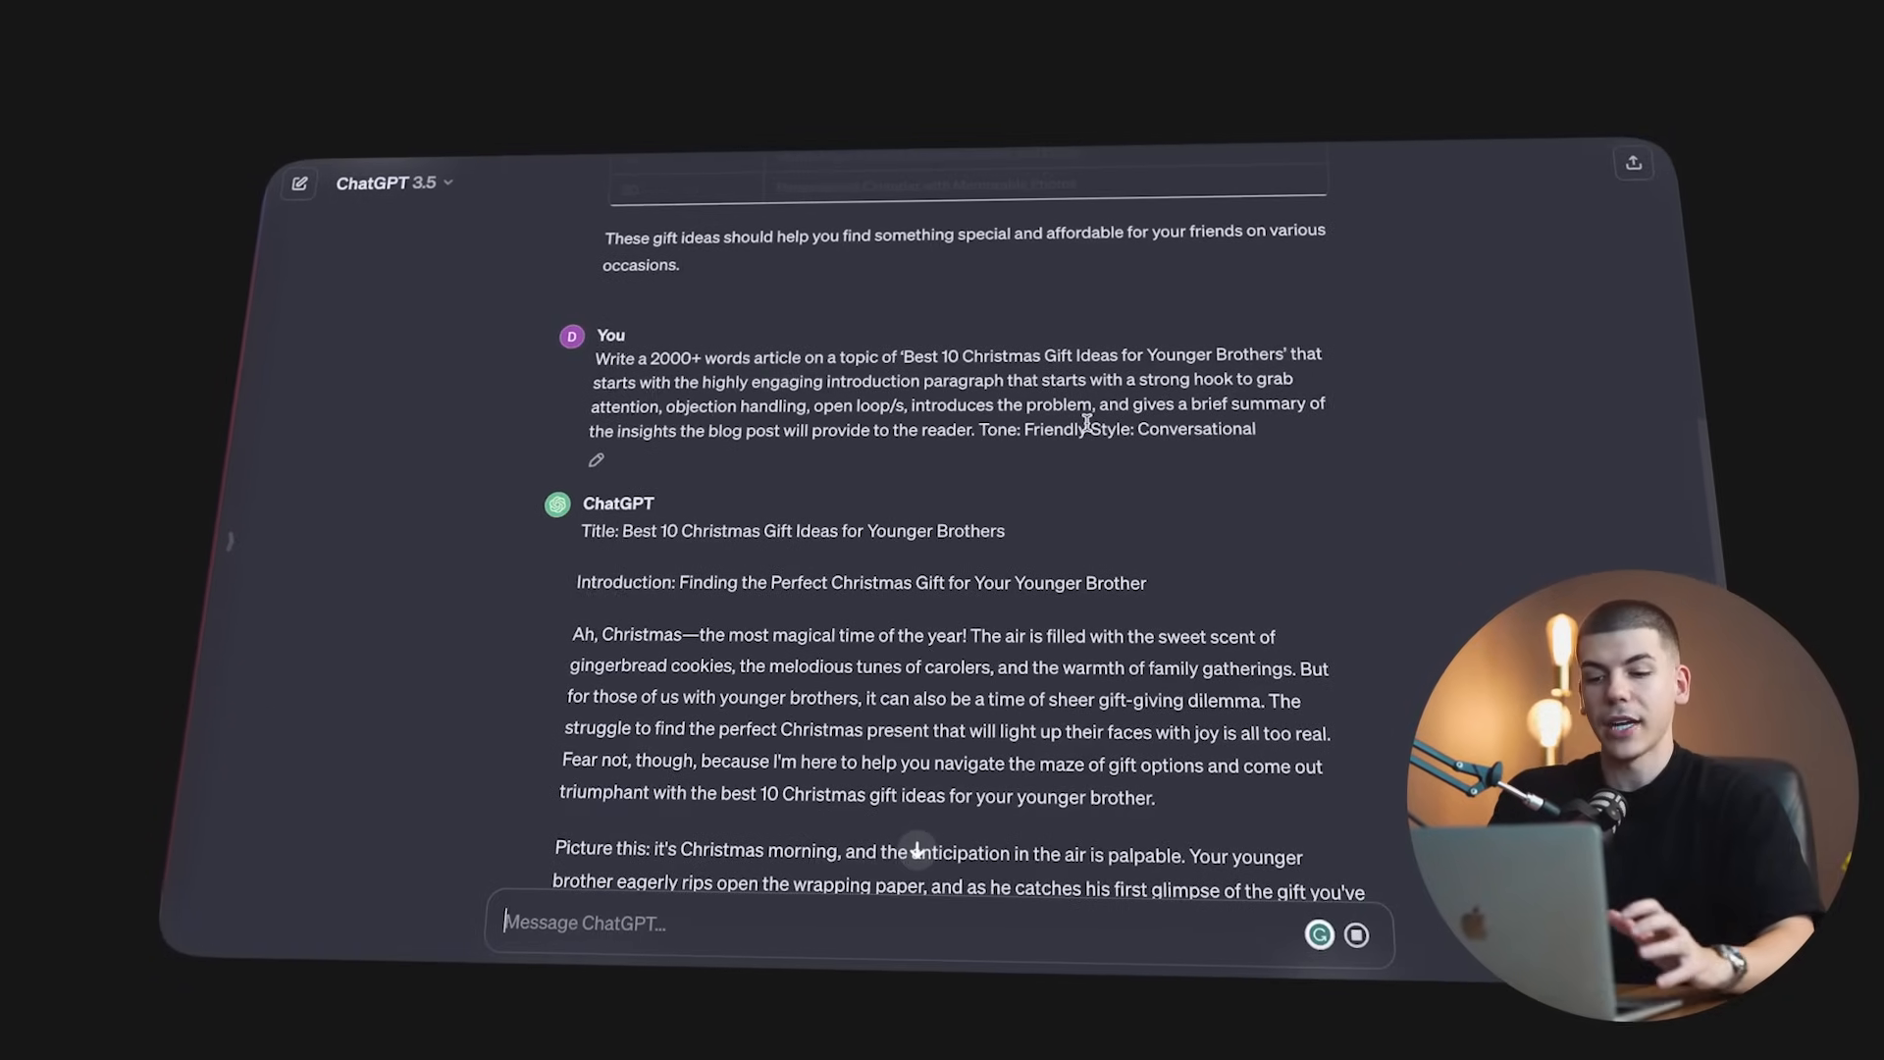
Scroll through the generated Best 10 Christmas Gift Ideas for Younger Brothers article
scroll("down", 3)
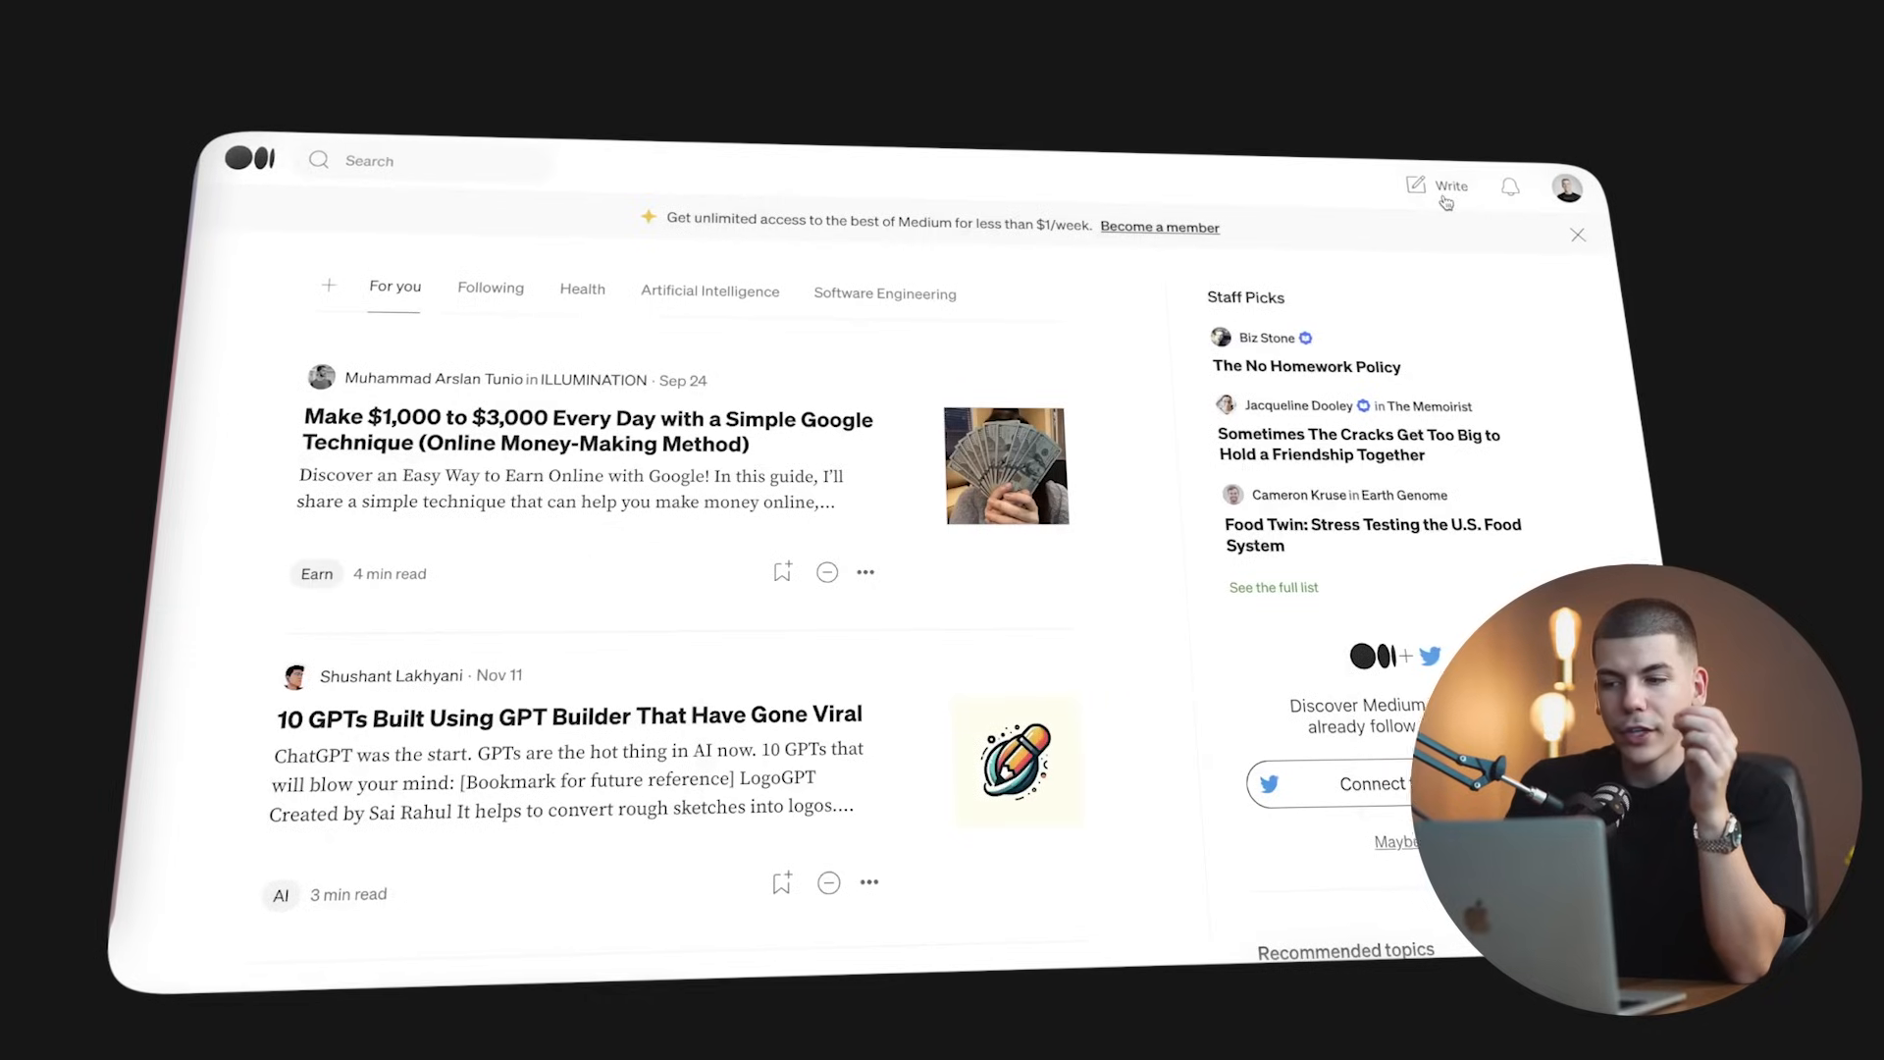
Write the new Medium story and link its 'CLICK HERE FOR ALL GIFTS IN ONE PLACE' lines
left_click(1436, 186)
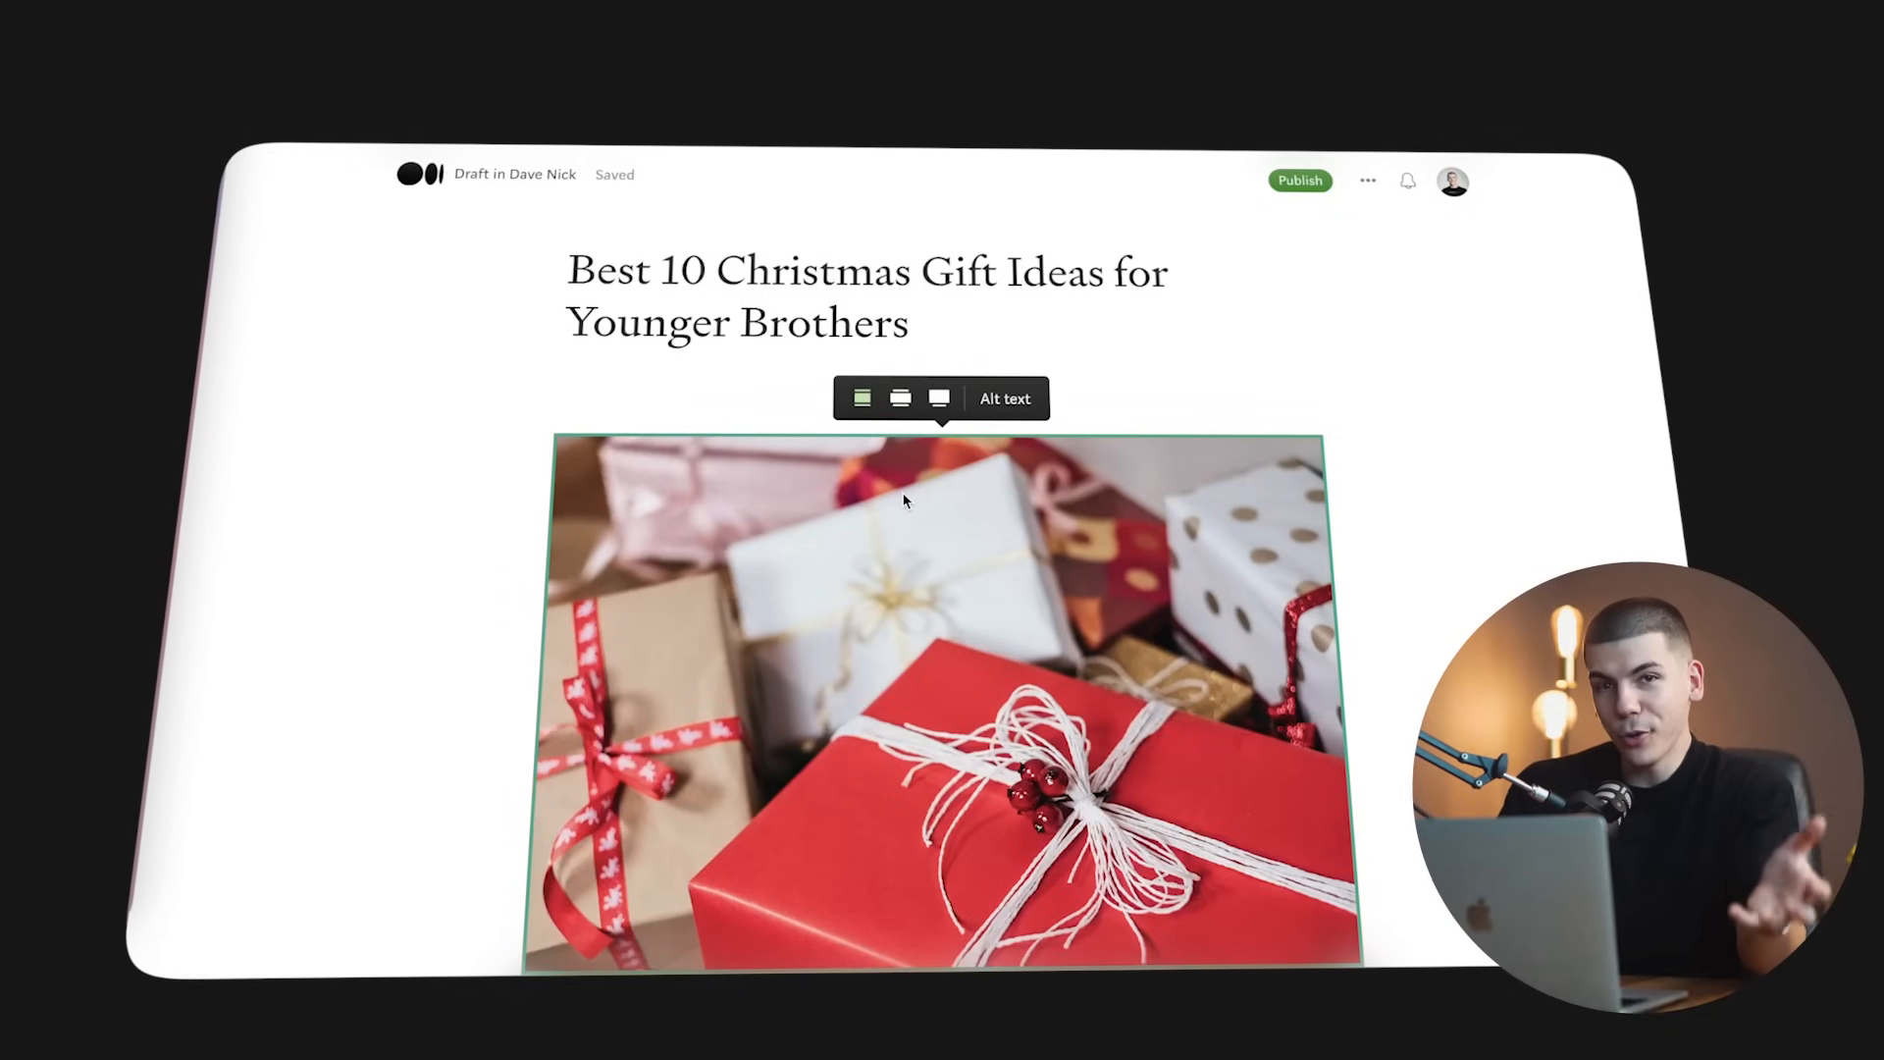
scroll("down", 3)
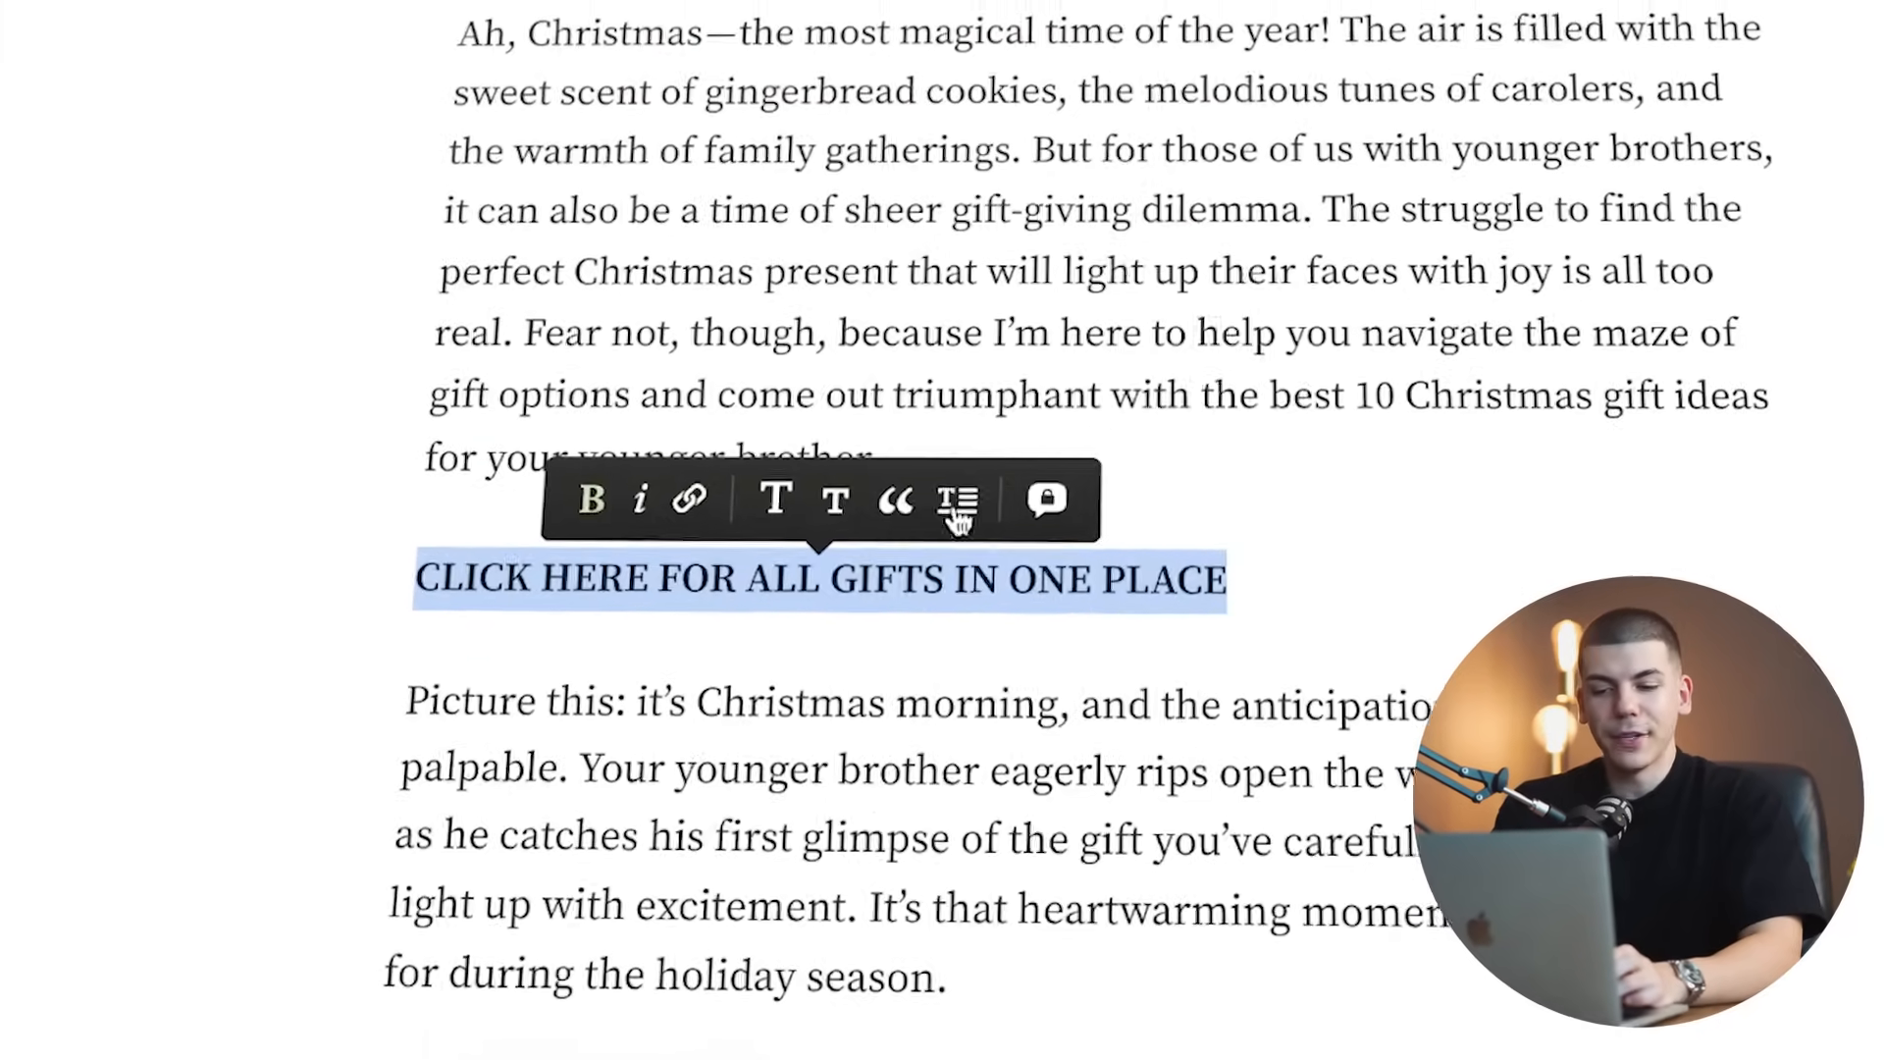
left_click(684, 498)
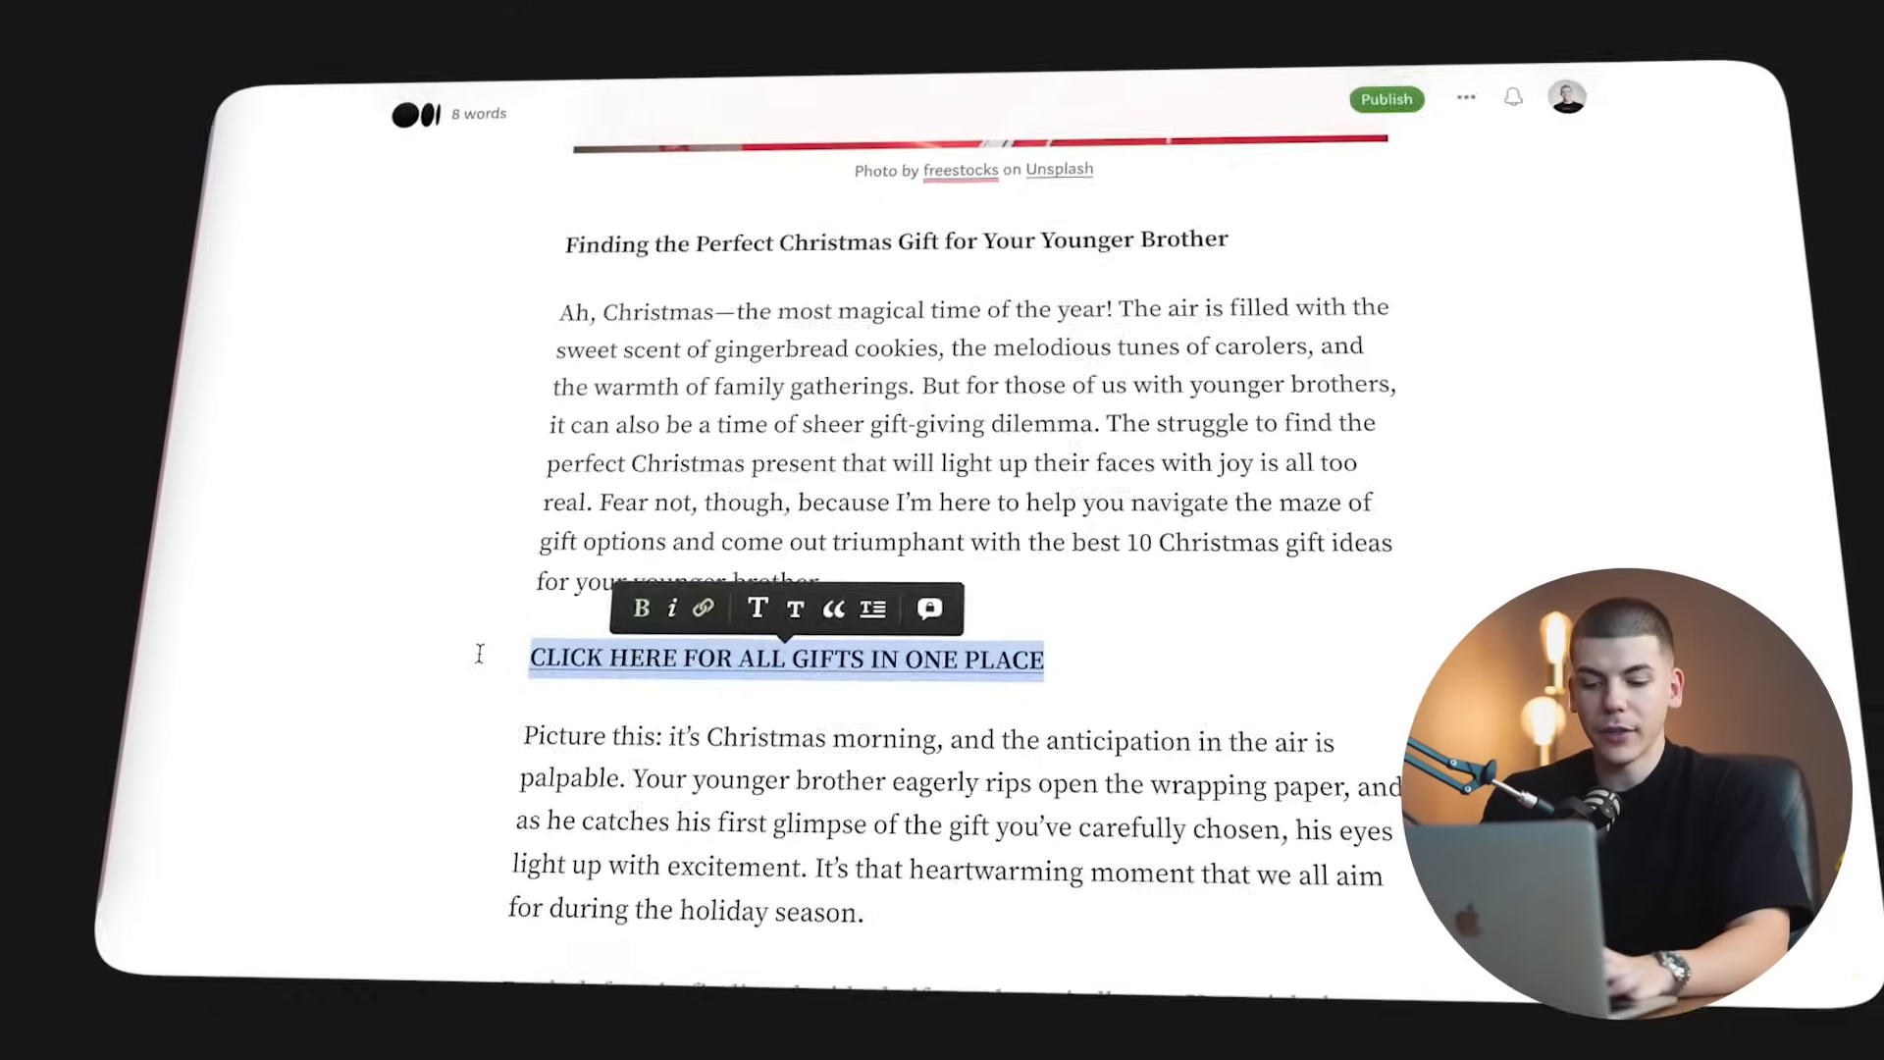
scroll("down", 3)
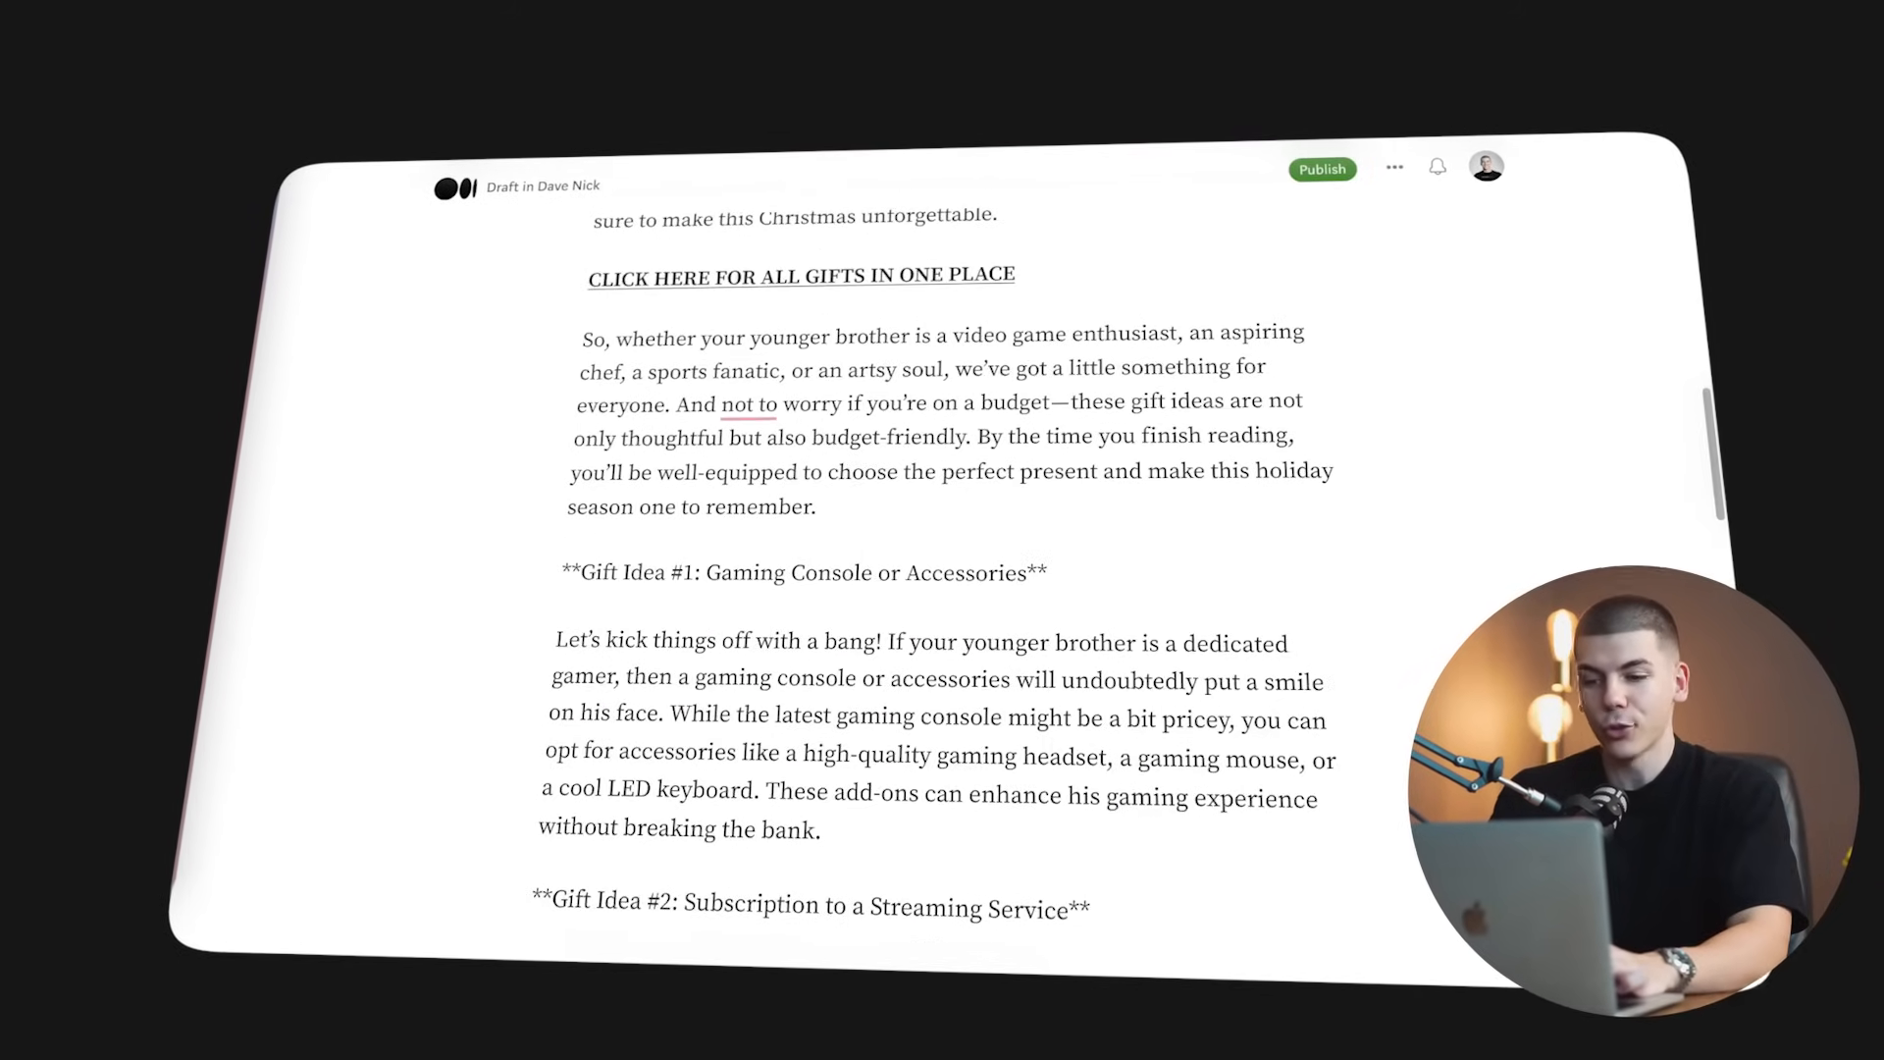
scroll("down", 3)
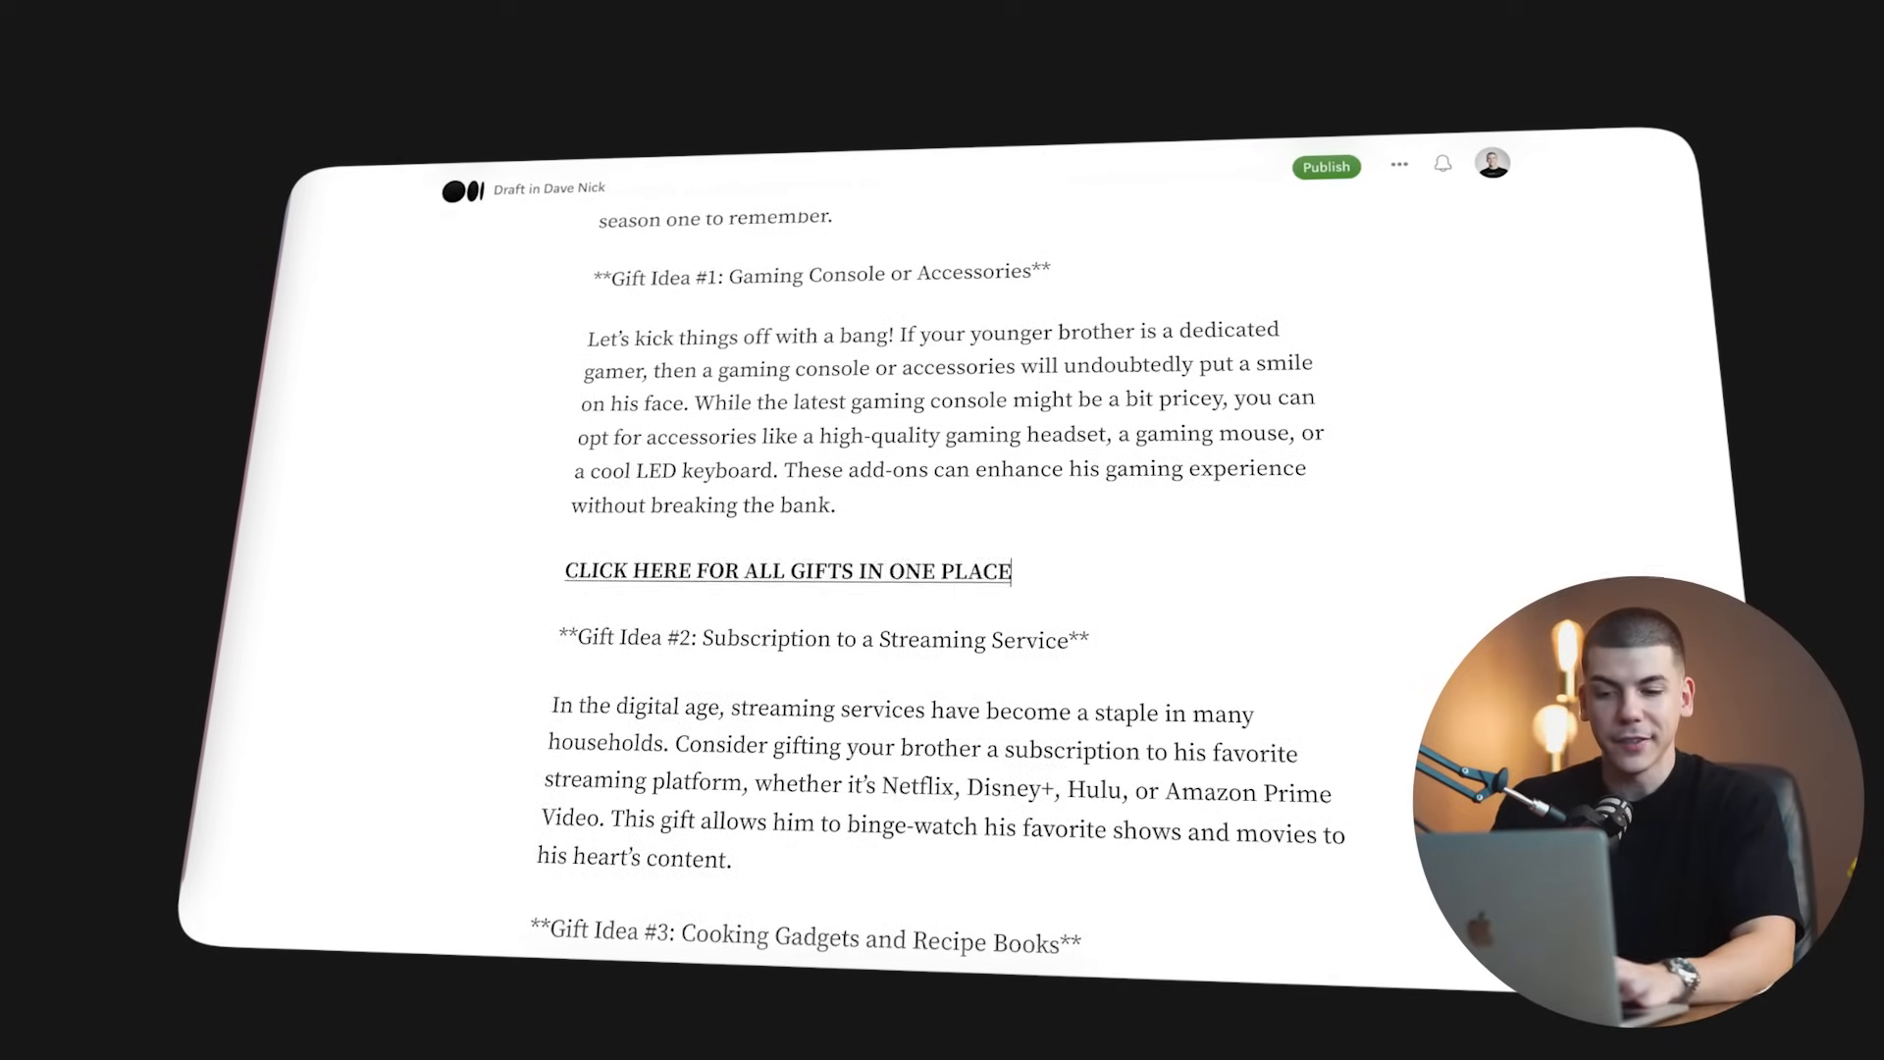
scroll("up", 3)
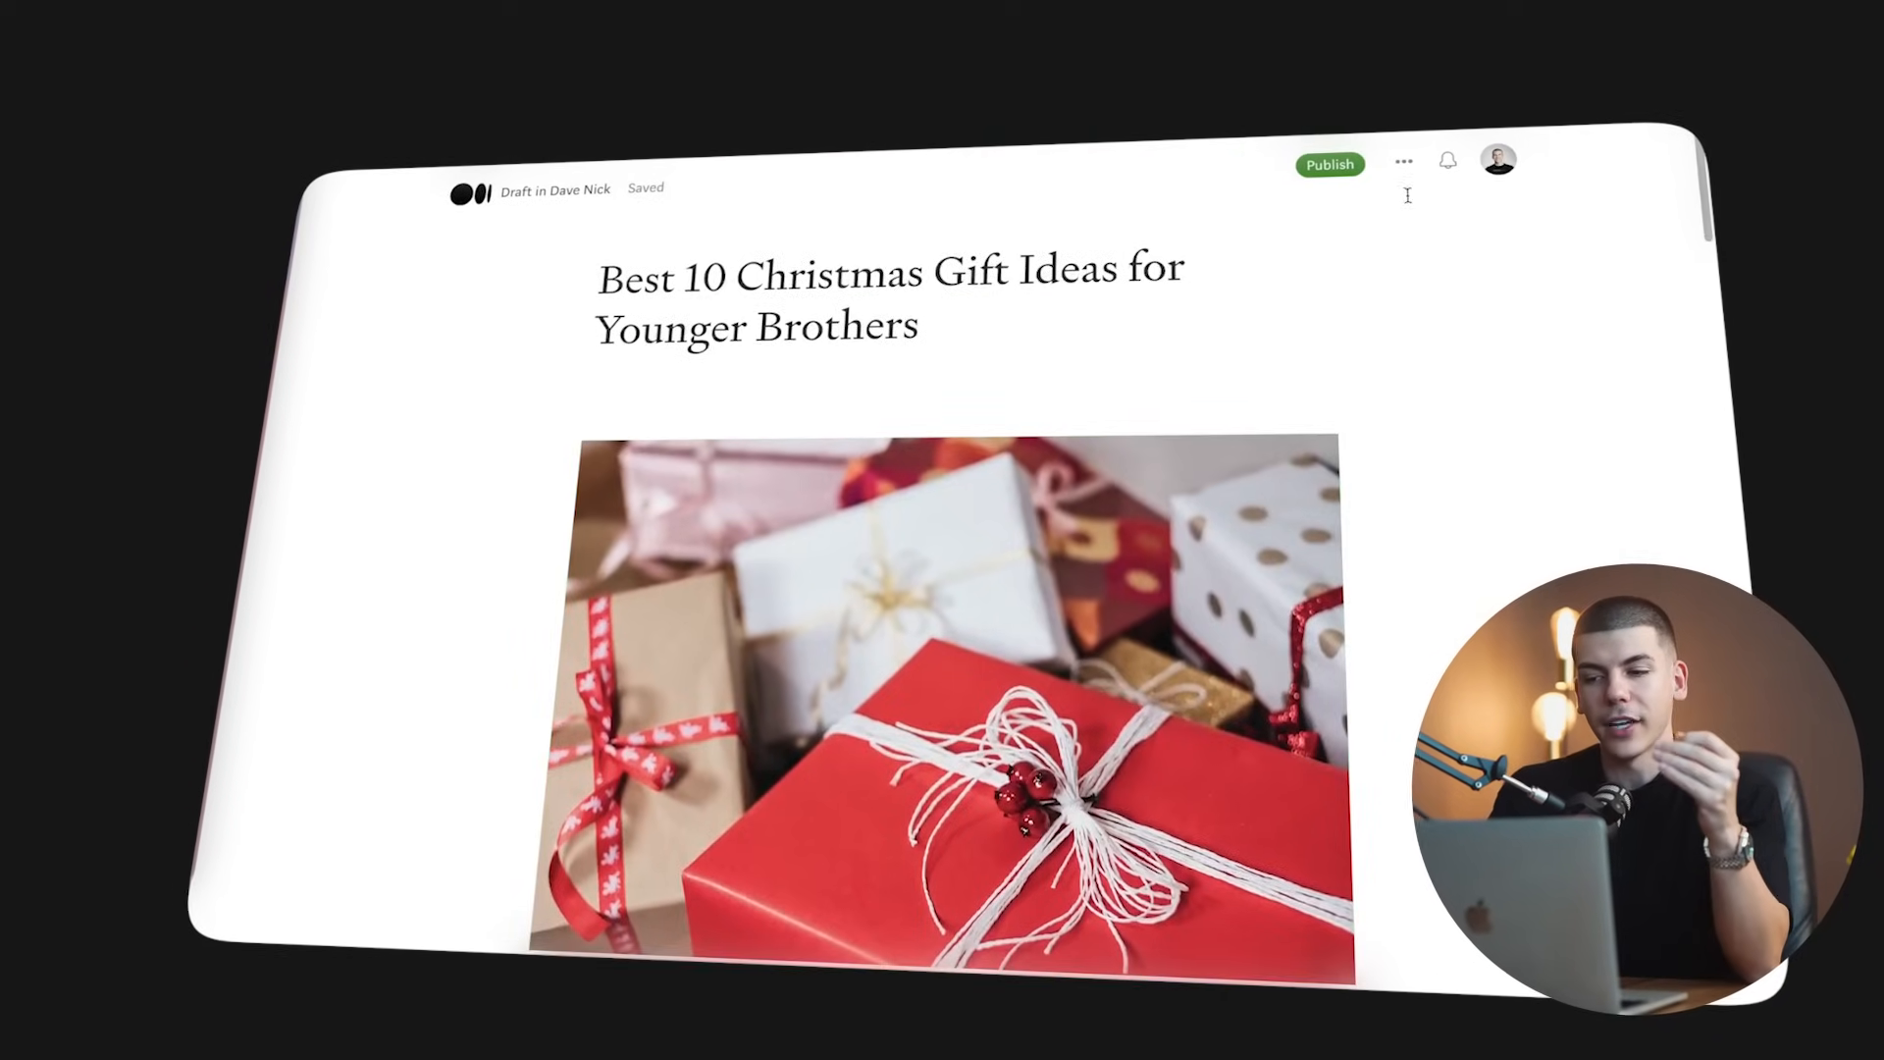
Publish the Christmas gift ideas story immediately
left_click(1329, 165)
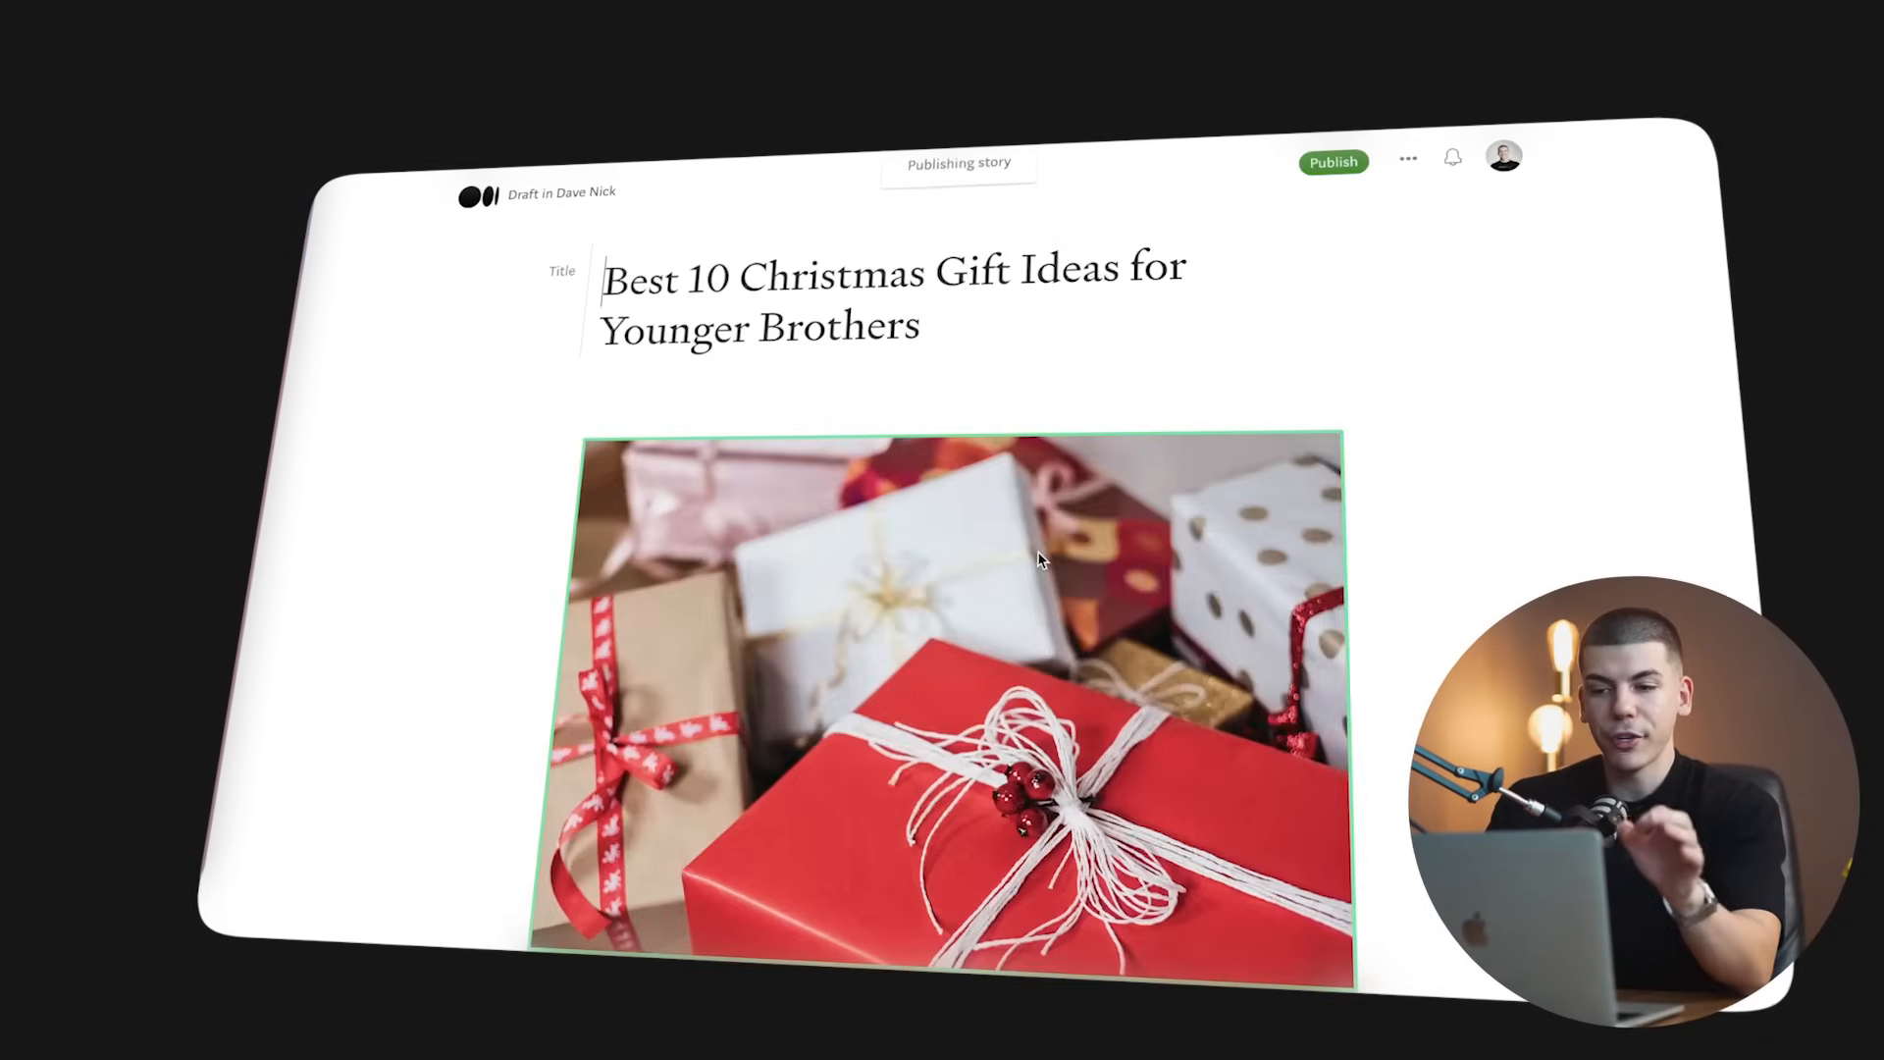
left_click(1333, 162)
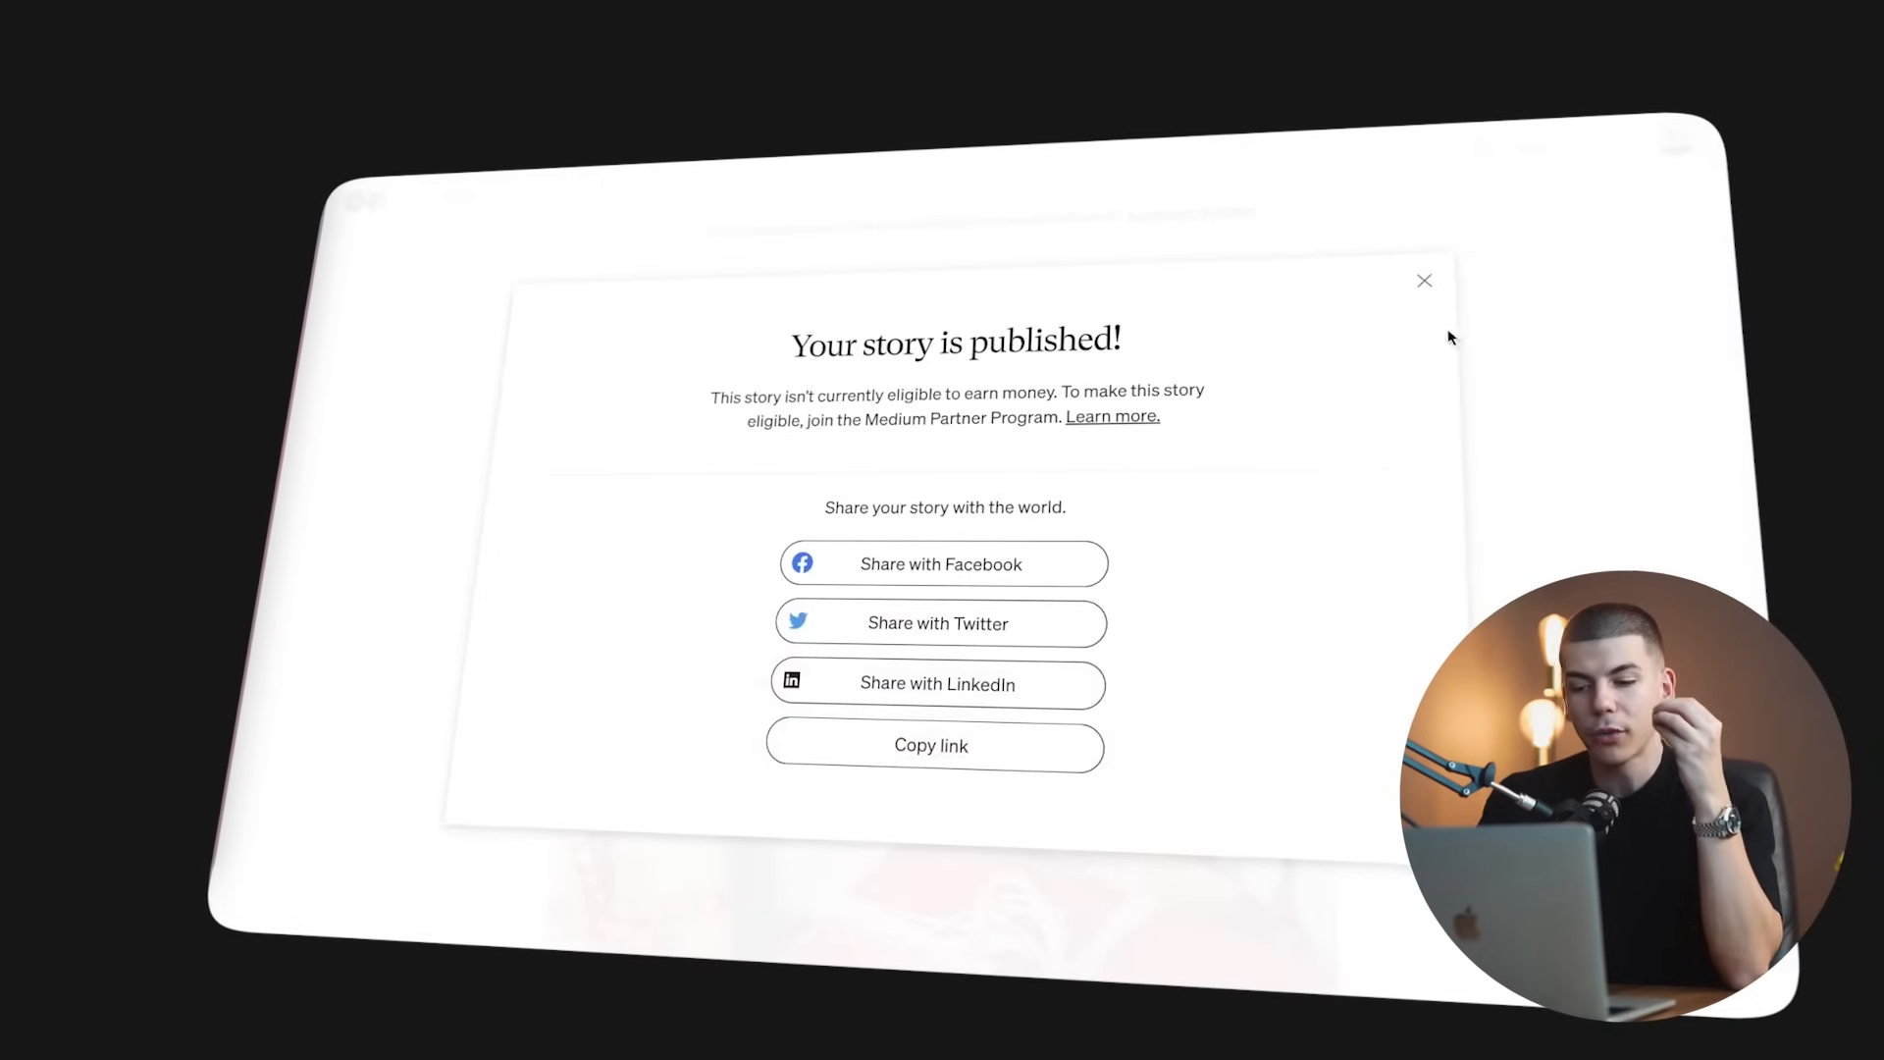
left_click(931, 745)
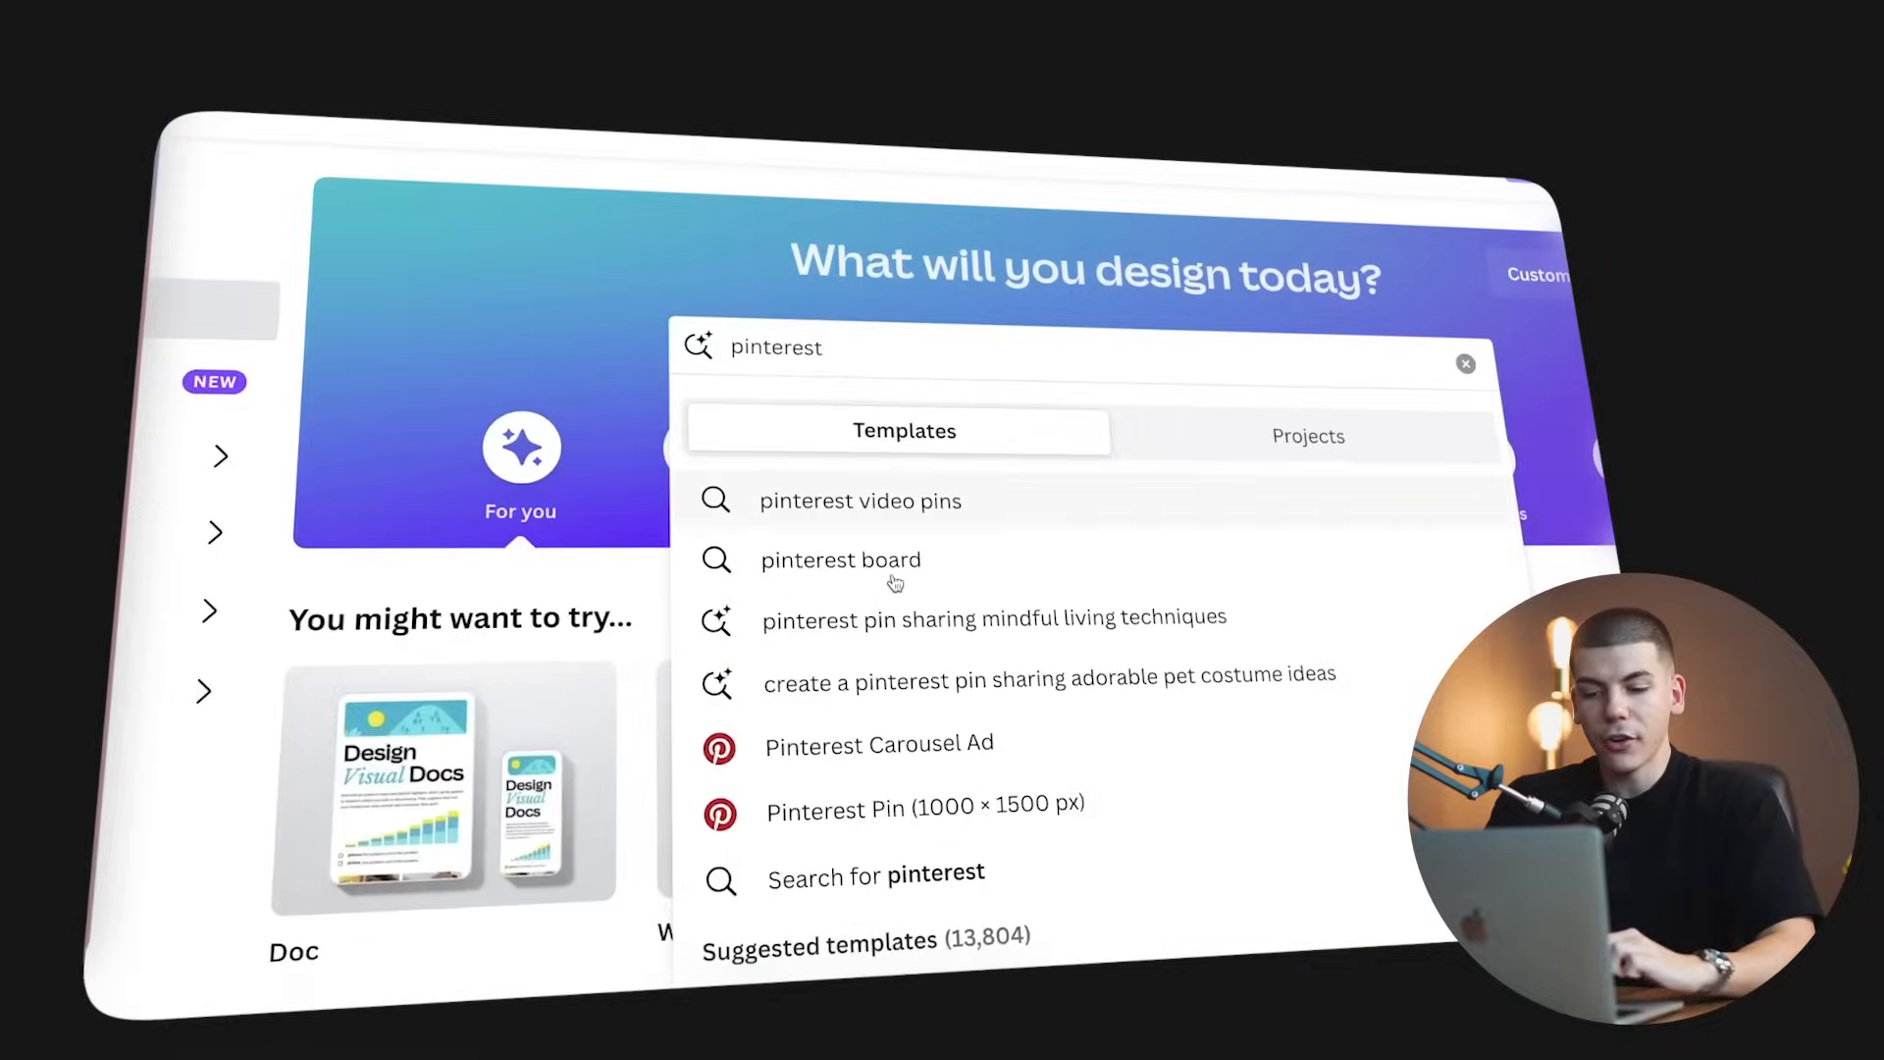
Search Canva's Pinterest pin templates for 'gift ideas'
left_click(925, 805)
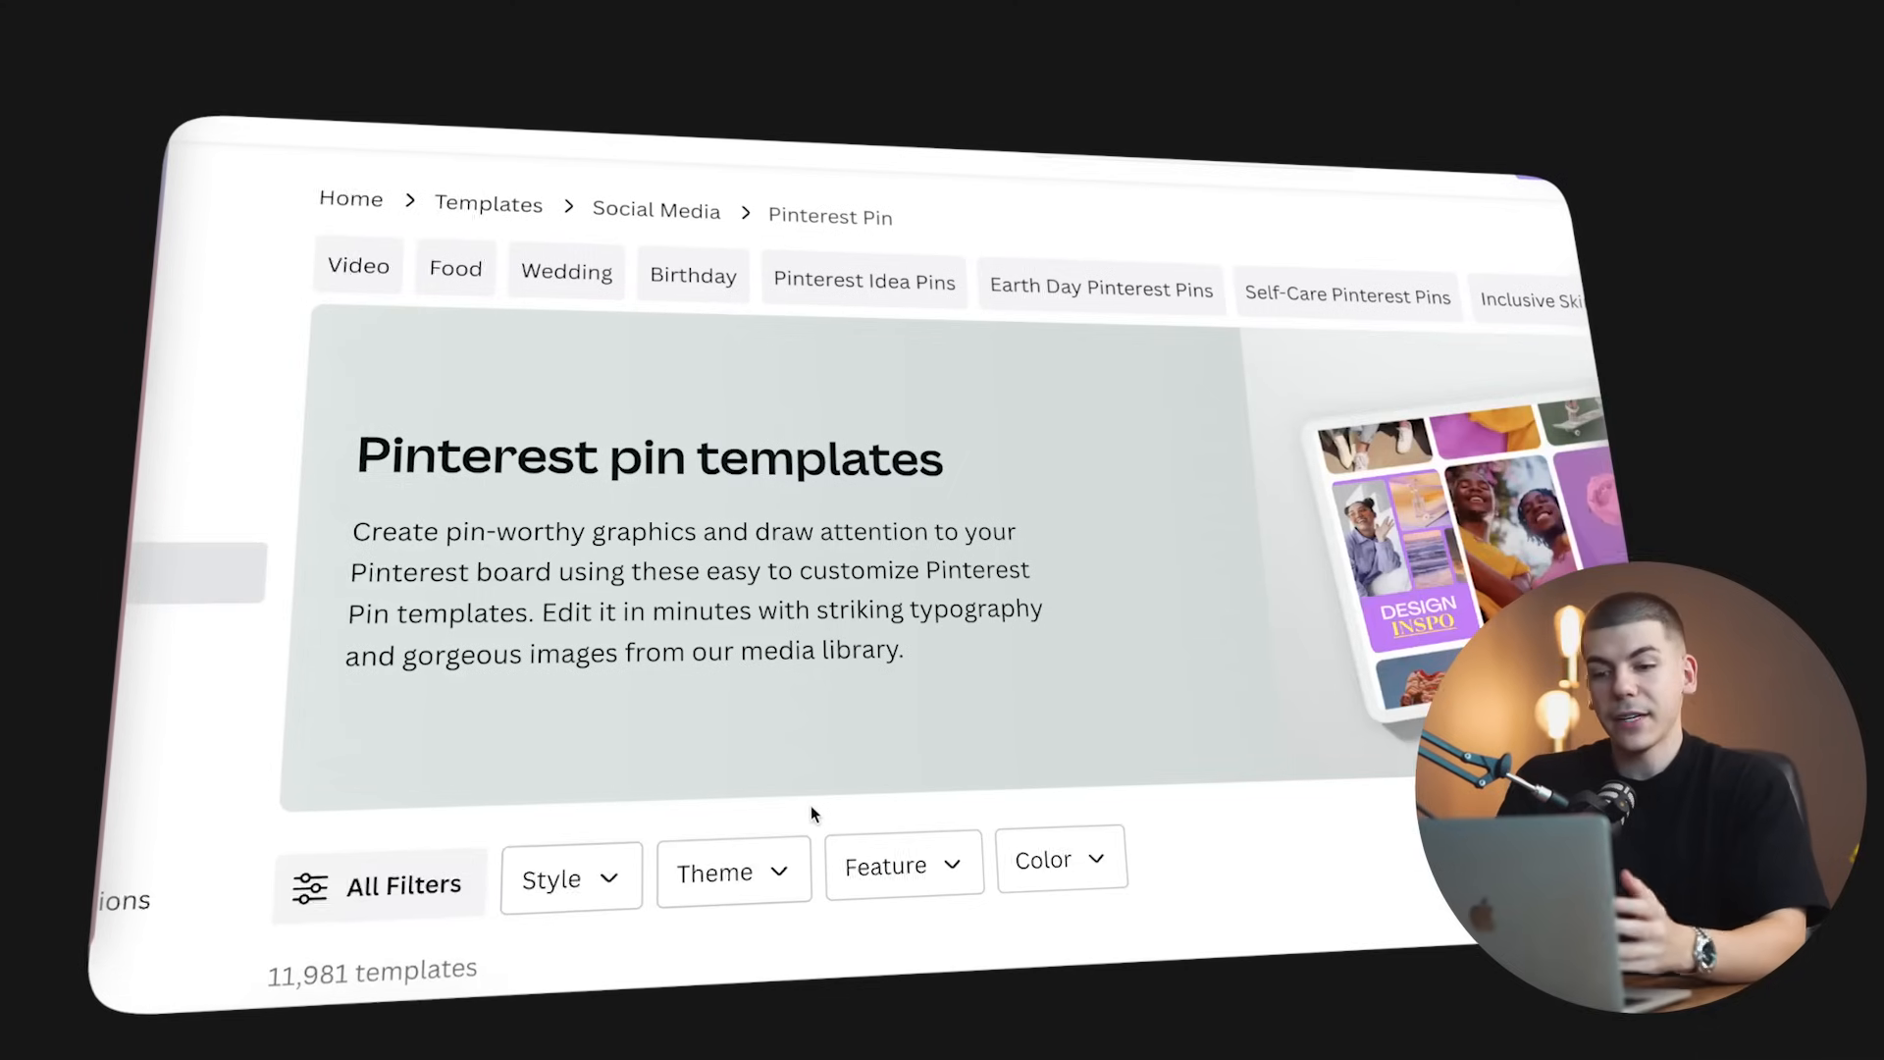
scroll("down", 3)
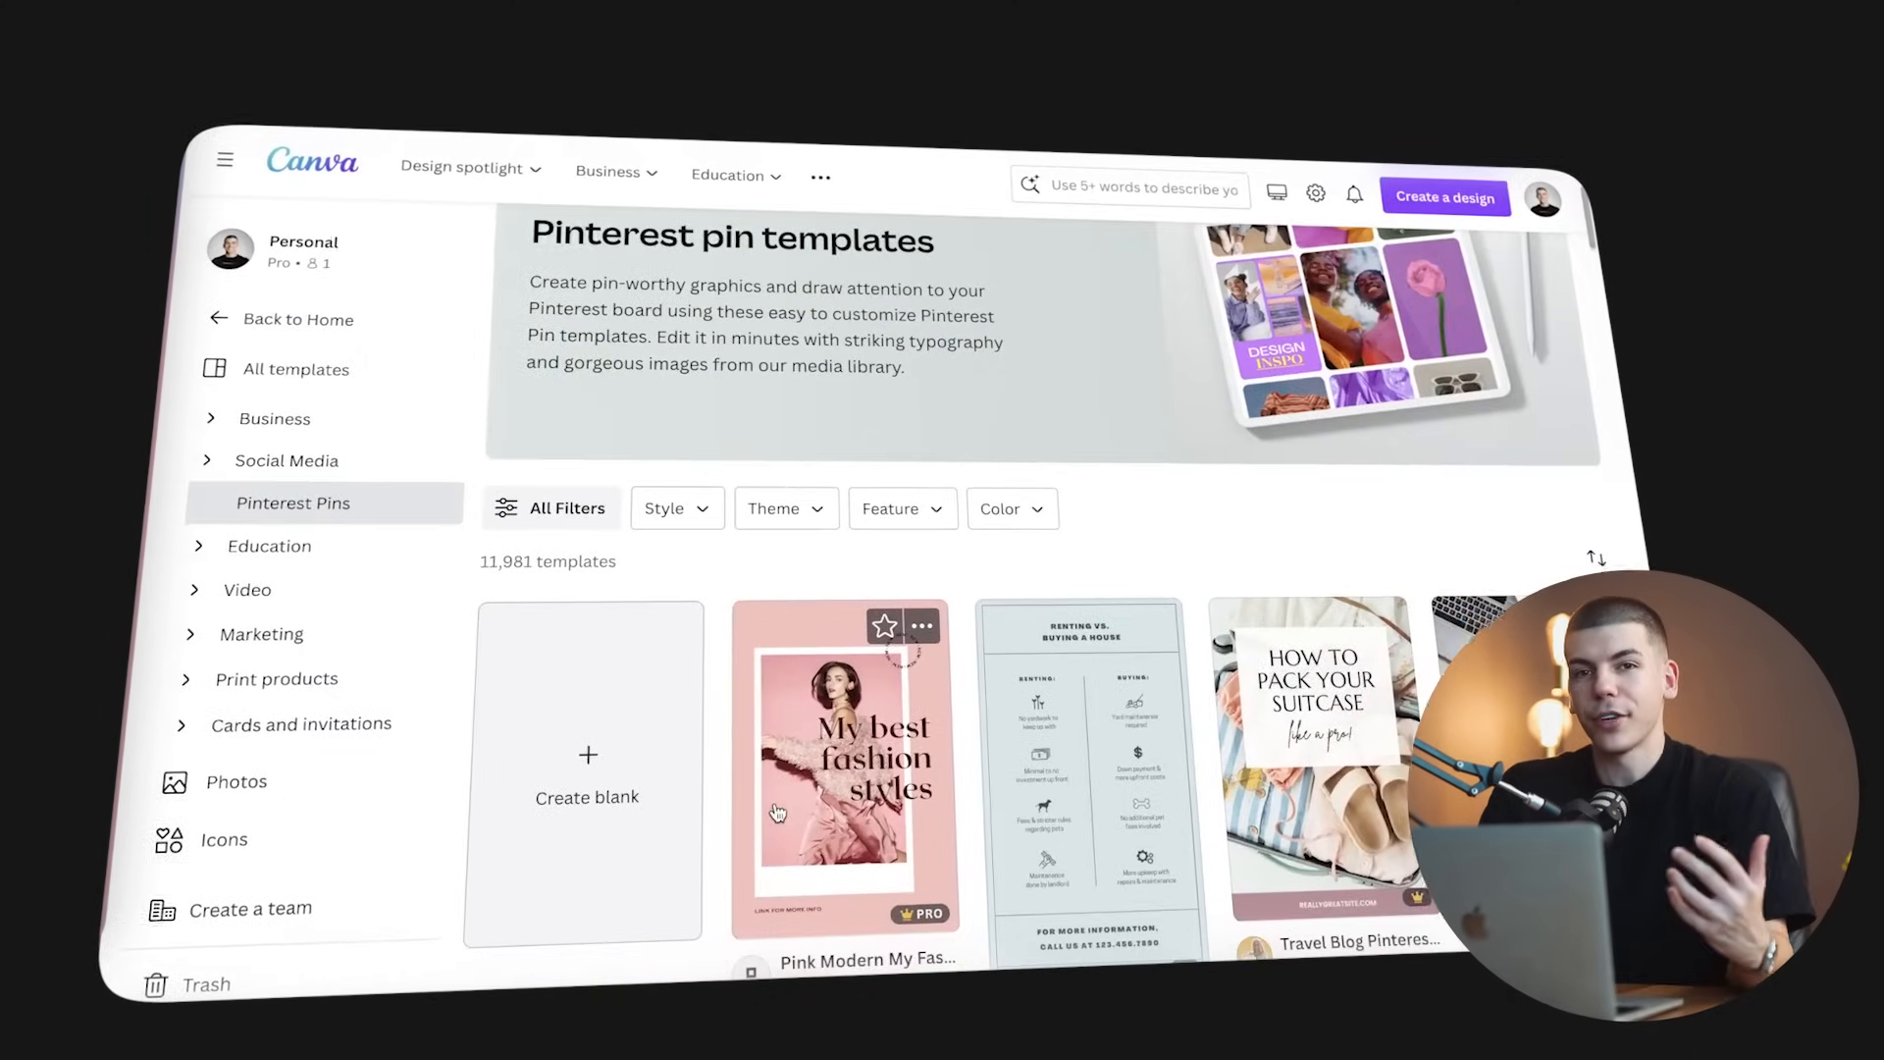
scroll("down", 3)
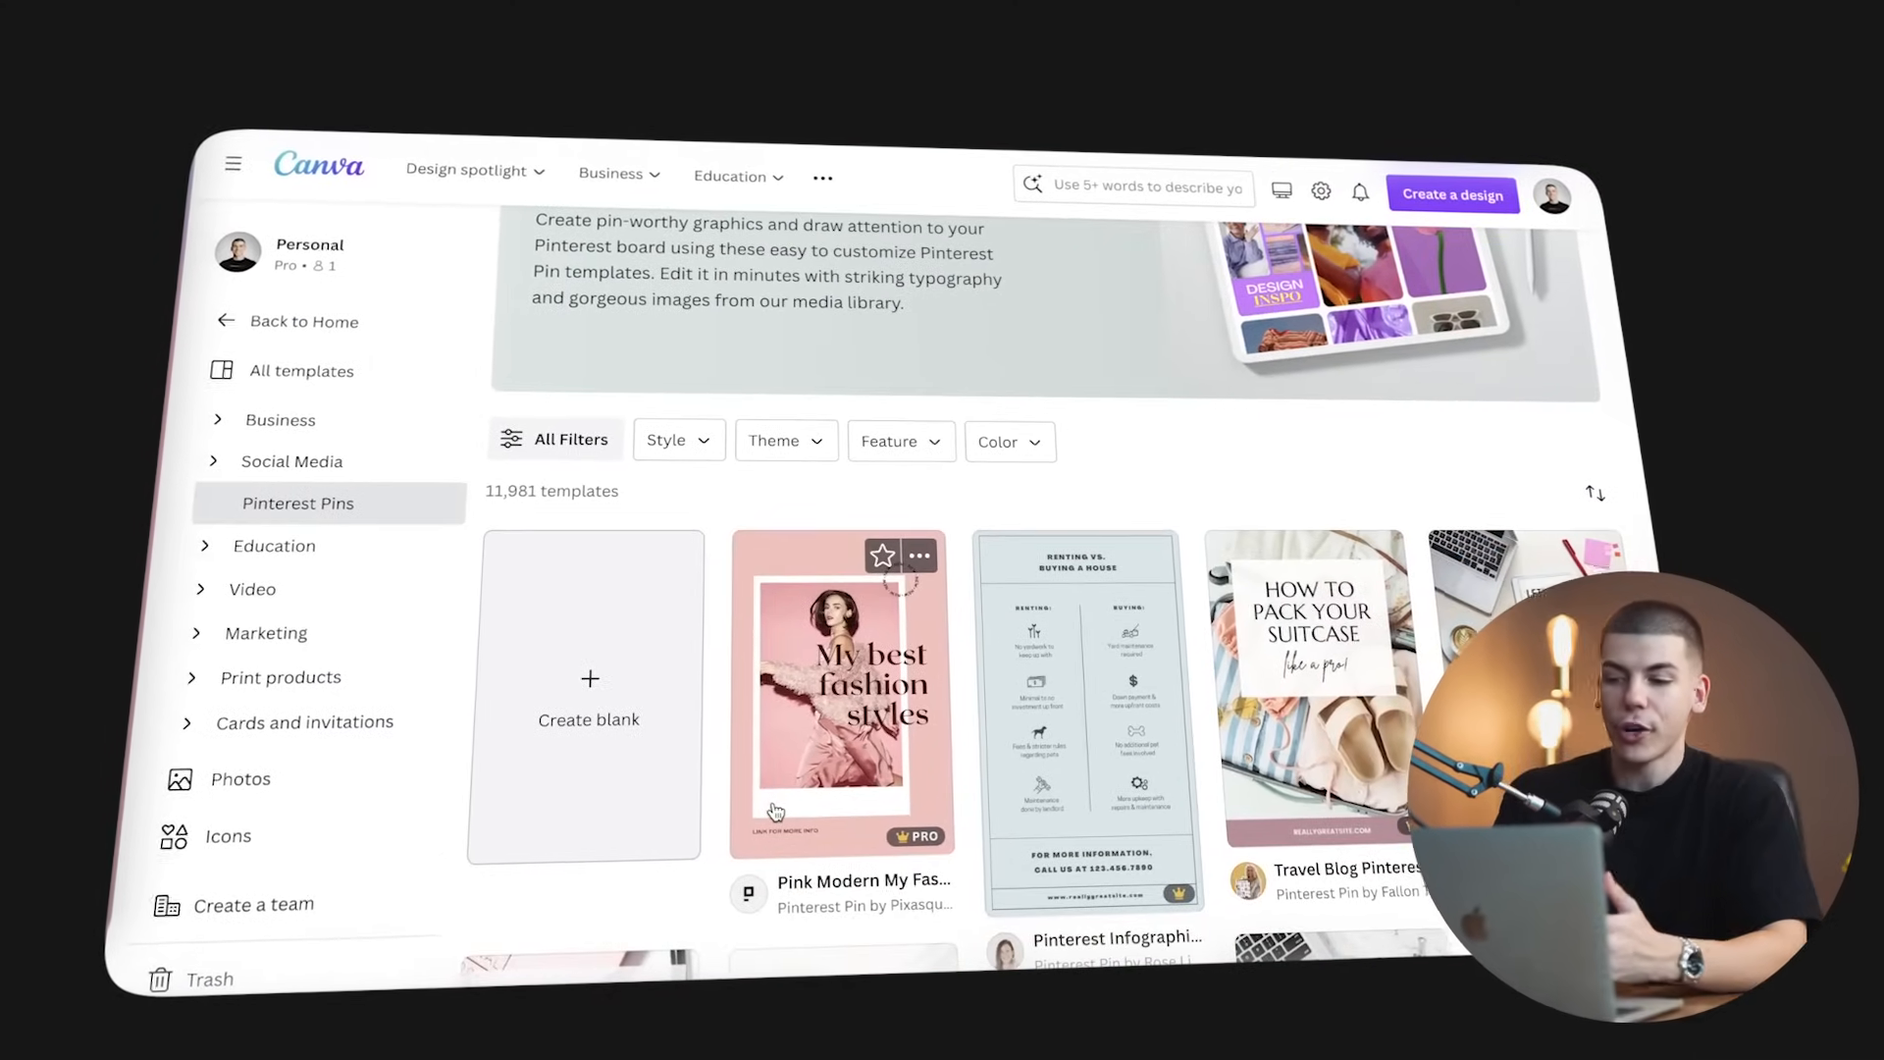
type("gift ideas")
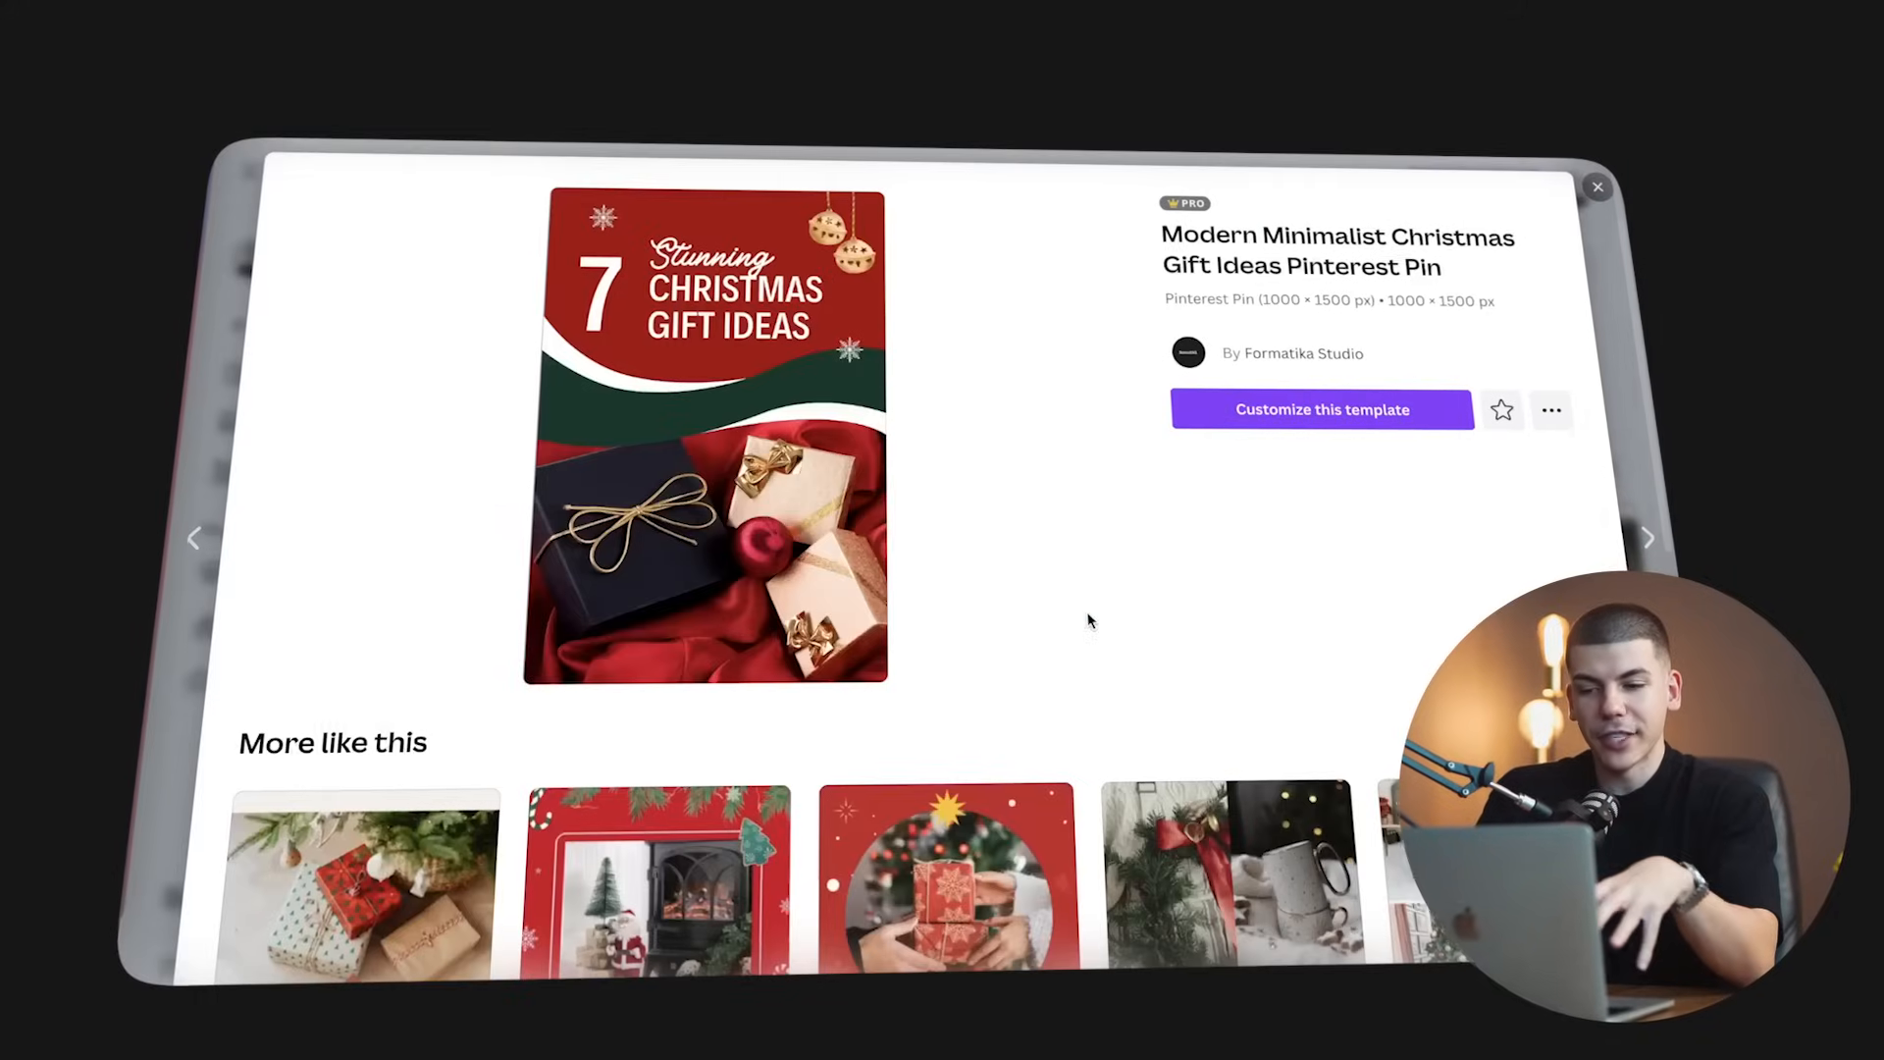
Customize the Christmas gift template into '10 Stunning Unique Gift Ideas' and download it as PNG
left_click(1321, 408)
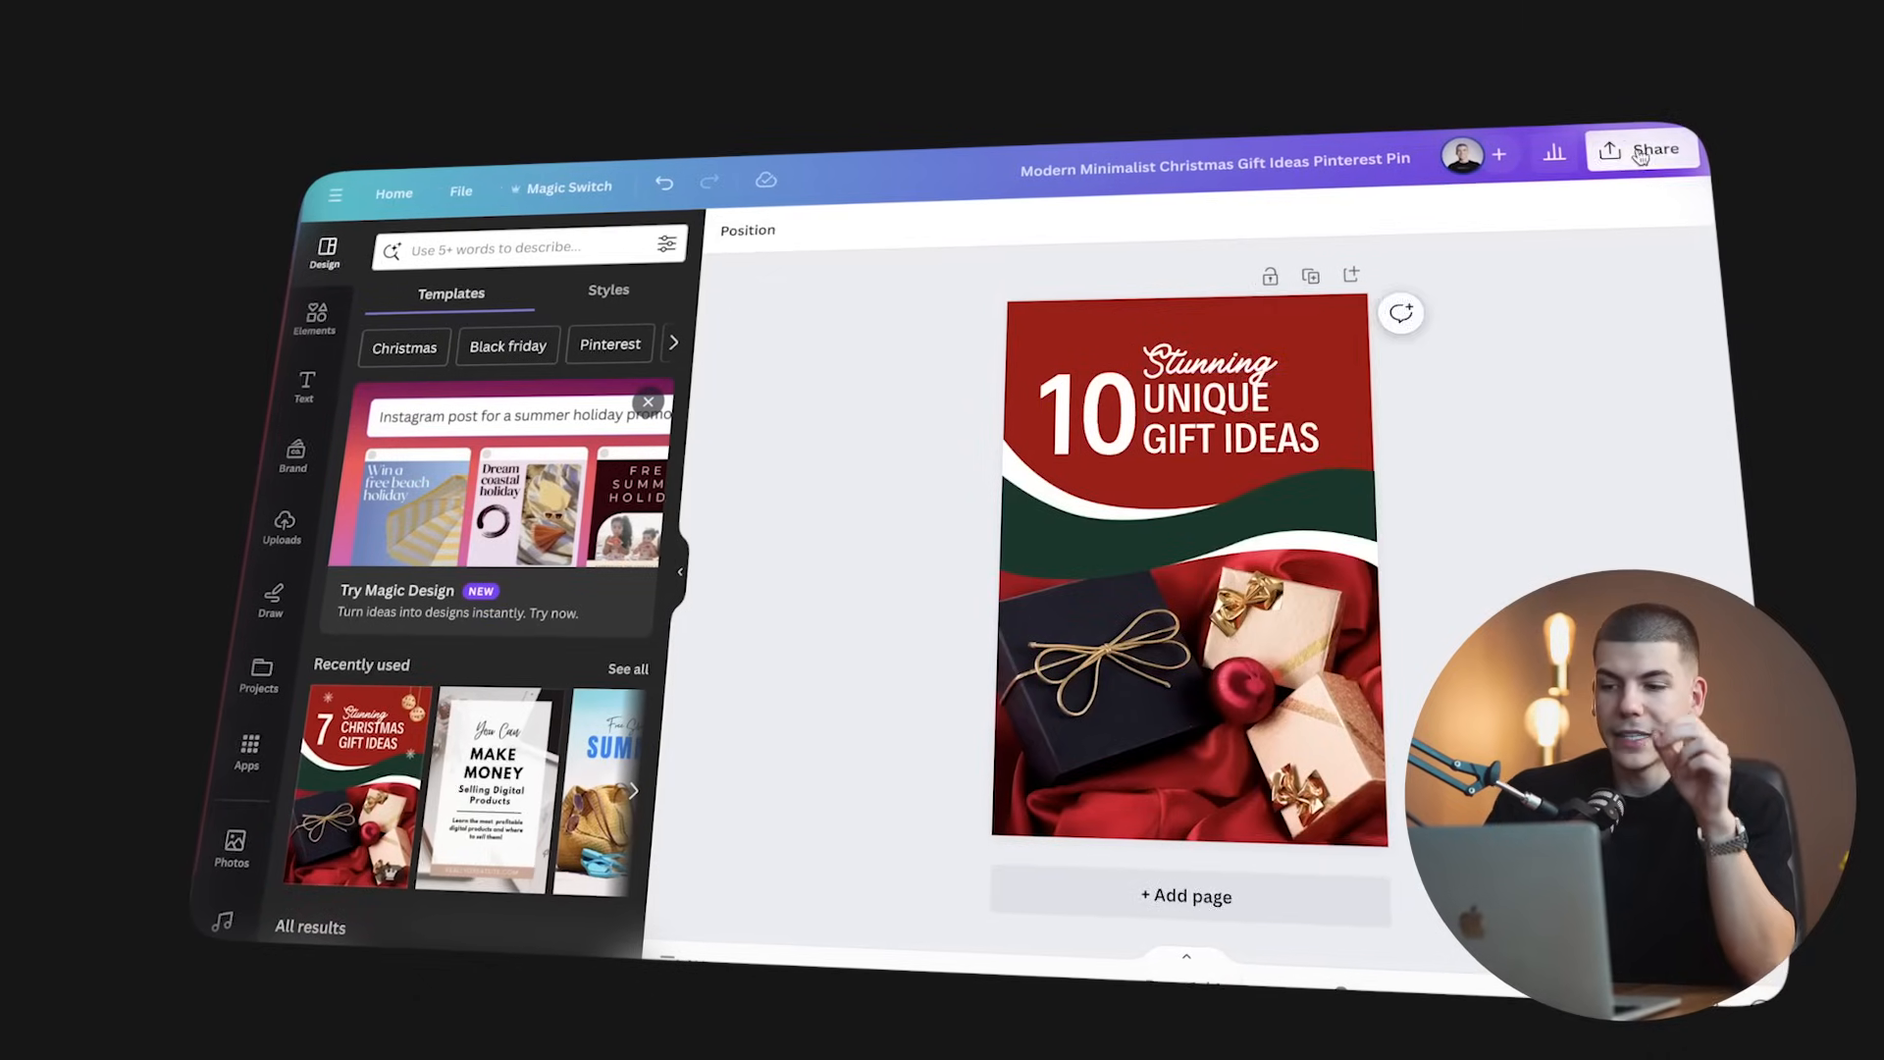
left_click(1659, 149)
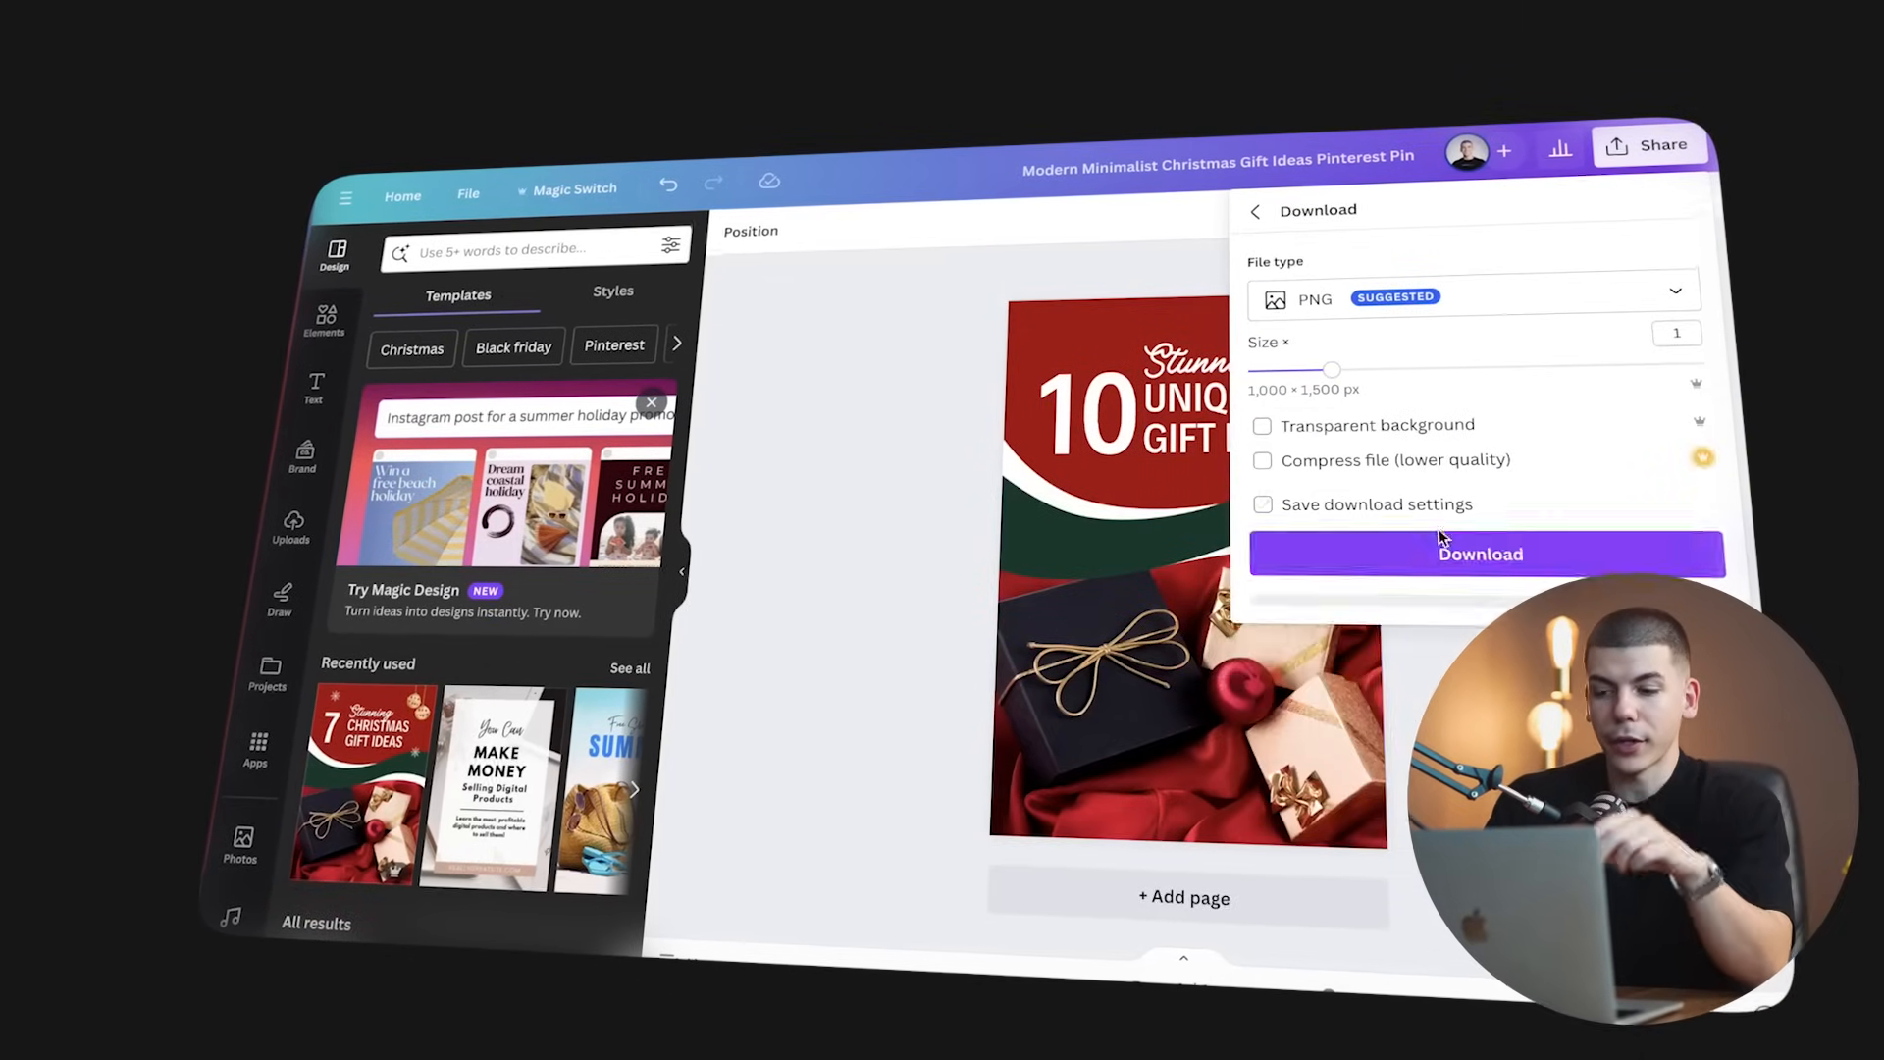
left_click(1481, 553)
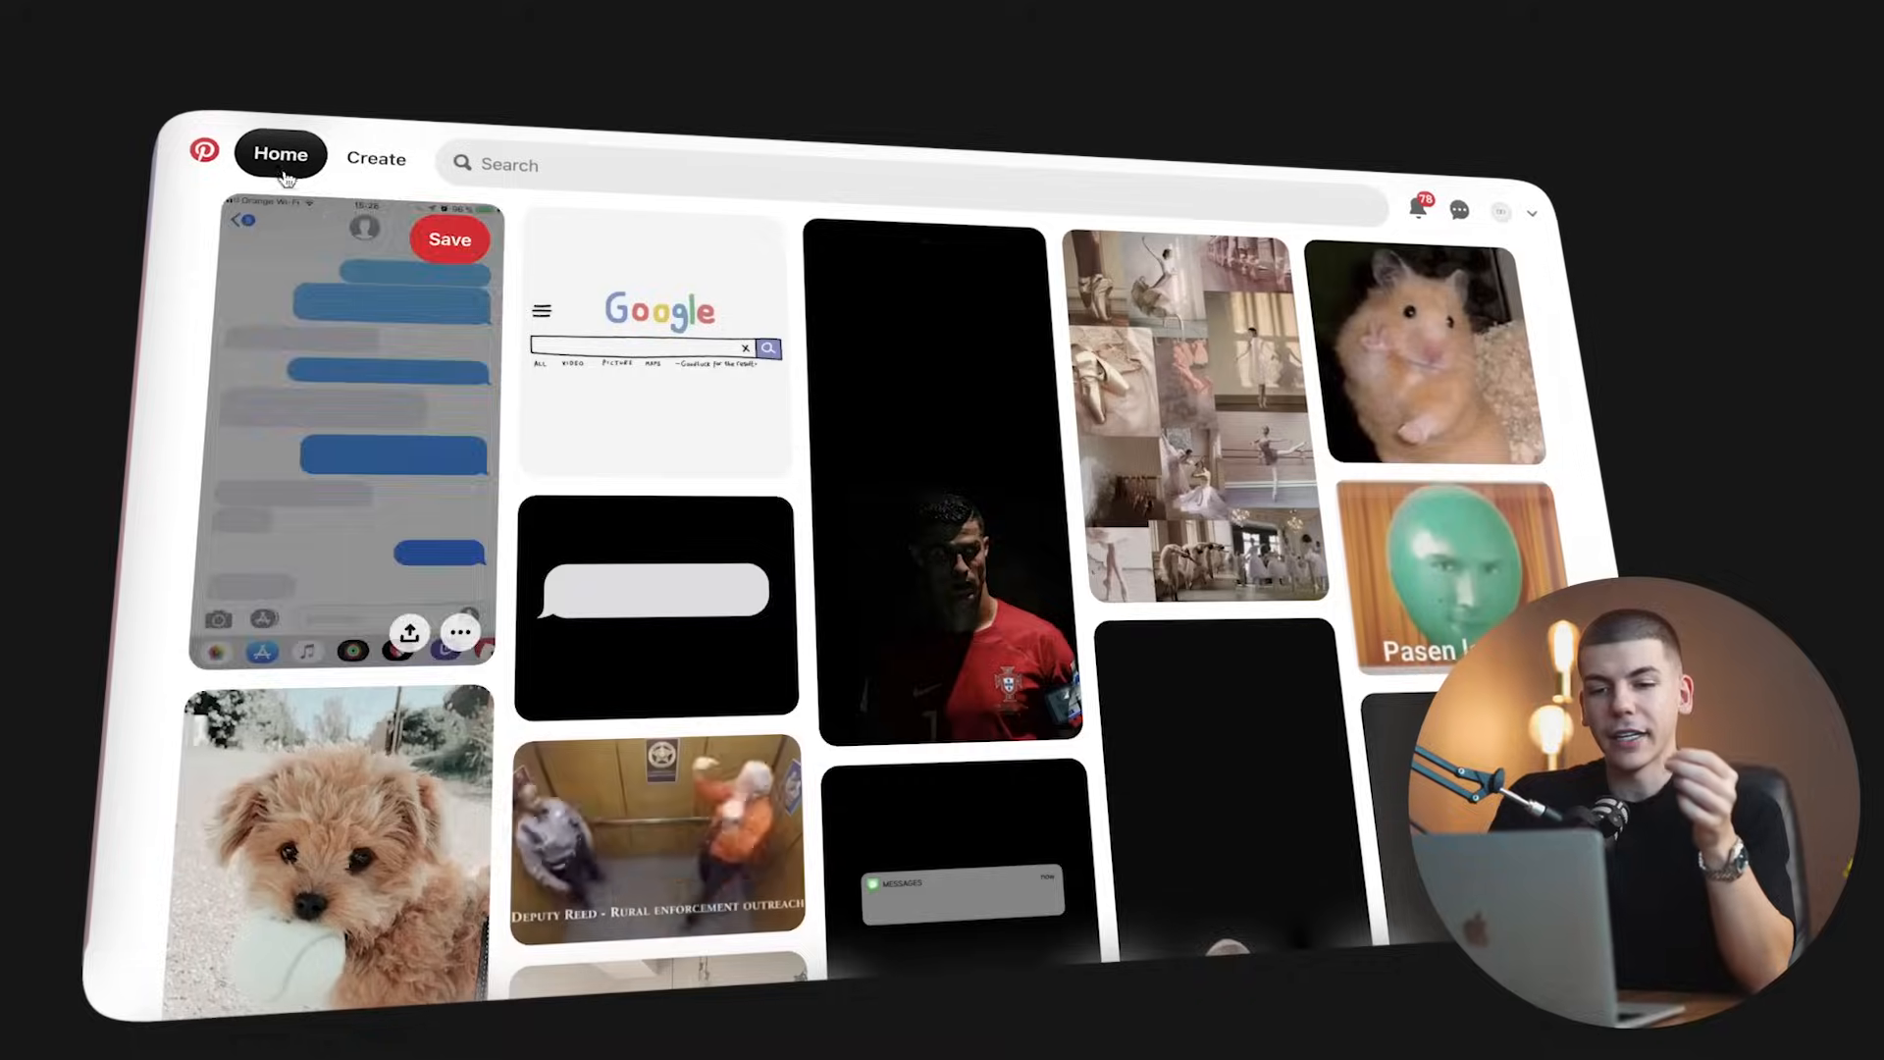
Start a new Pinterest pin and load the 10 Stunning Unique Gift Ideas image
left_click(375, 159)
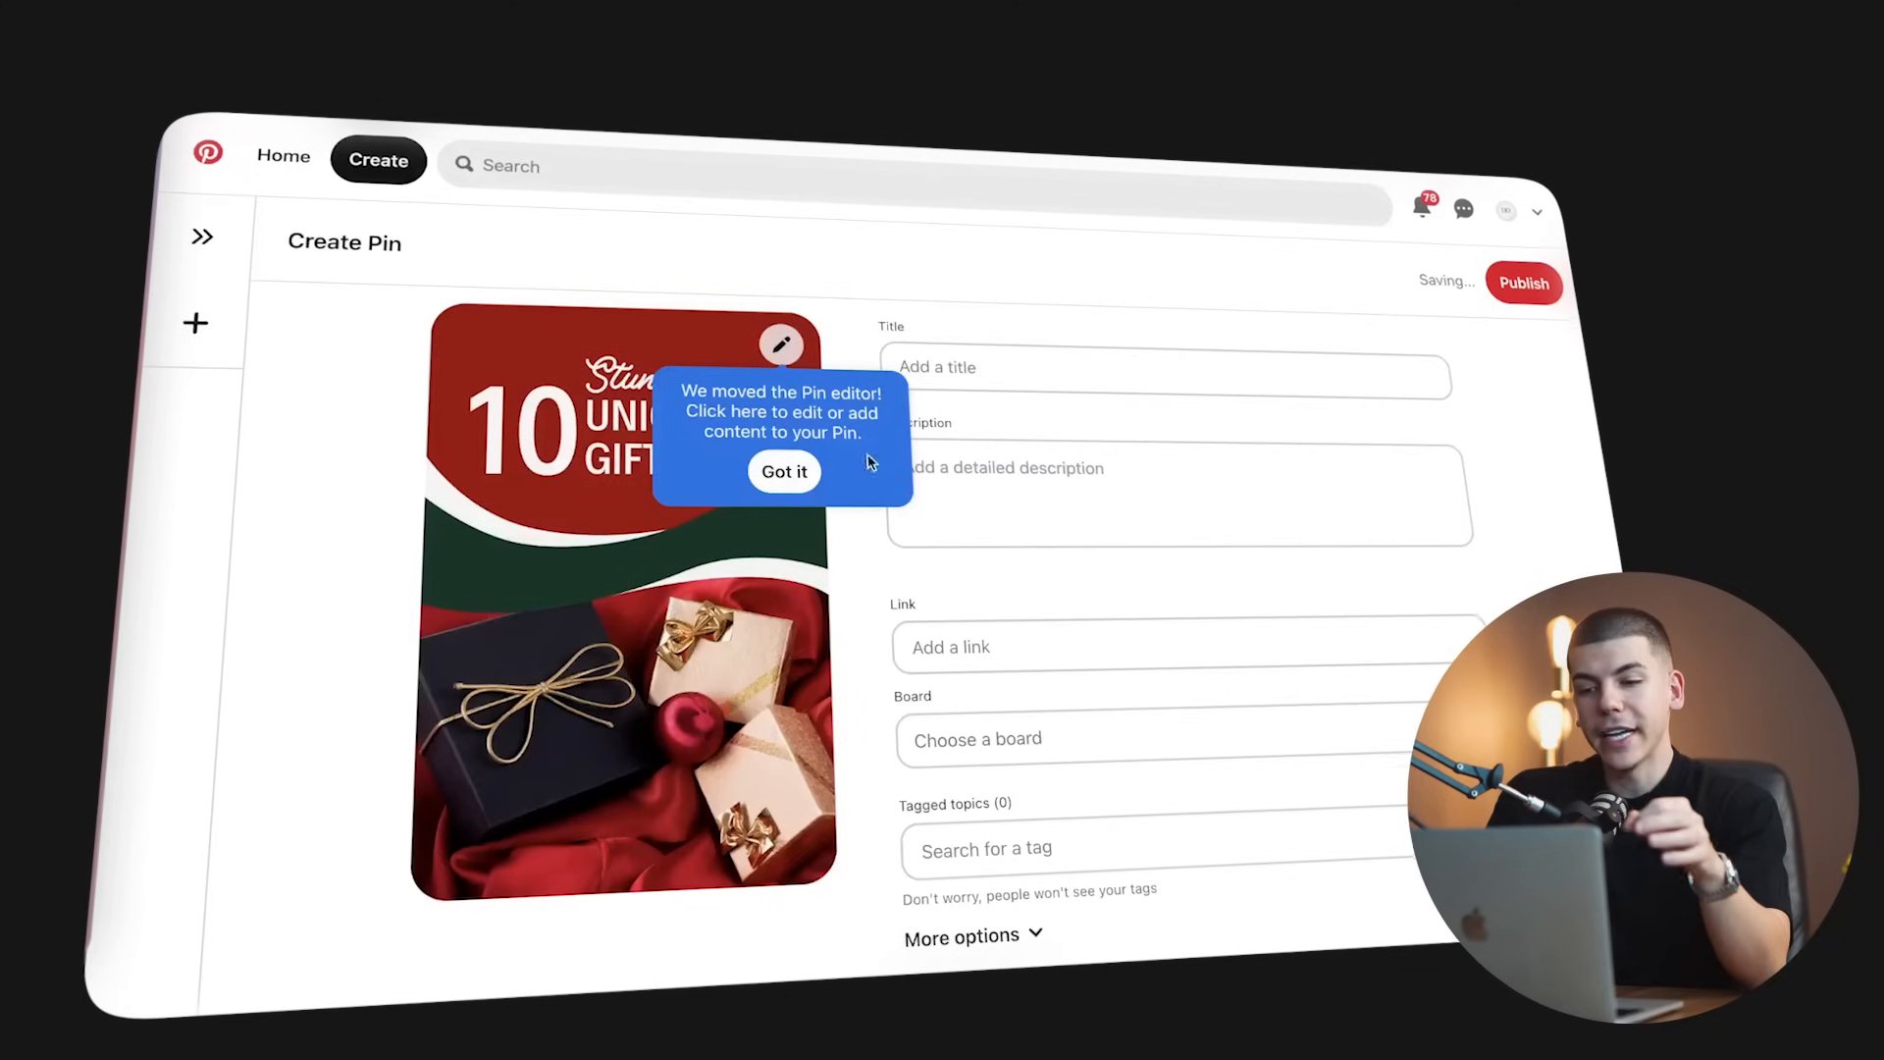
type("10")
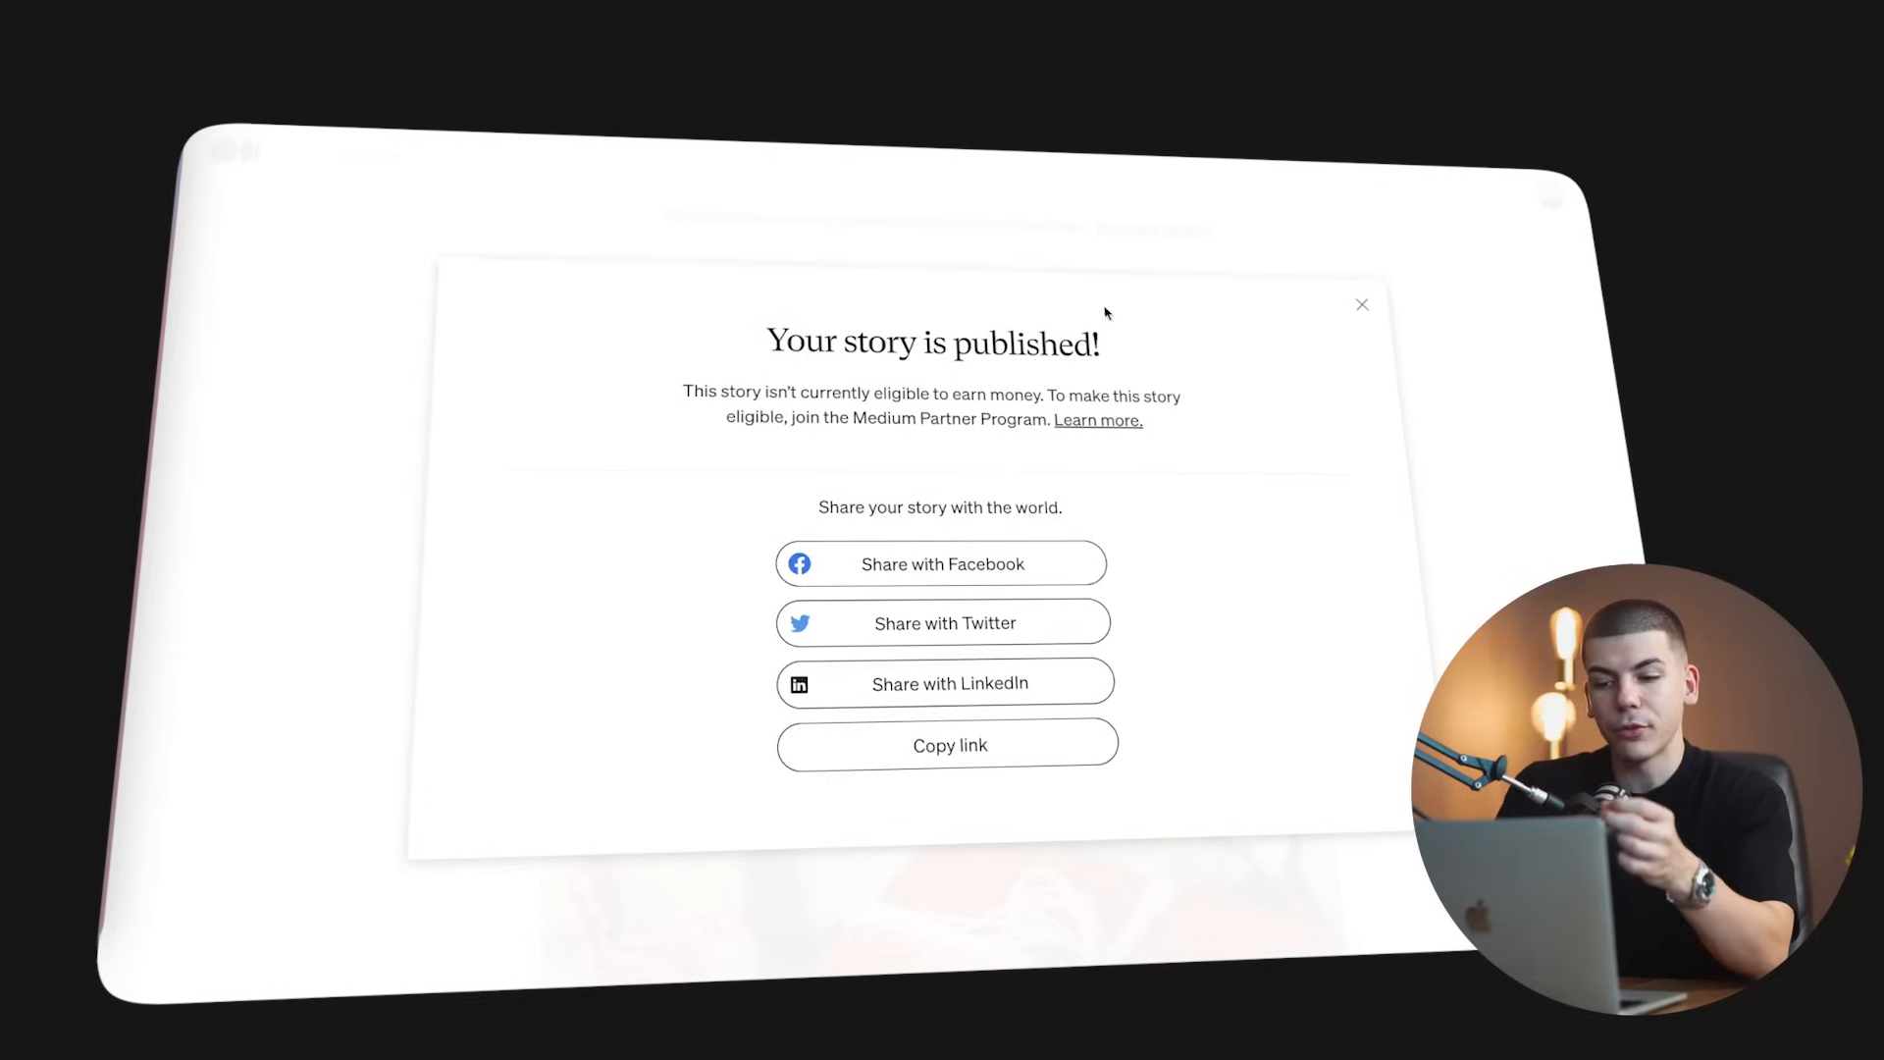
Attach the copied Medium story link to the pin and begin a new board
left_click(949, 745)
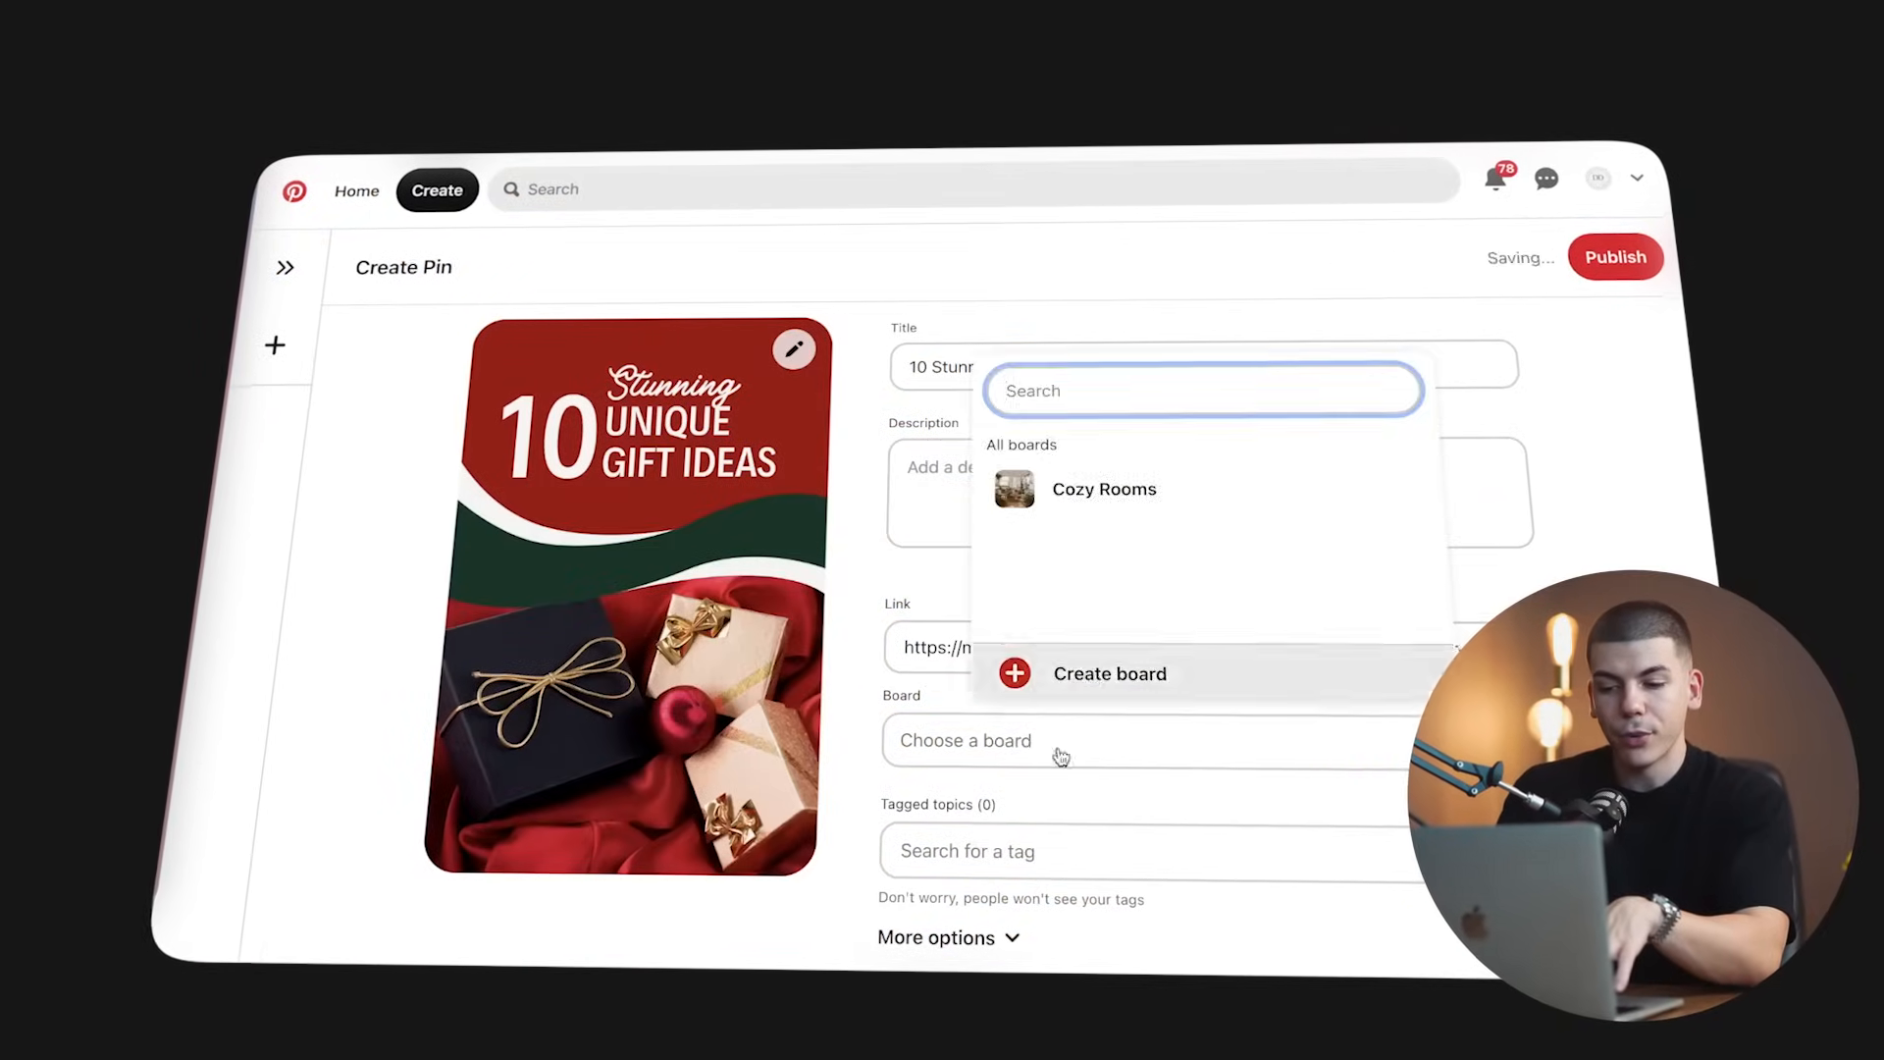
left_click(1107, 673)
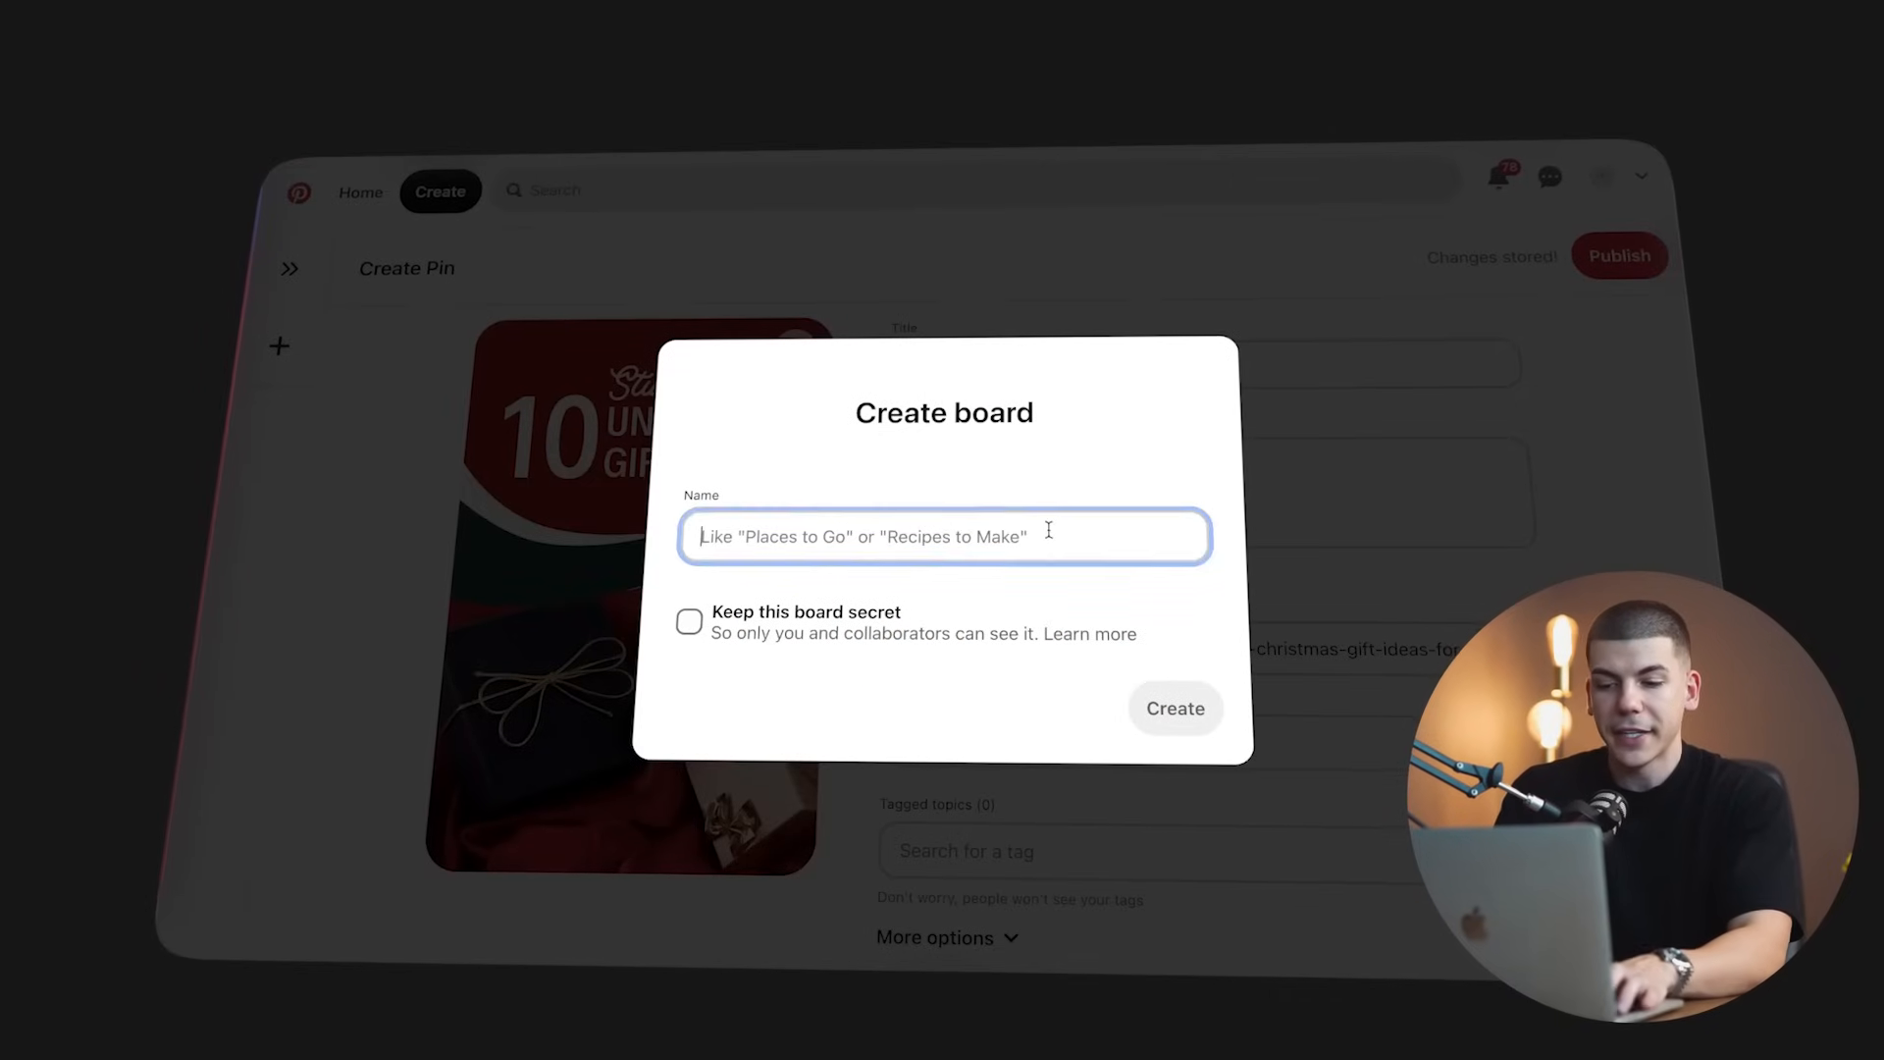